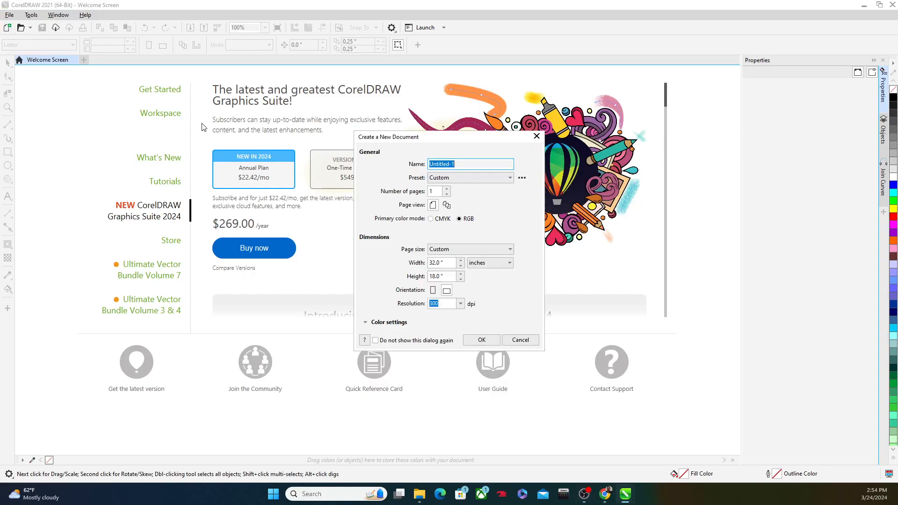
mouse_move(481, 340)
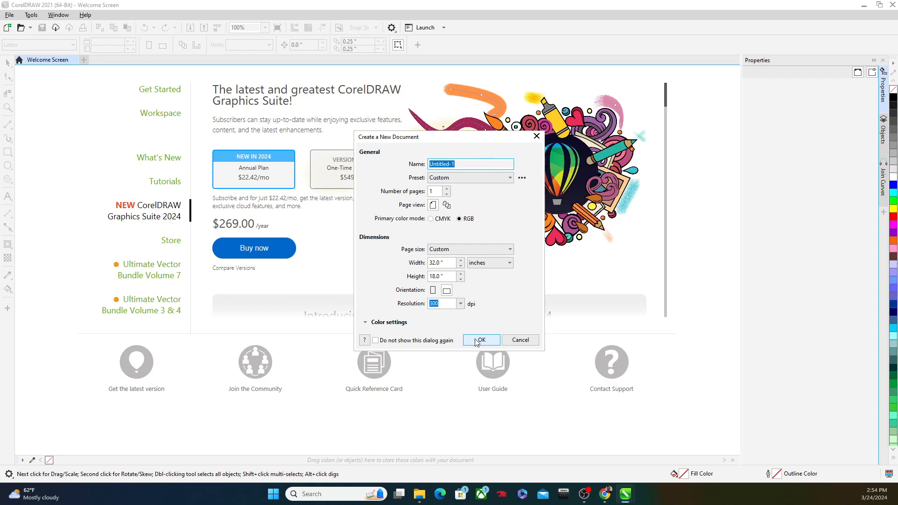
mouse_move(516, 184)
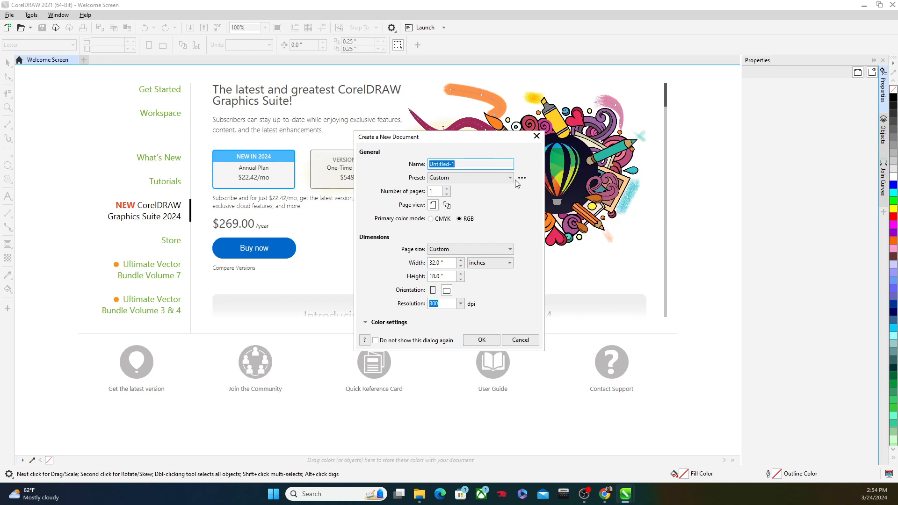
- Name the new 32 x 18 in document 'Demo 5' and set landscape orientation
click(469, 165)
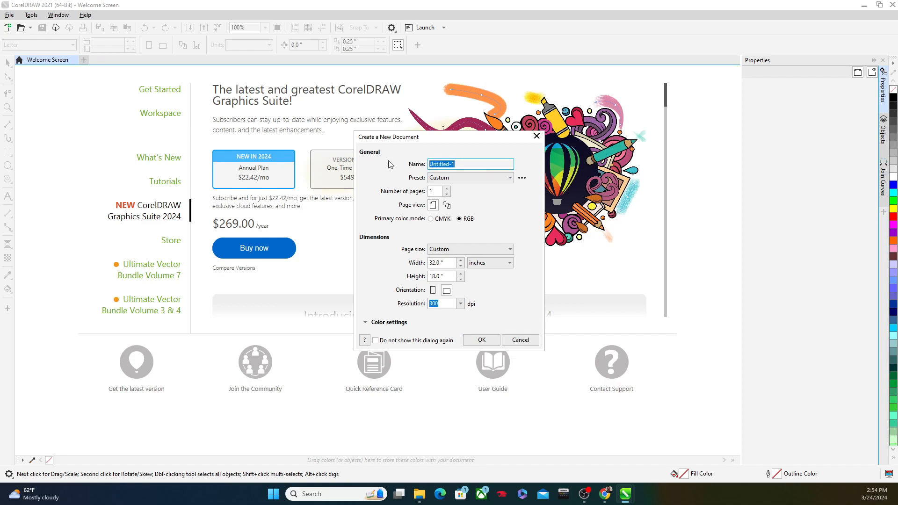
text(Demo)
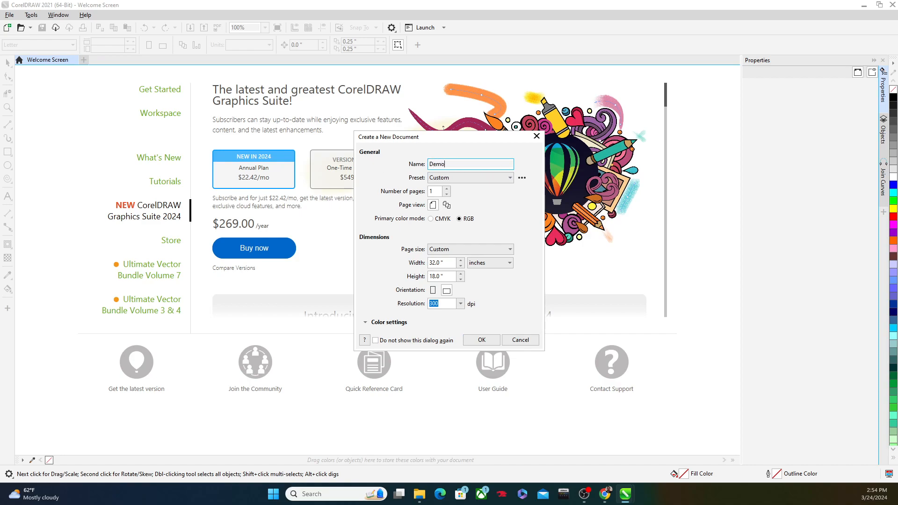
text(5)
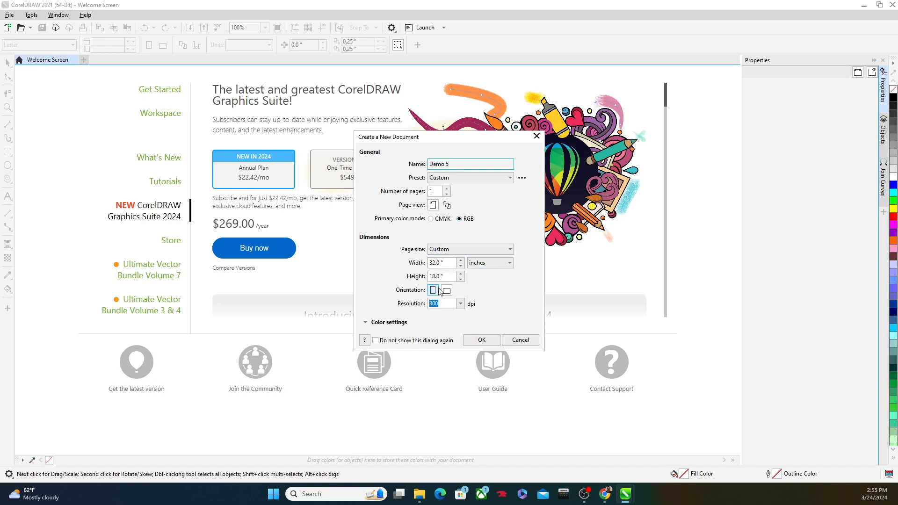
click(481, 340)
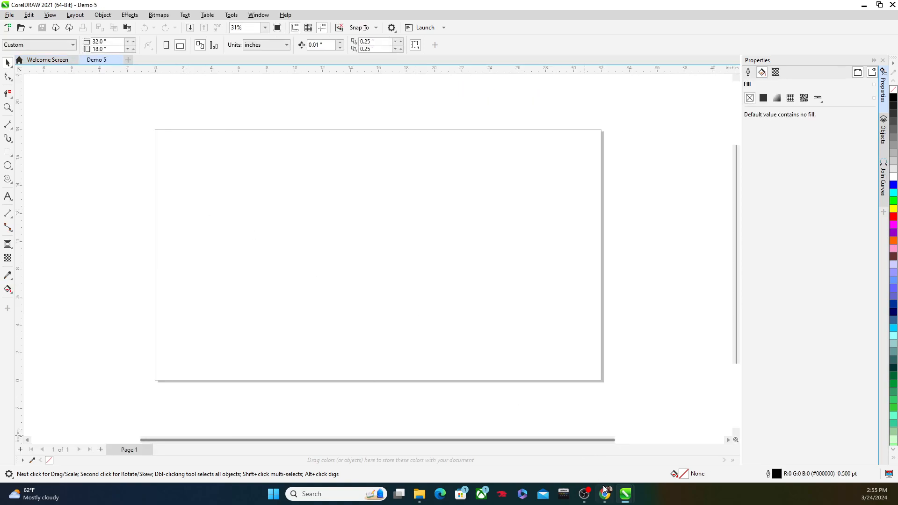
- Browse the Instagram profile grid for Happy Birthday and Bride To Be topper examples, then return to Demo 5
click(605, 494)
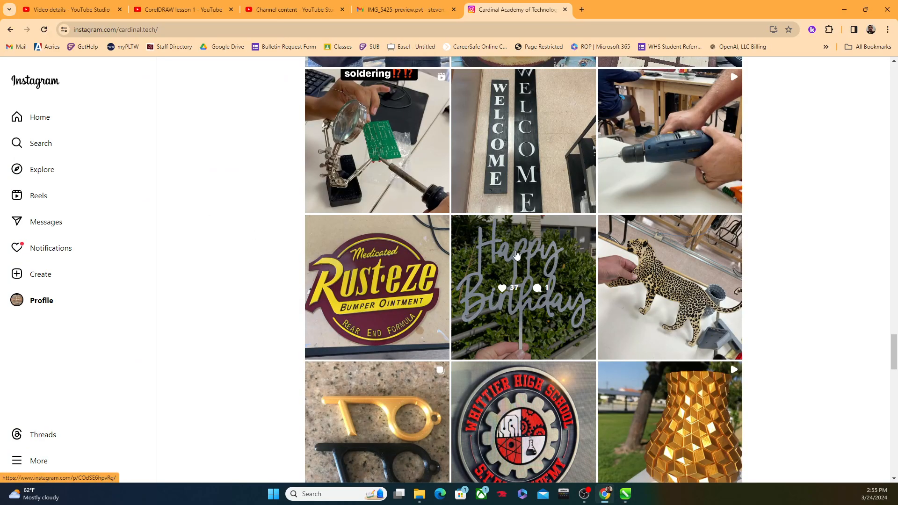
mouse_move(515, 364)
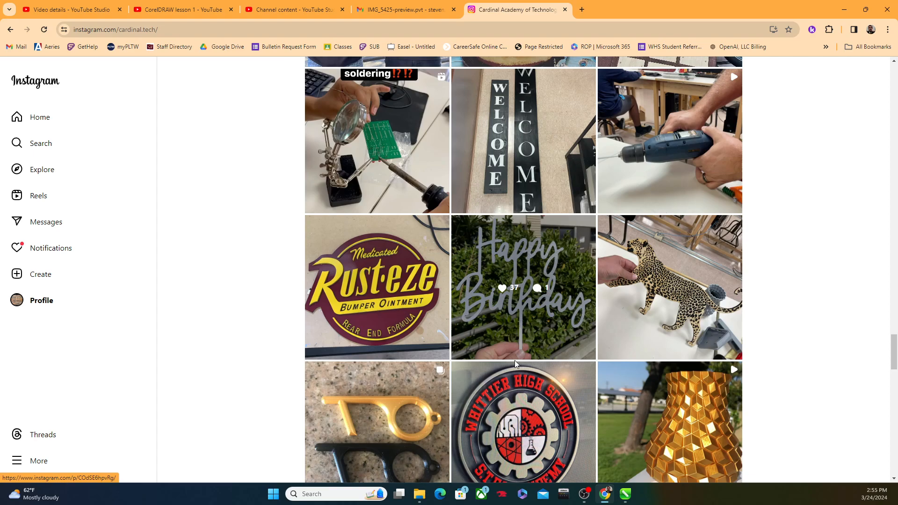
mouse_move(543, 341)
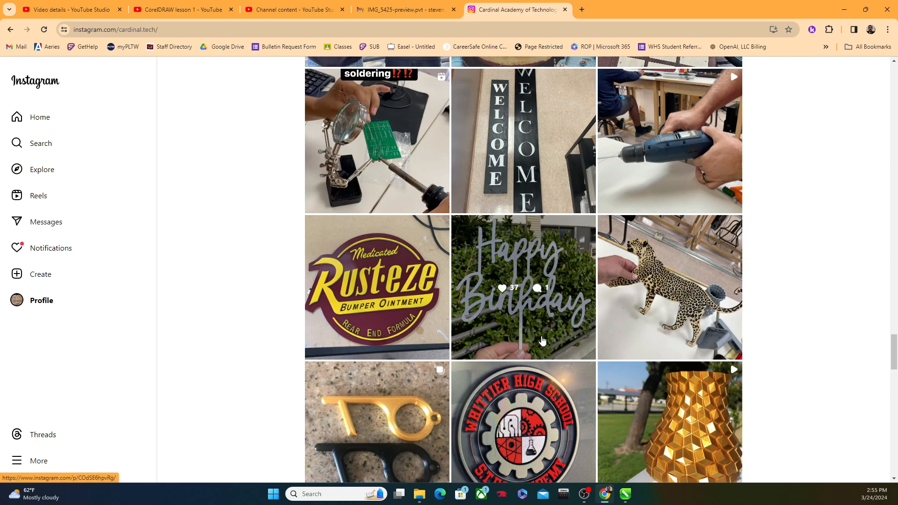
mouse_move(509, 280)
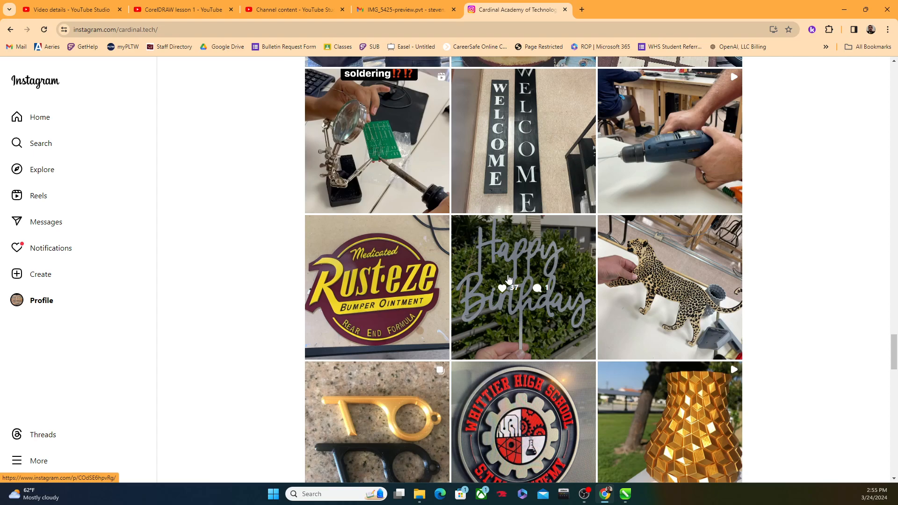
mouse_move(494, 272)
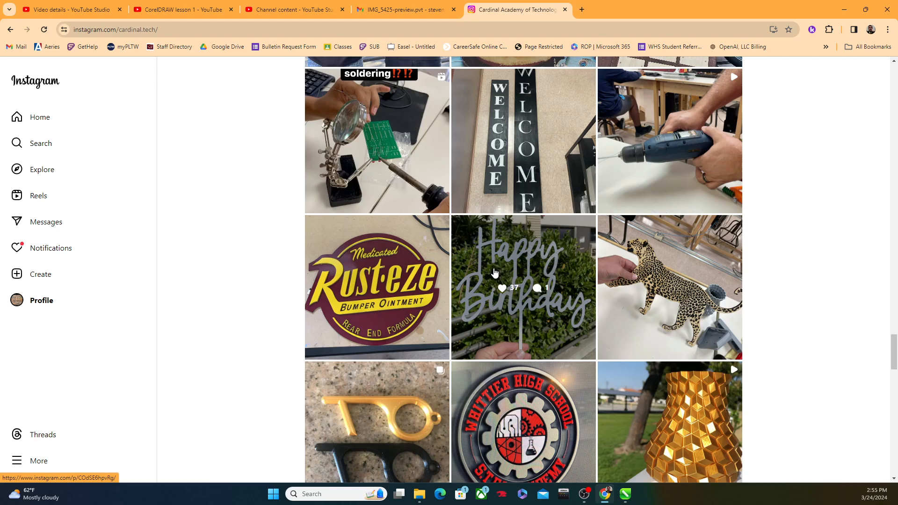
scroll(up, 3)
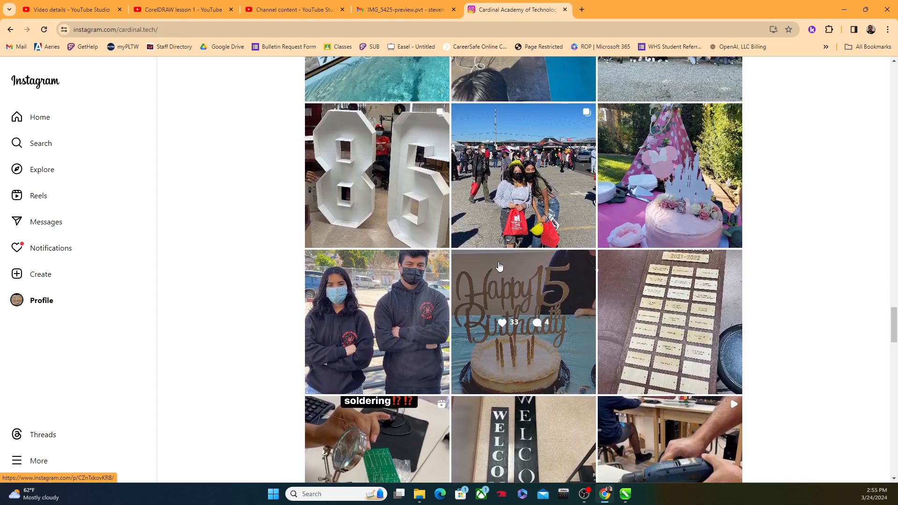
mouse_move(556, 304)
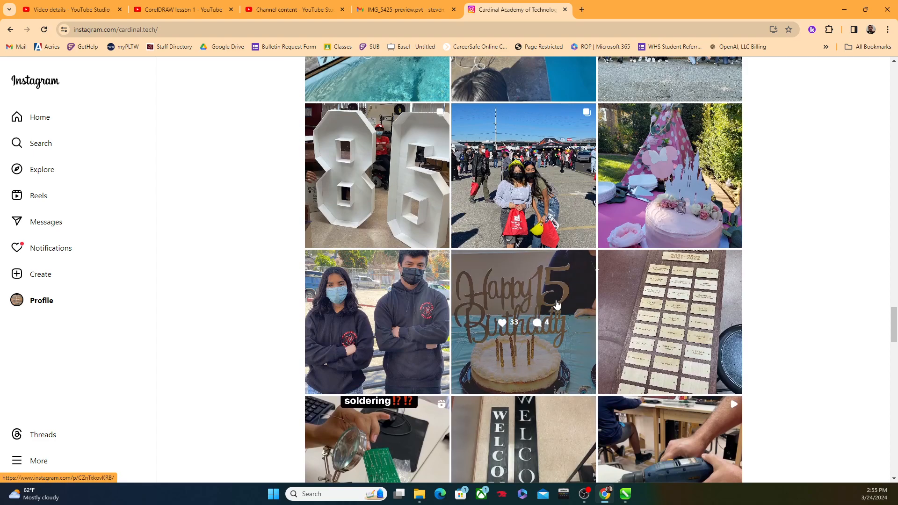
mouse_move(494, 318)
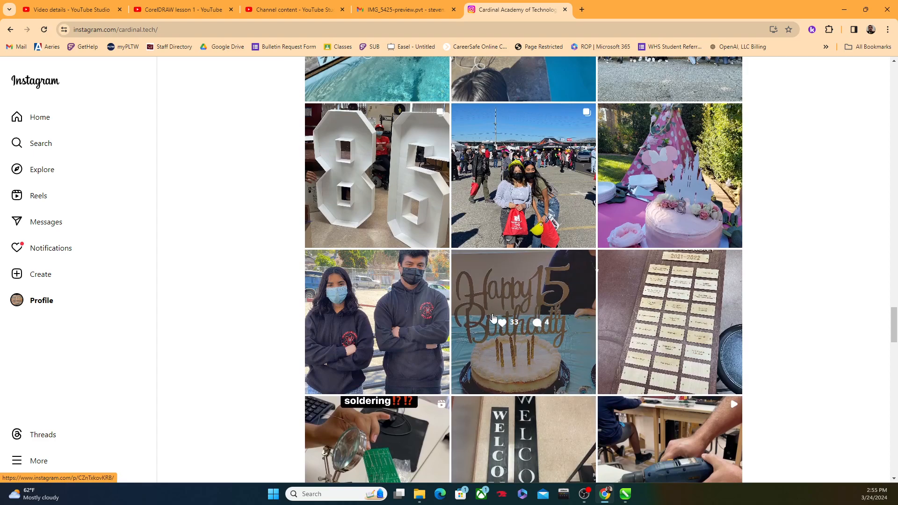
scroll(down, 3)
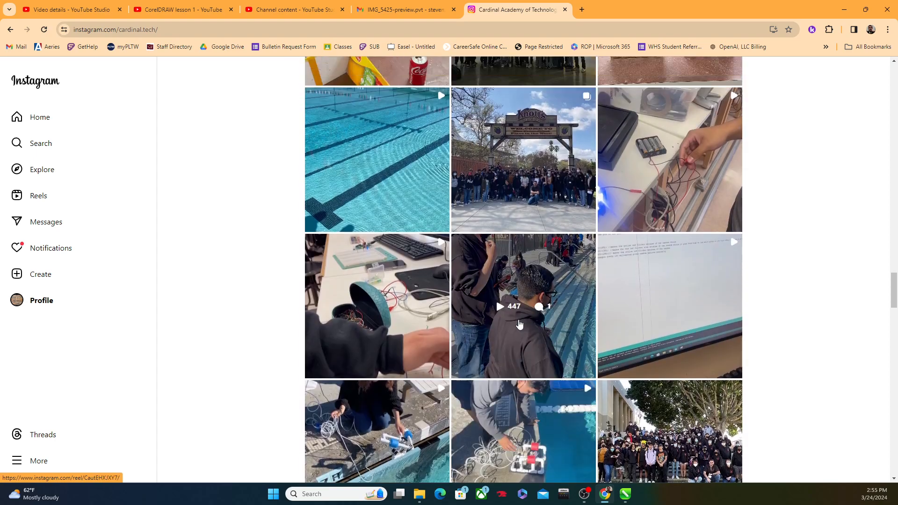
scroll(down, 3)
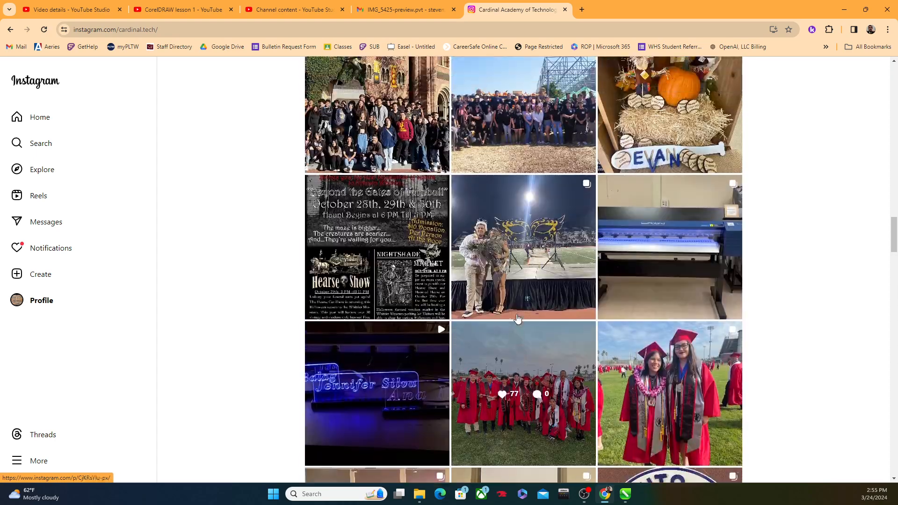
scroll(down, 3)
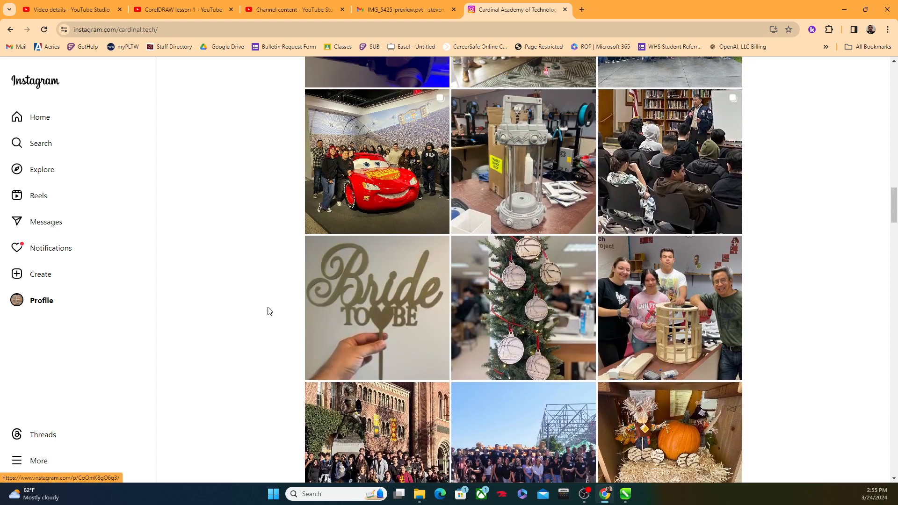
mouse_move(234, 318)
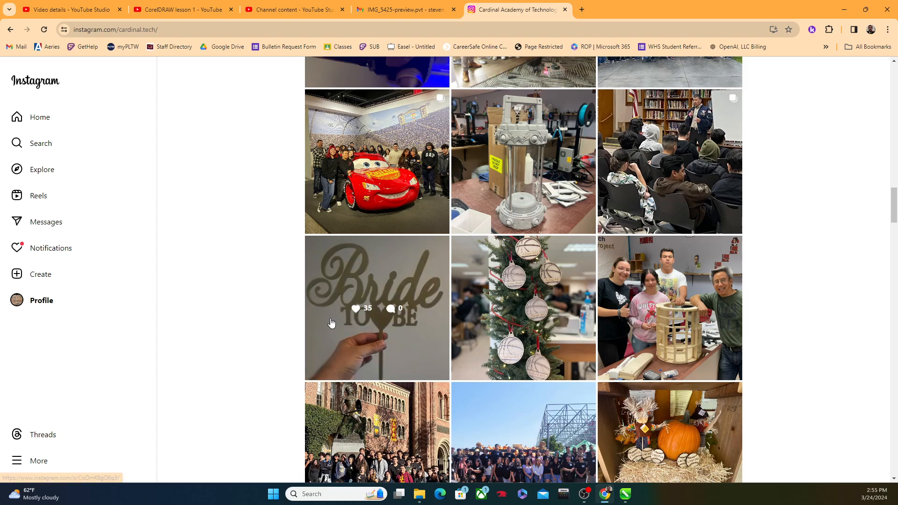
mouse_move(355, 186)
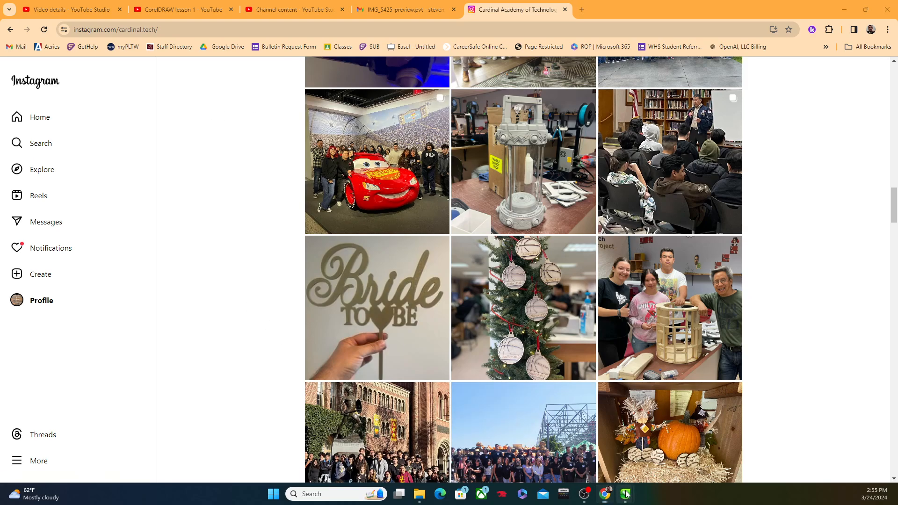
click(626, 494)
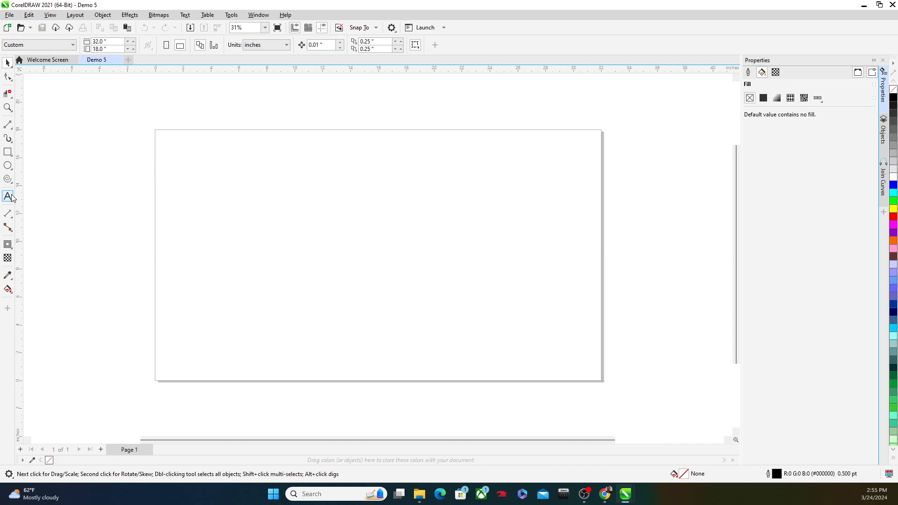
- Place the word 'Happy' near the top-left in the adelia script font at about 72 pt
click(8, 196)
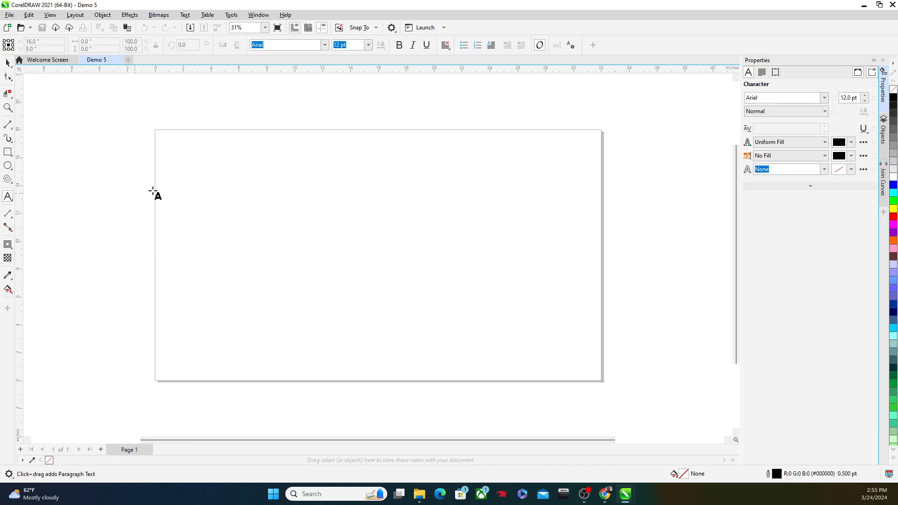
click(165, 158)
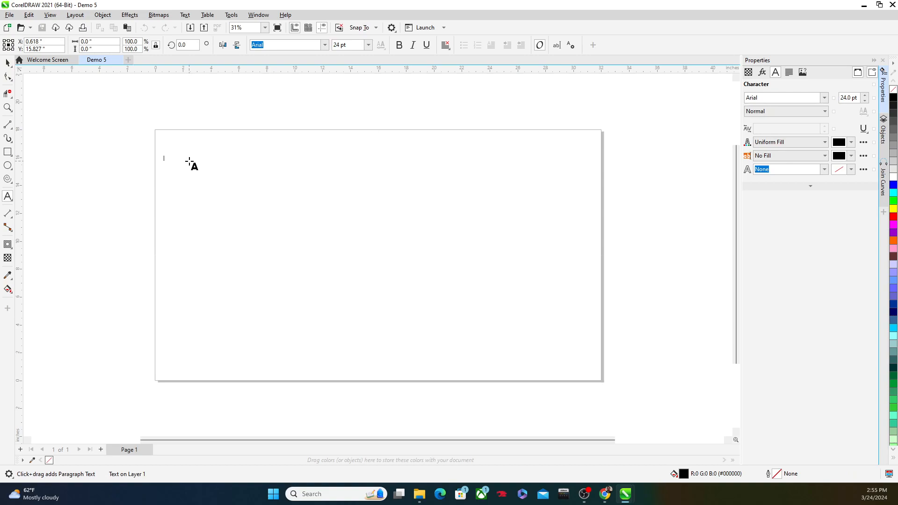
text(Happy)
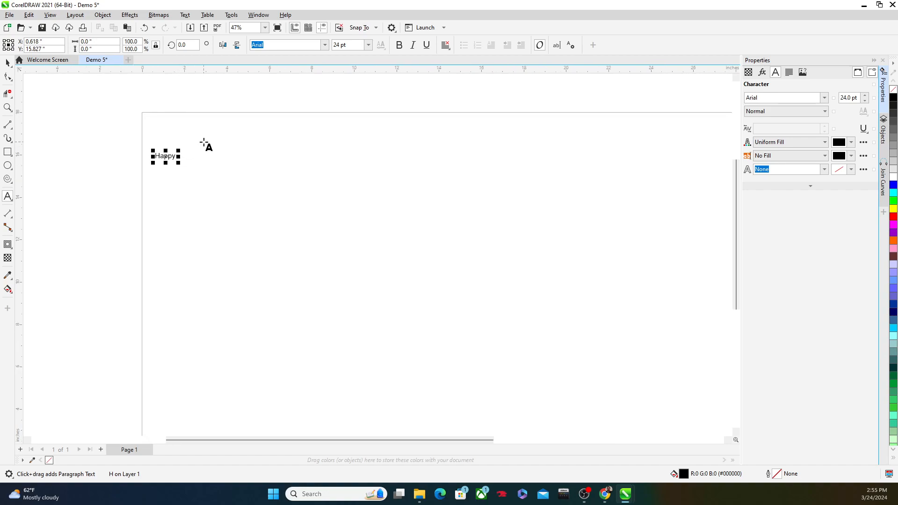
click(165, 155)
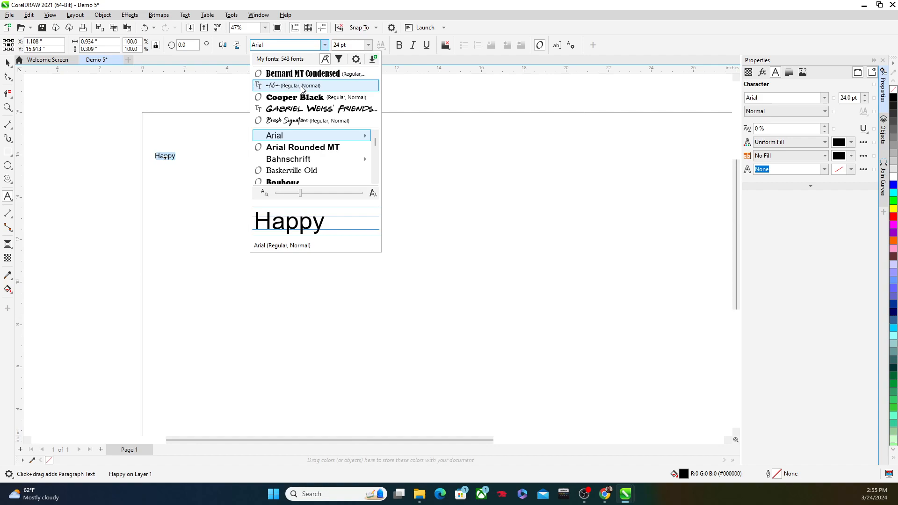
click(292, 86)
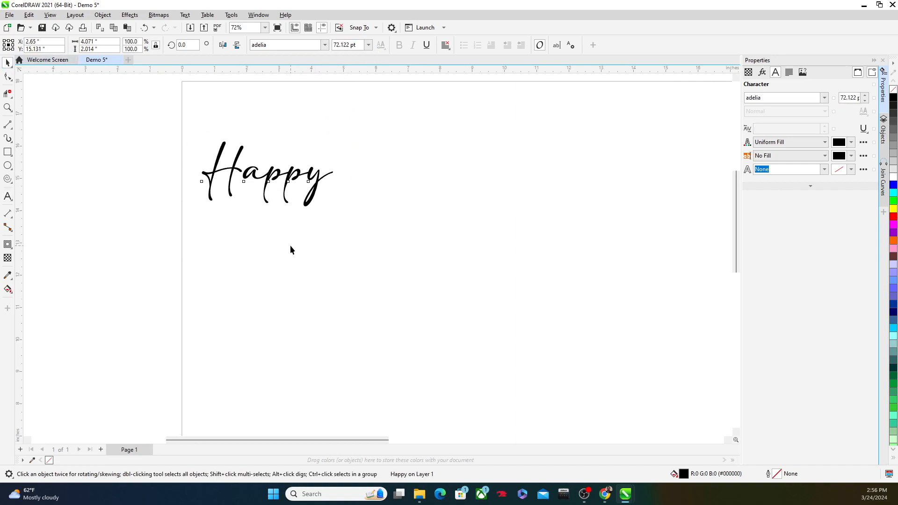
- Duplicate the Happy text below it and retype the copy as 'Birthday'
click(266, 172)
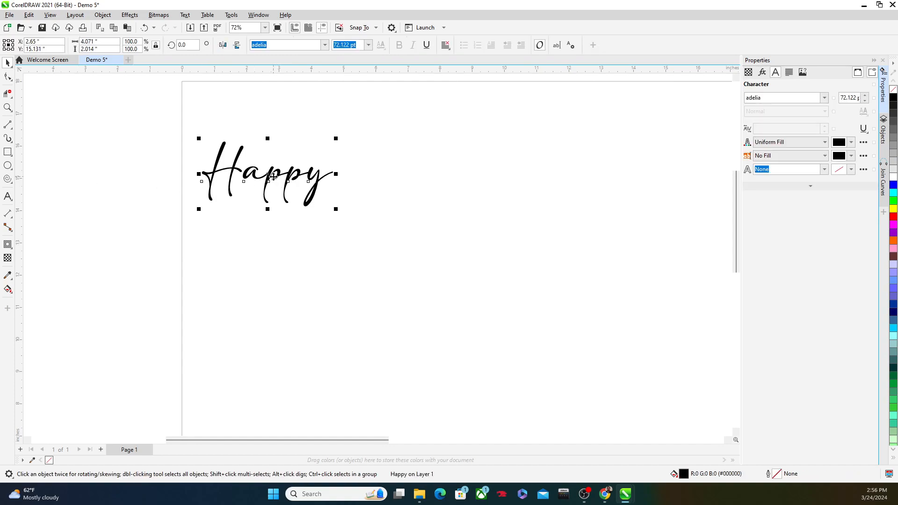
right_click(295, 259)
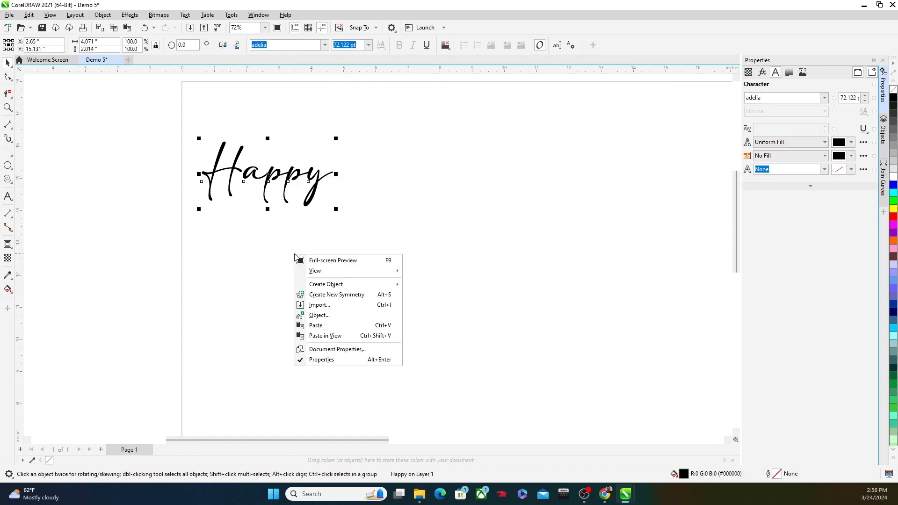
click(324, 212)
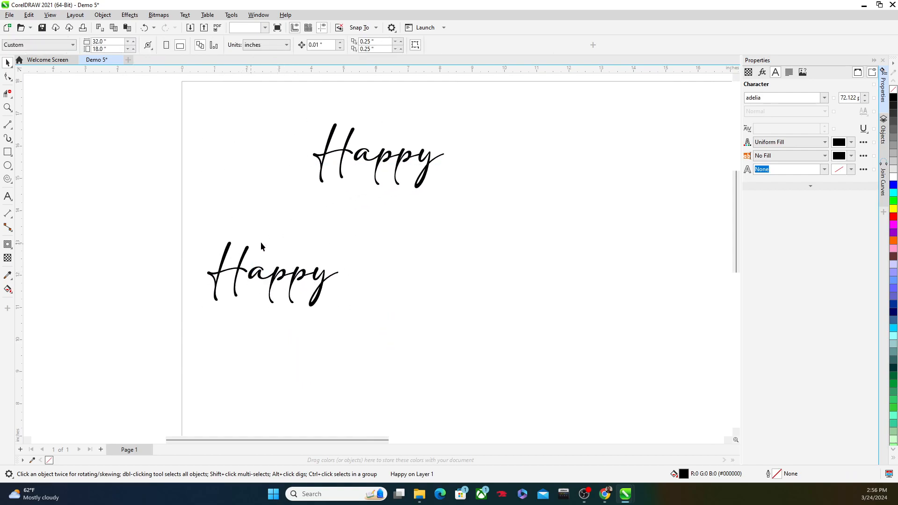
click(269, 126)
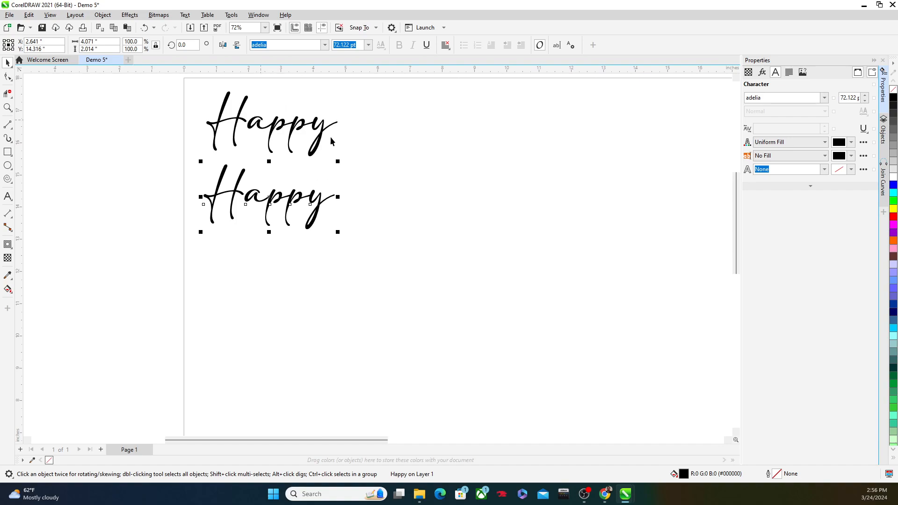
mouse_move(270, 197)
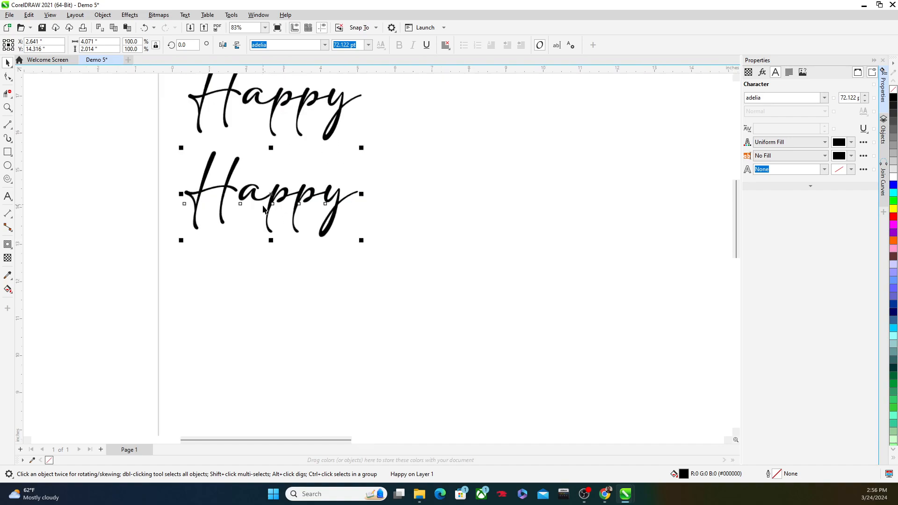
scroll(up, 3)
text(Birthday)
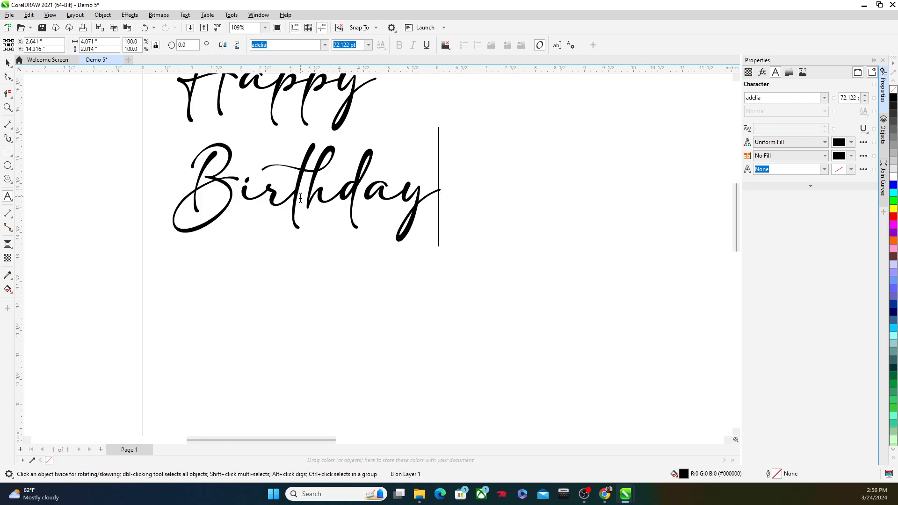
click(244, 27)
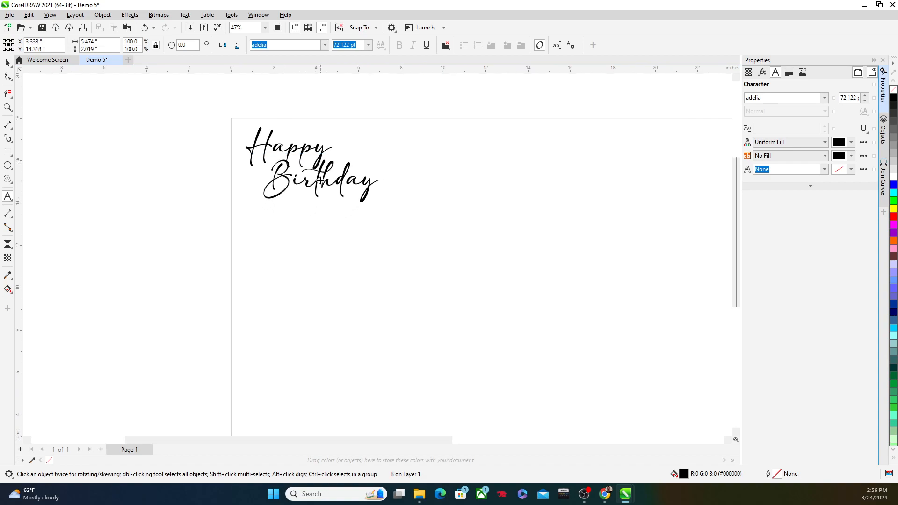
- Convert 'Happy' to curves via Object > Convert to Curves and set its fill to No Fill
click(314, 181)
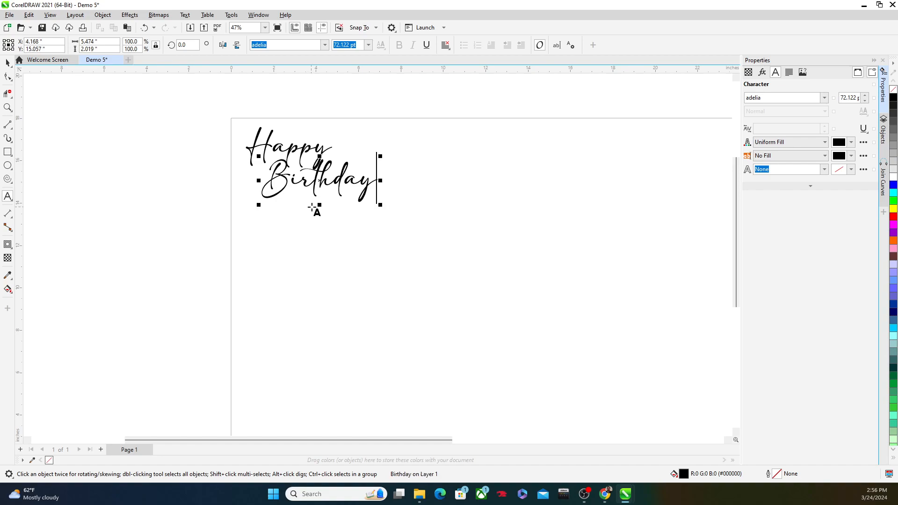
mouse_move(304, 246)
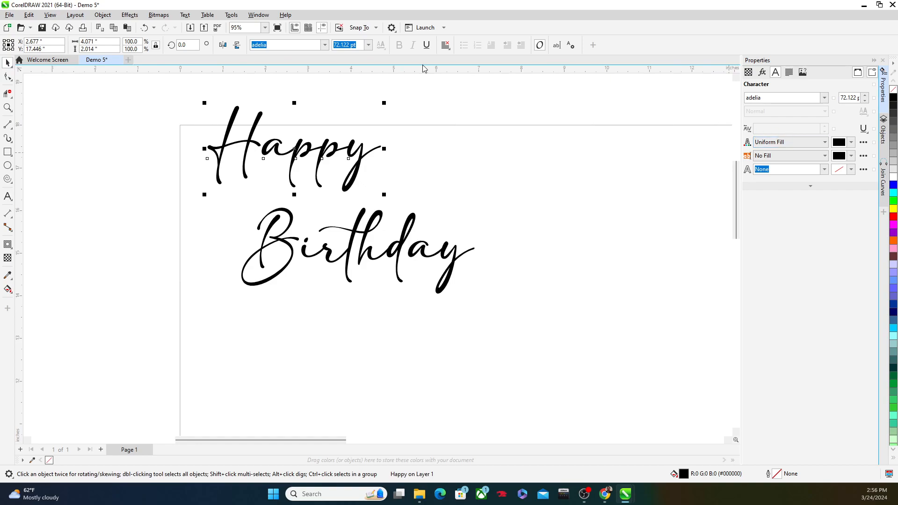
mouse_move(129, 14)
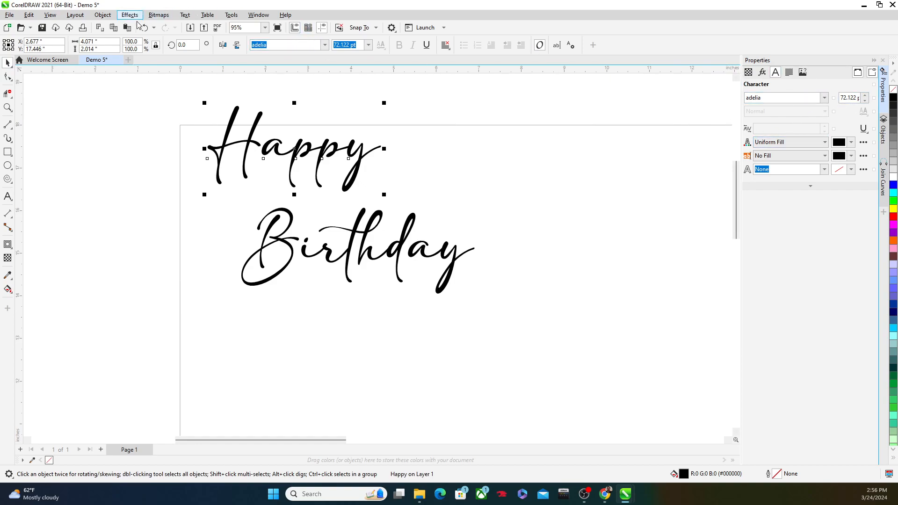
click(102, 14)
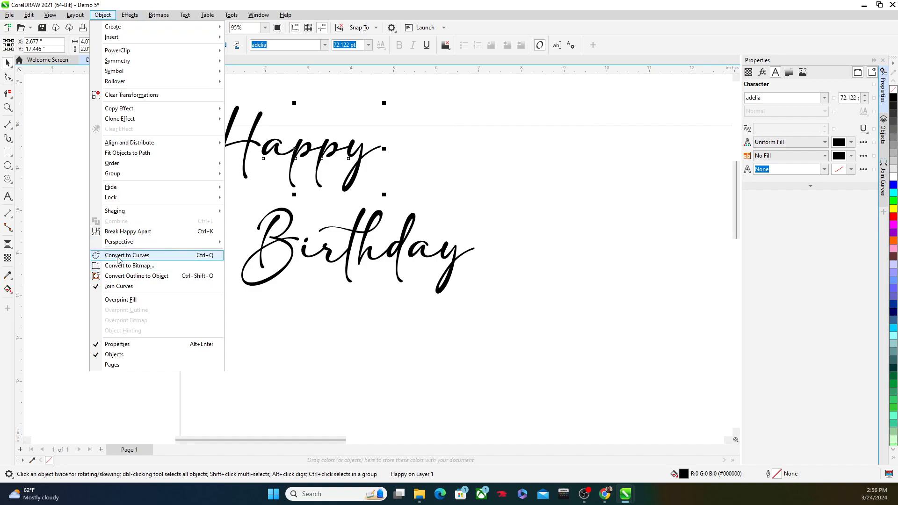
click(127, 254)
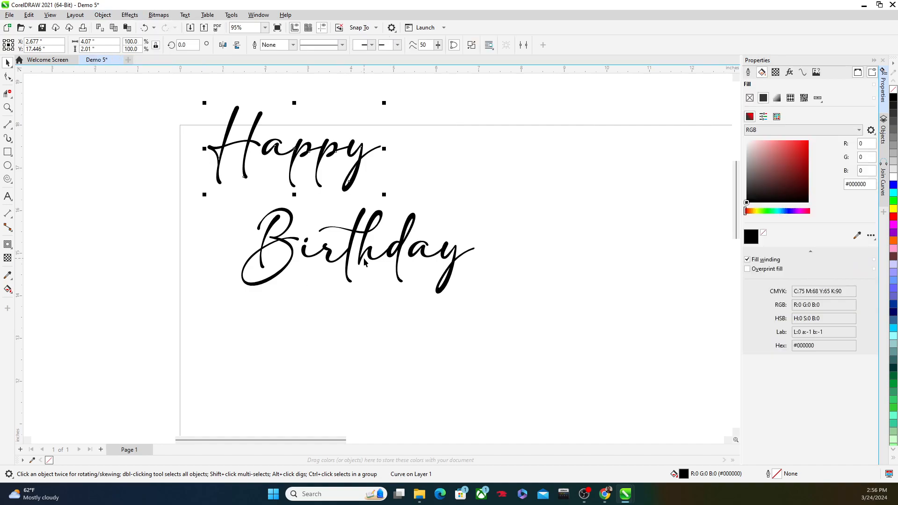
click(103, 14)
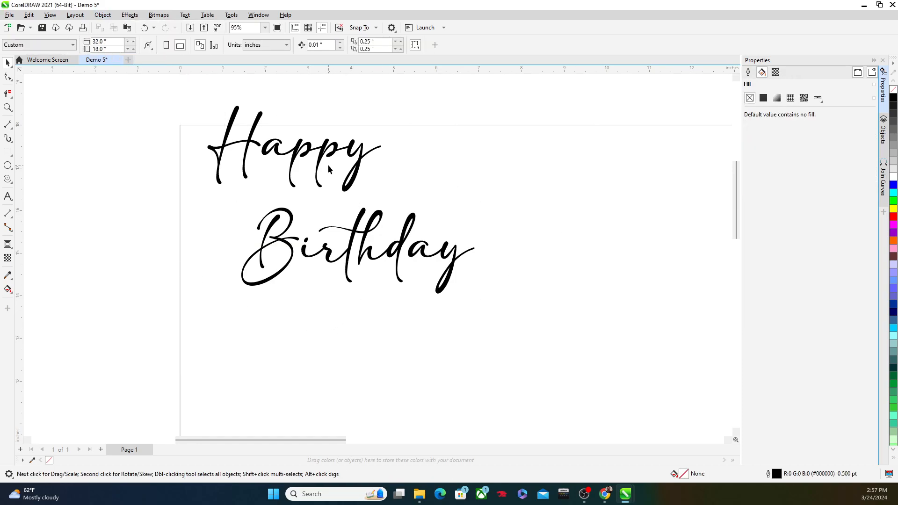
click(286, 154)
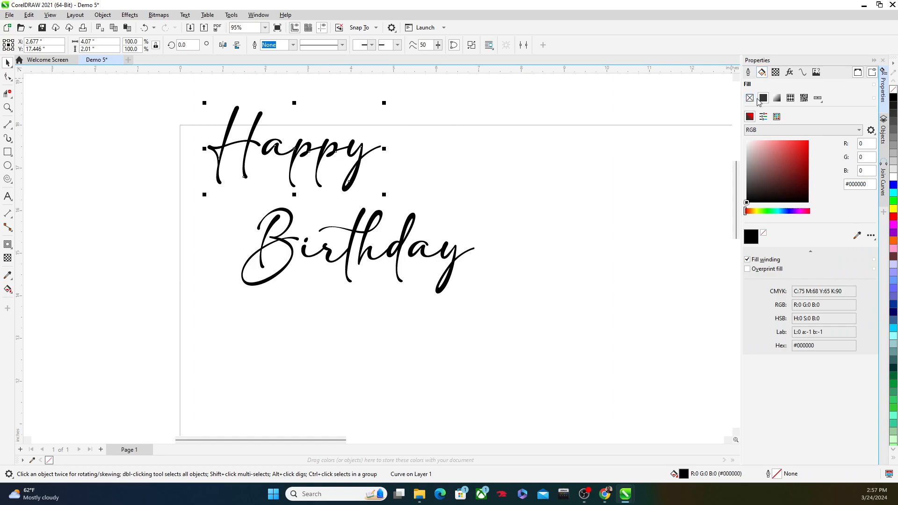
click(762, 72)
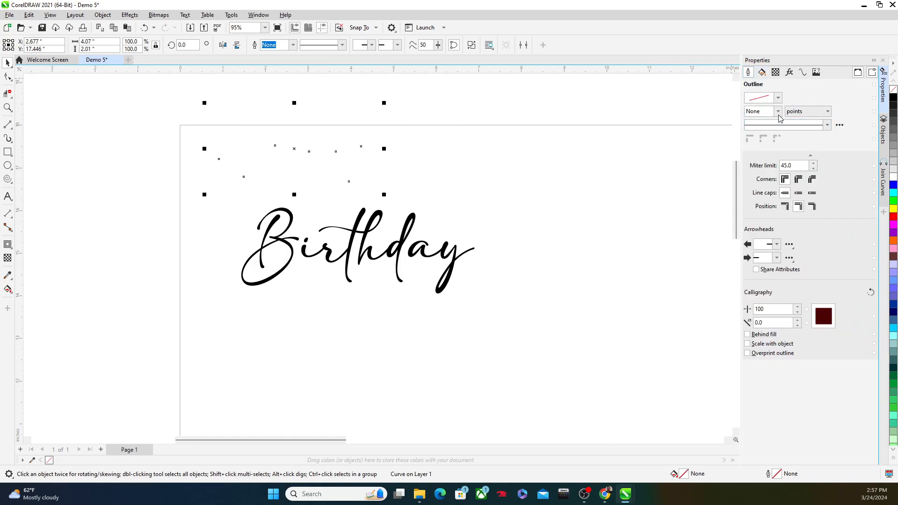
- Apply a red Hairline outline to Happy, then the same unfilled red hairline to Birthday
click(761, 72)
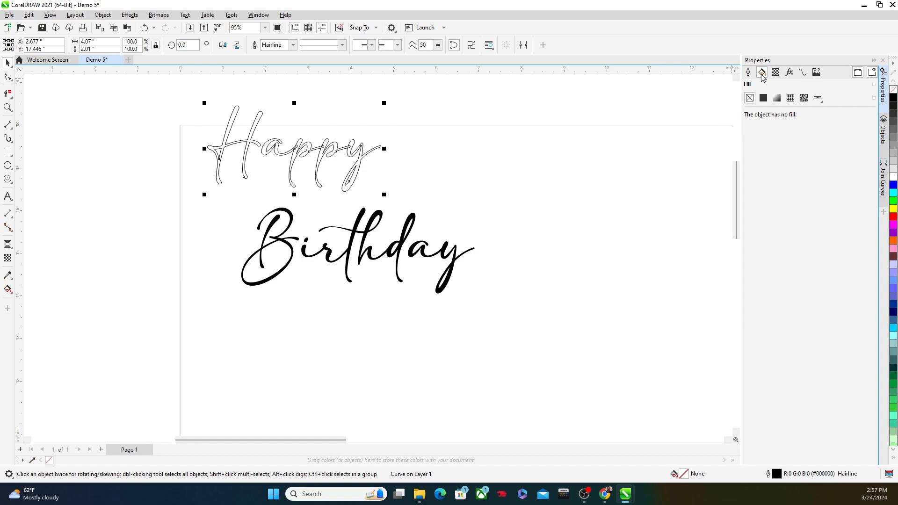
click(761, 72)
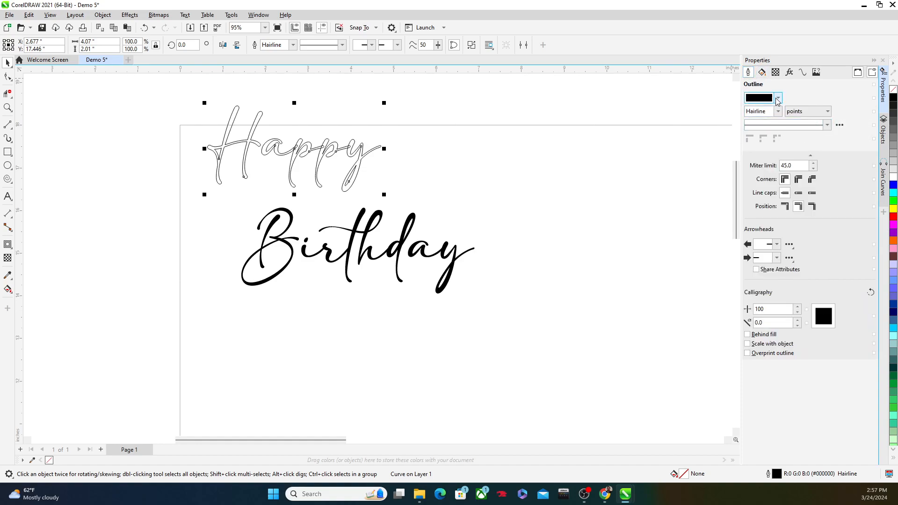
click(778, 98)
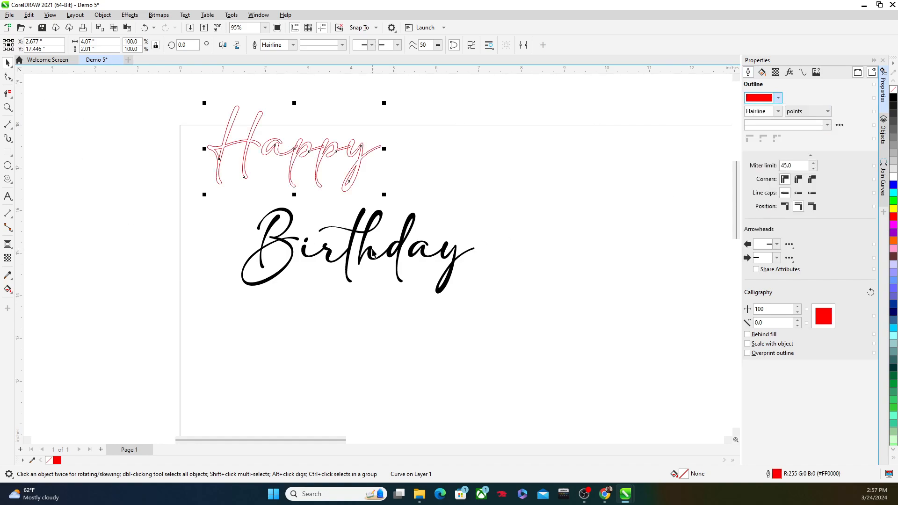
click(355, 252)
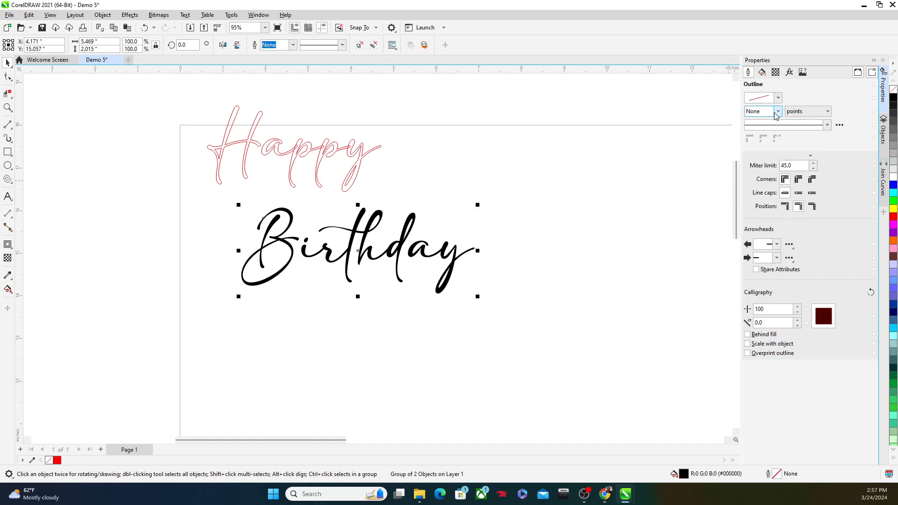
click(778, 98)
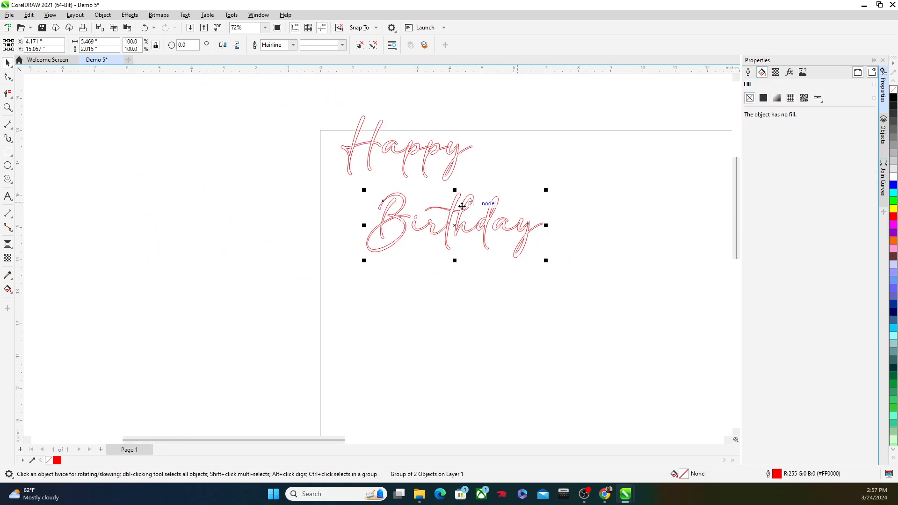
mouse_move(396, 170)
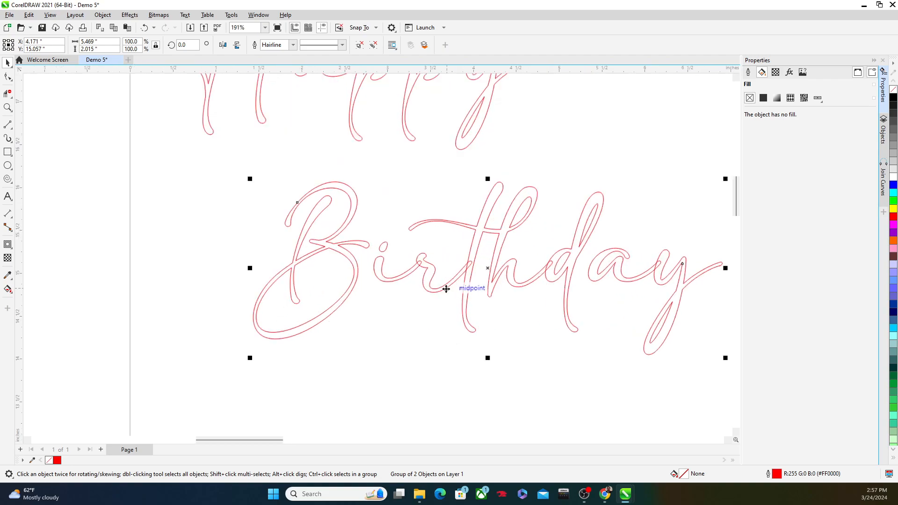
click(8, 108)
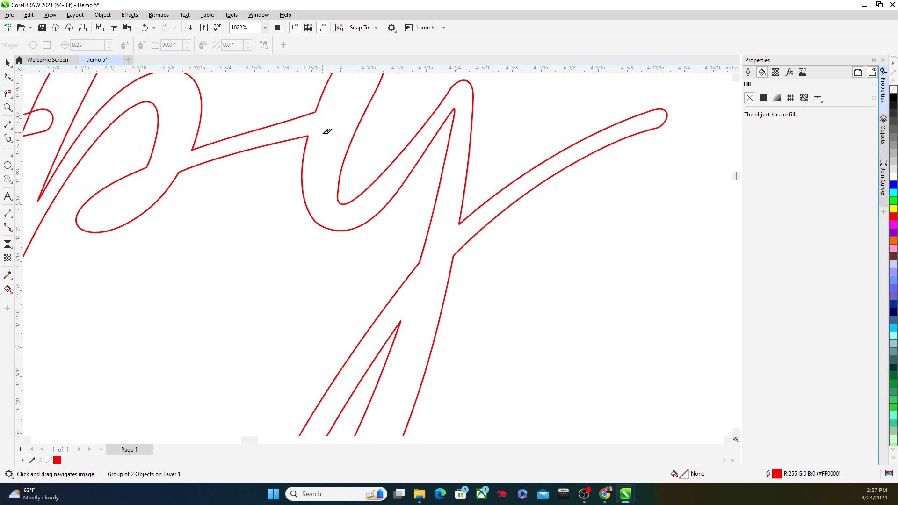
scroll(up, 3)
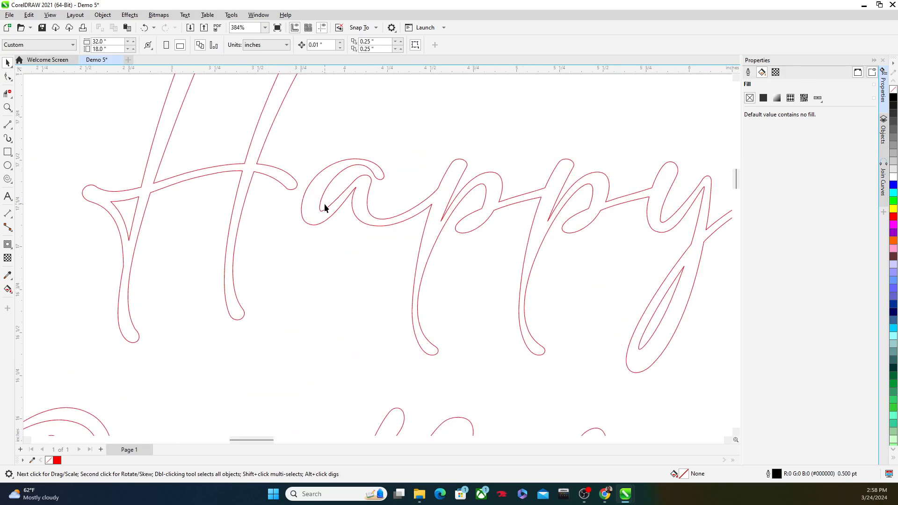
- Drag the Happy outline upward to widen its gap above Birthday
scroll(down, 3)
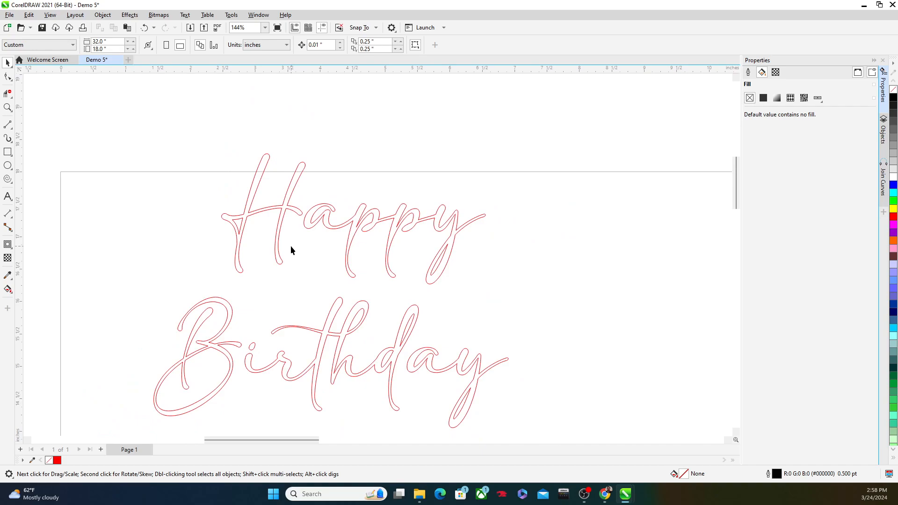
click(292, 252)
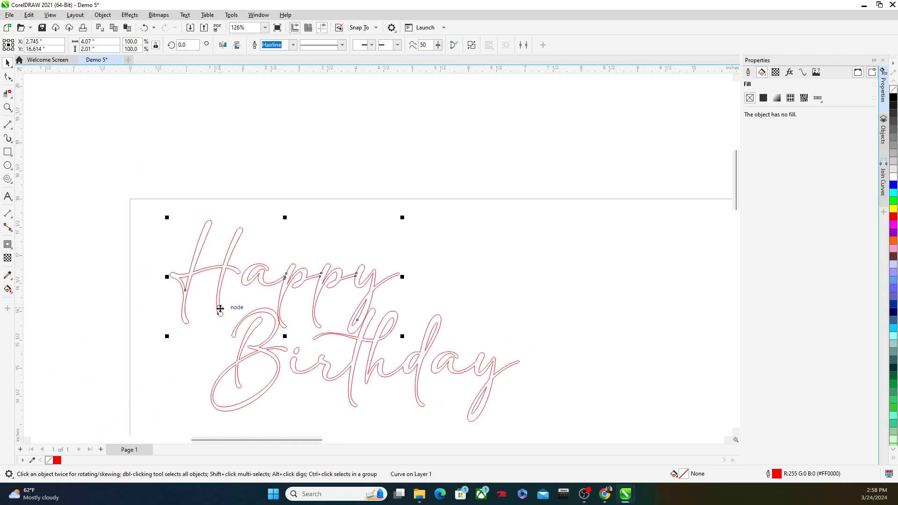
scroll(up, 3)
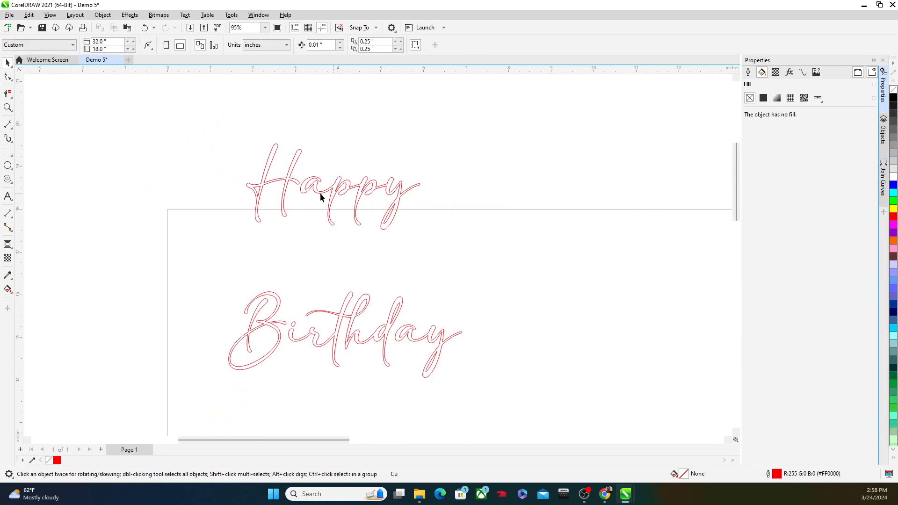
click(303, 194)
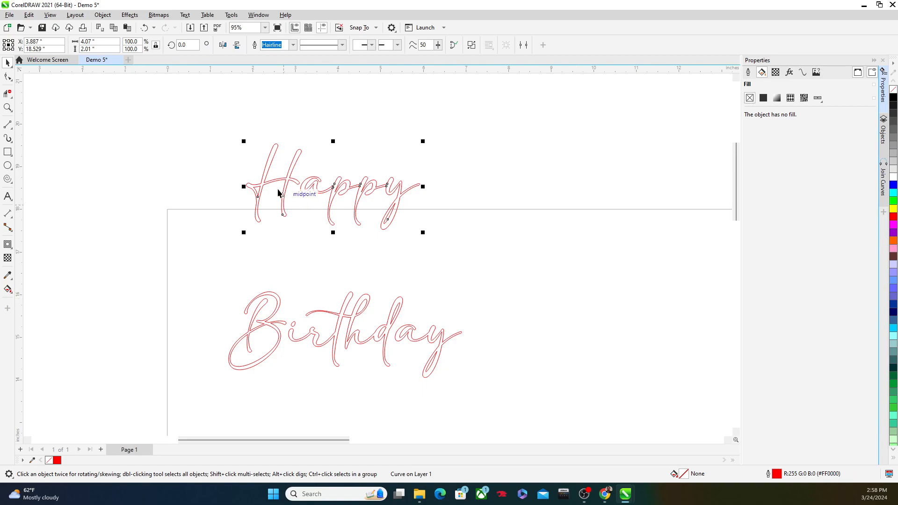
mouse_move(289, 180)
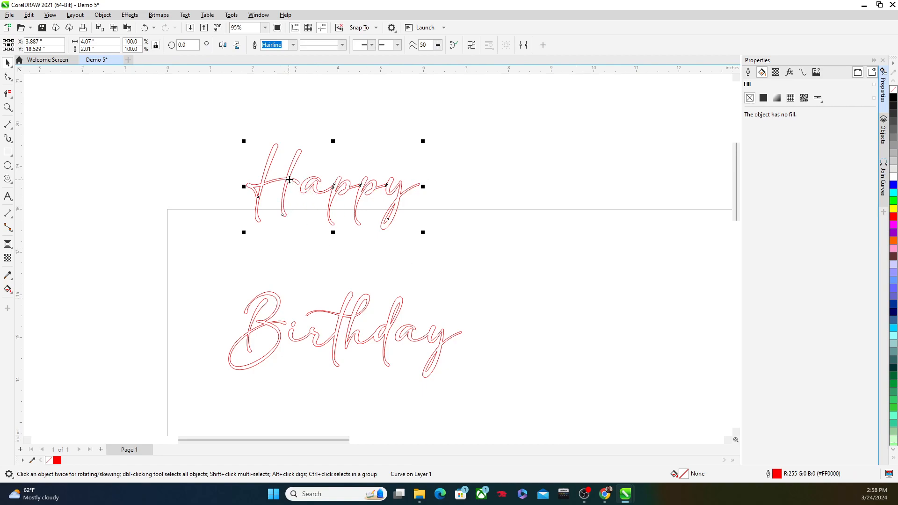
- Break the Happy curve apart into separate letter pieces and select the H
right_click(289, 180)
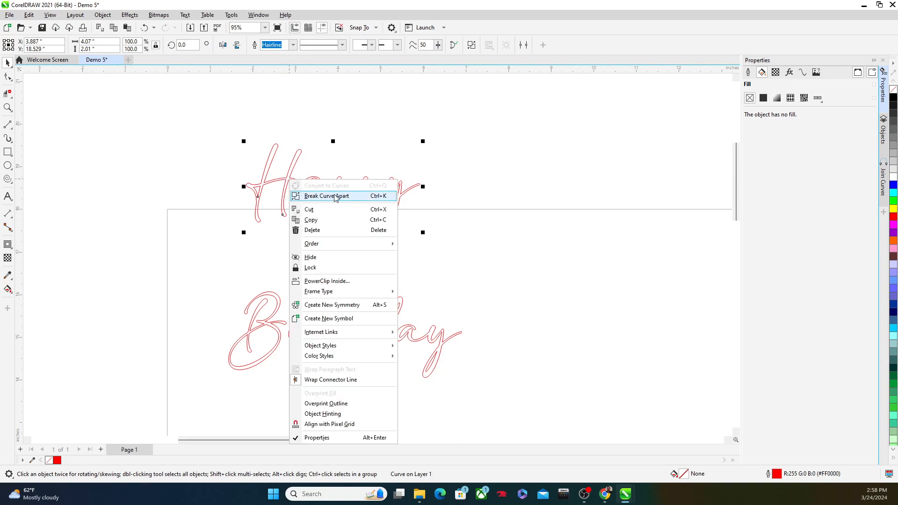
click(325, 195)
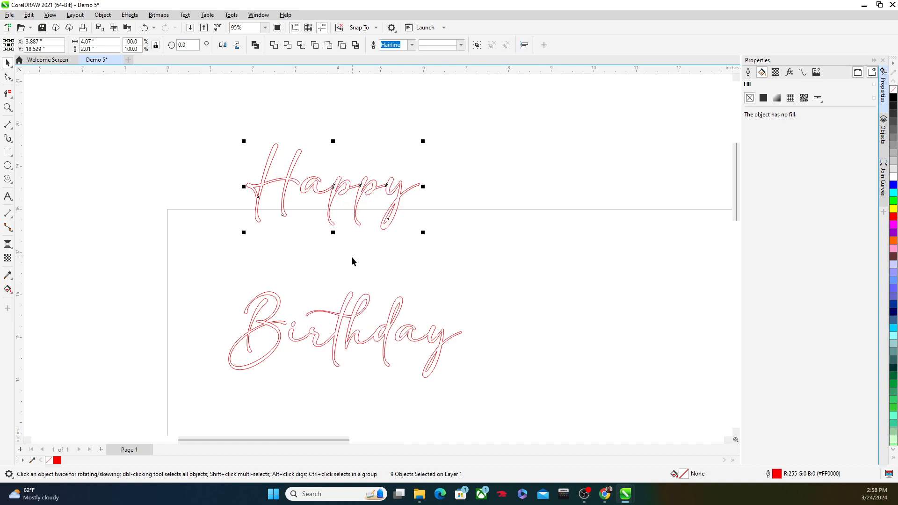
click(281, 197)
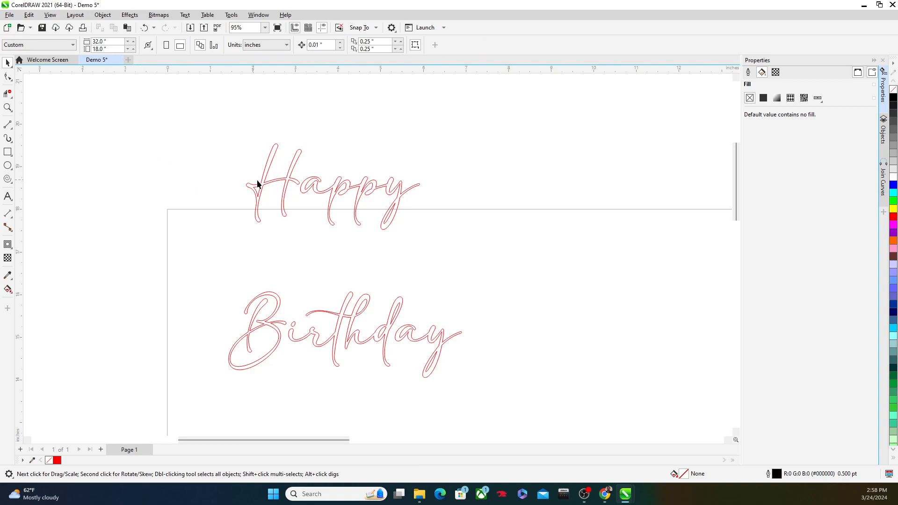
click(272, 186)
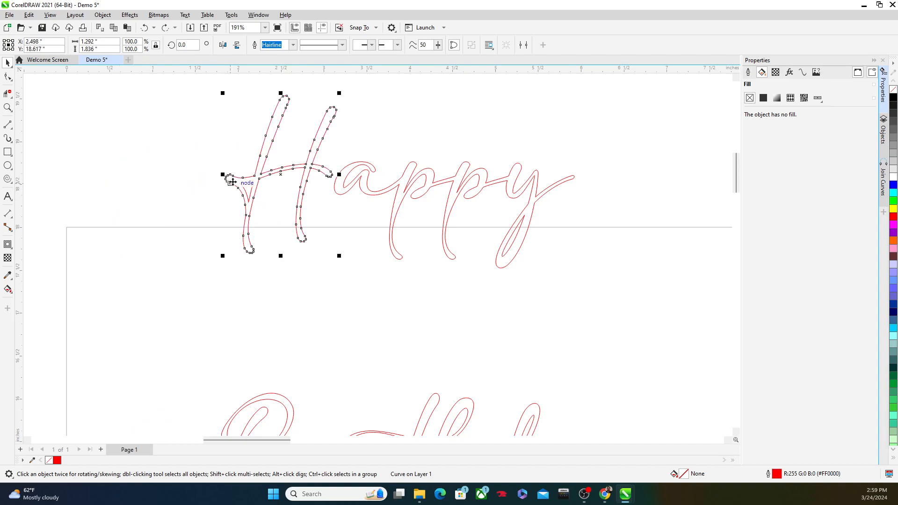
- Pull the H to the left away from the 'appy' letters and inspect it up close
scroll(down, 3)
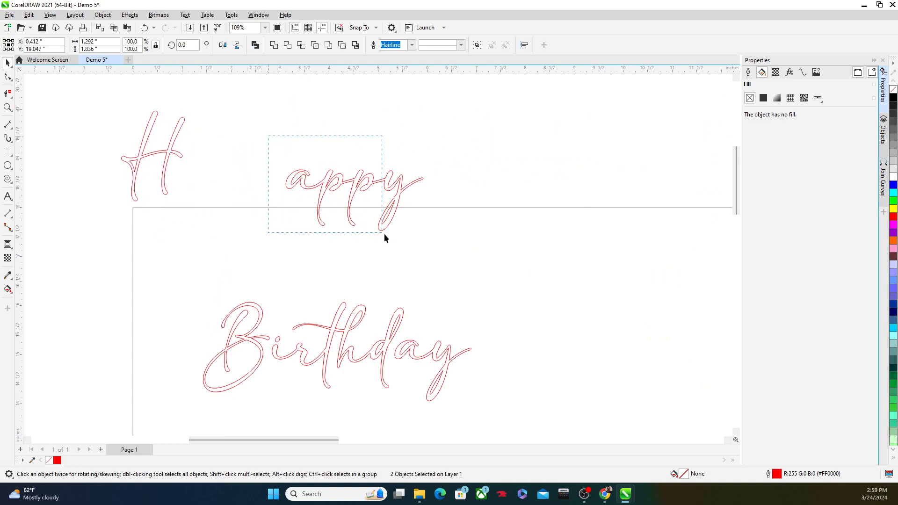
click(297, 185)
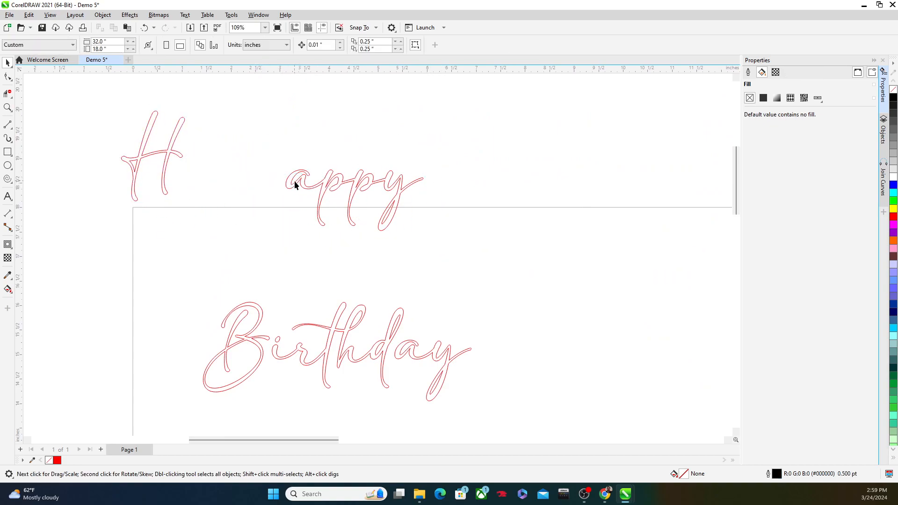
click(263, 186)
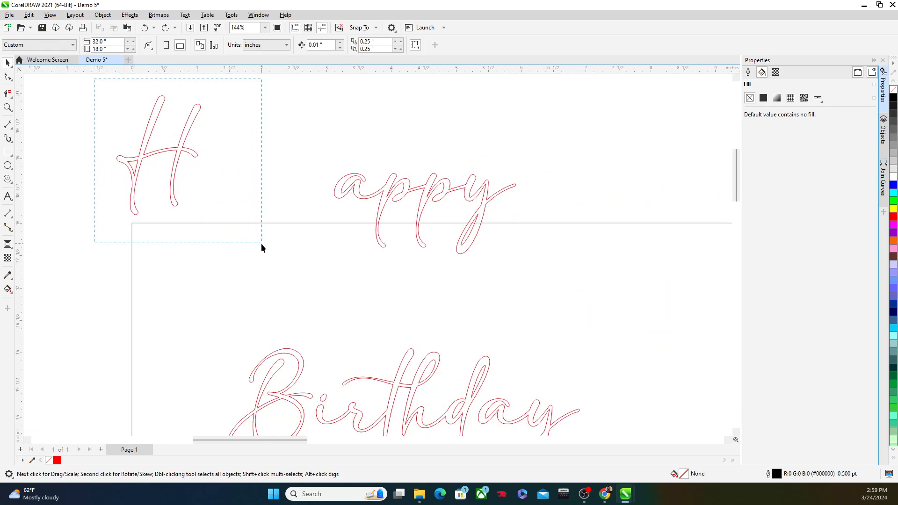
click(175, 166)
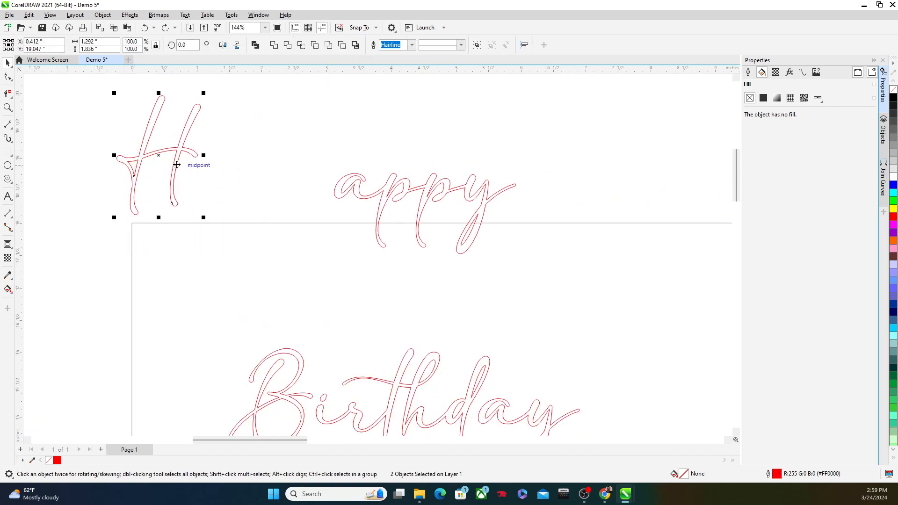
mouse_move(159, 154)
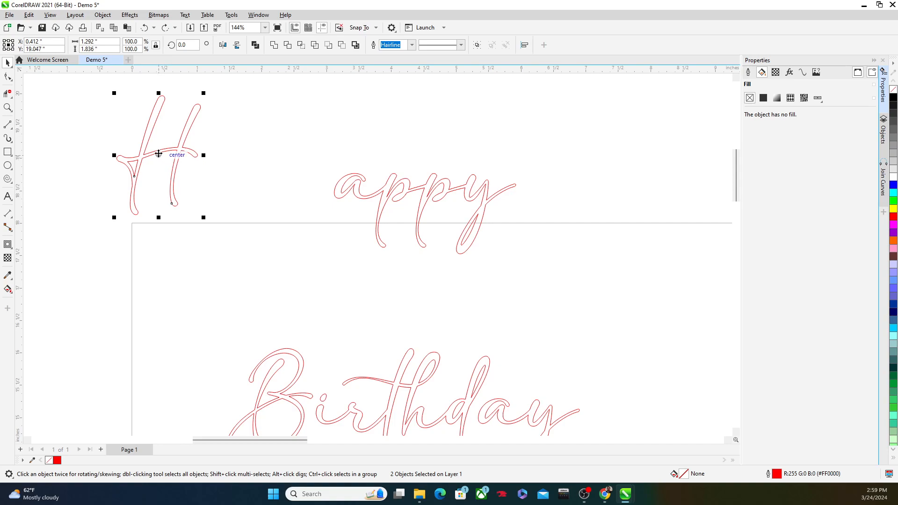
- Drag the H back so its stroke overlaps the 'a' of appy
drag(159, 154, 321, 166)
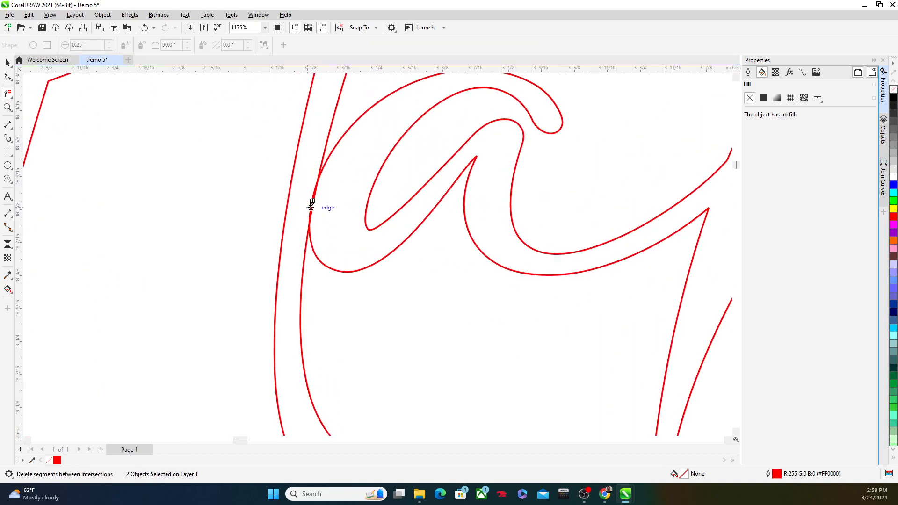
scroll(up, 3)
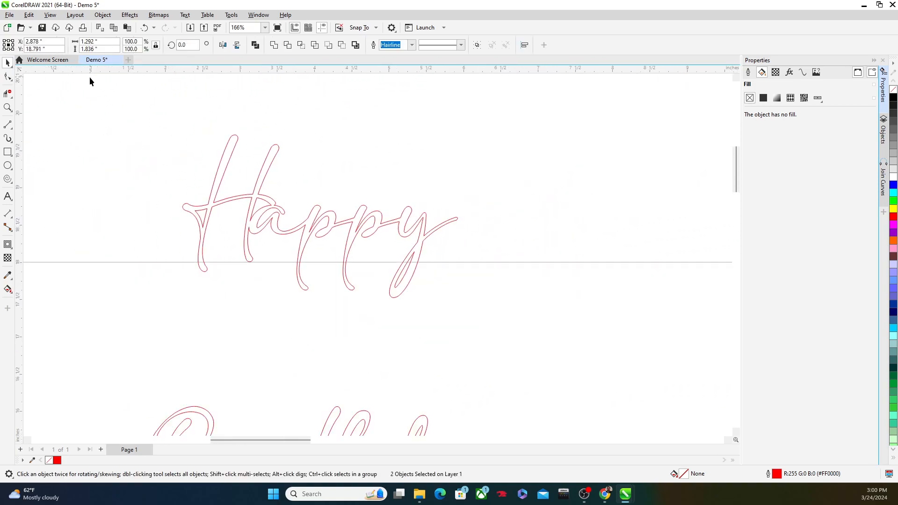
- Select all Happy letter pieces and bring up the Join Curves docker from Window > Dockers
click(315, 218)
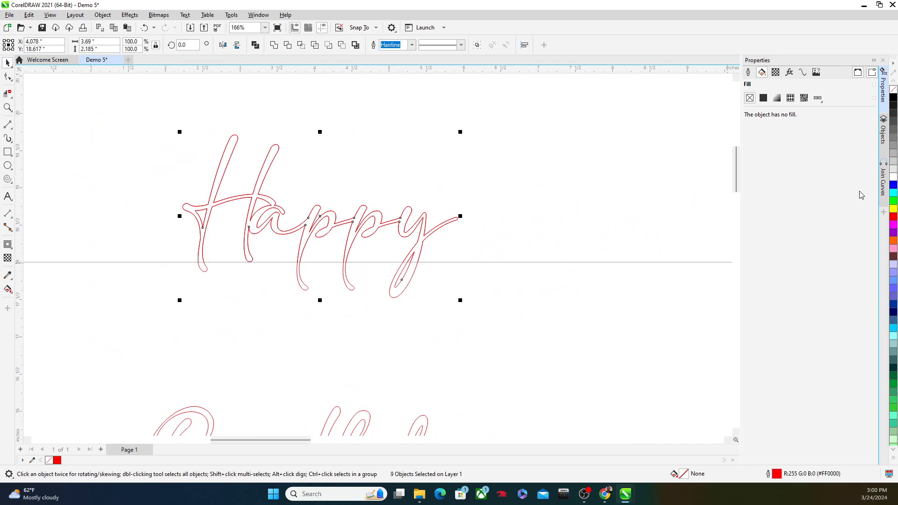
click(231, 14)
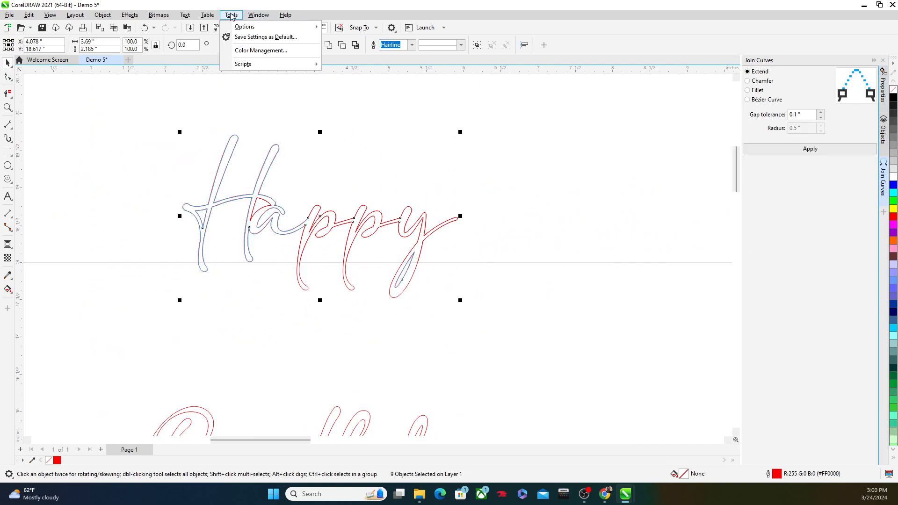
click(258, 14)
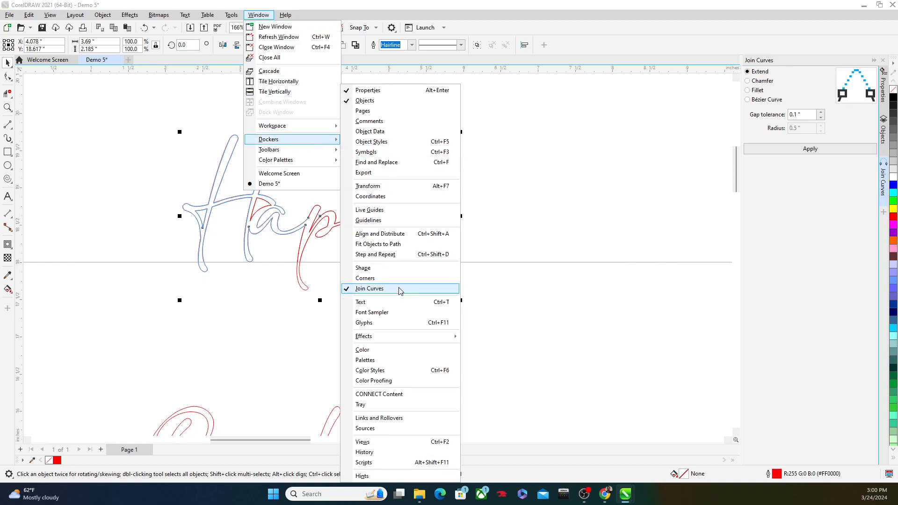
click(369, 288)
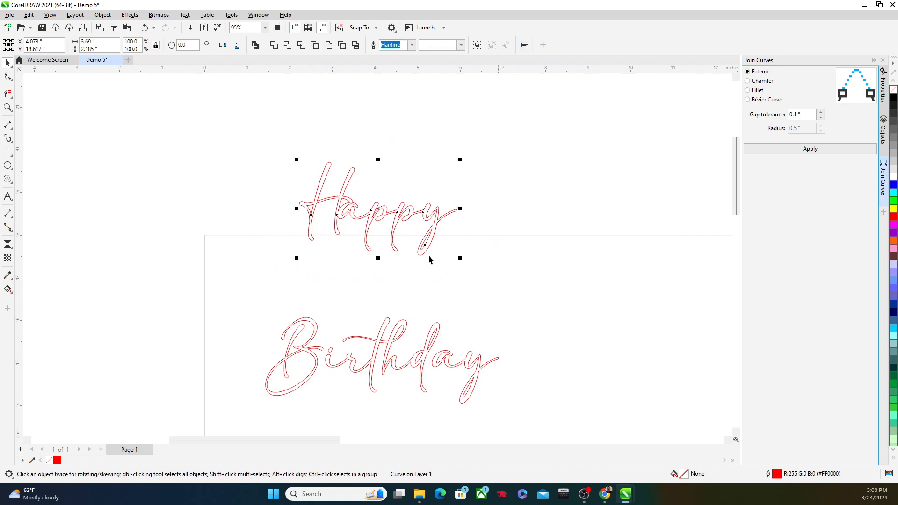
- Combine the selected Happy letters into a single curve object
right_click(430, 259)
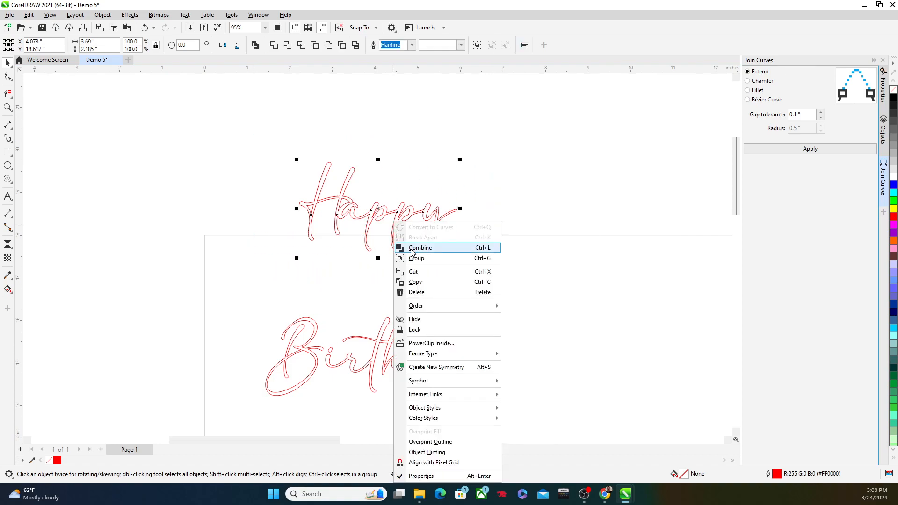
click(420, 247)
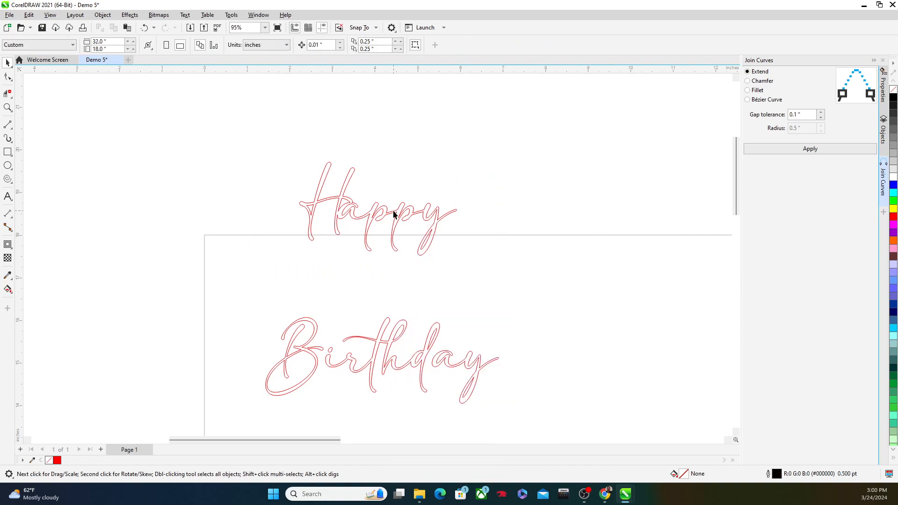
click(378, 206)
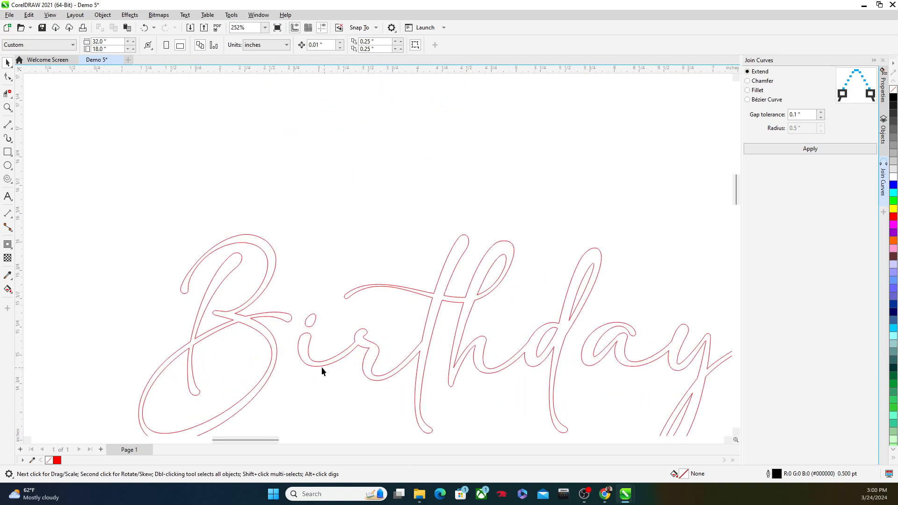
- Select the Birthday lettering group and fully ungroup it with Ungroup All
click(321, 372)
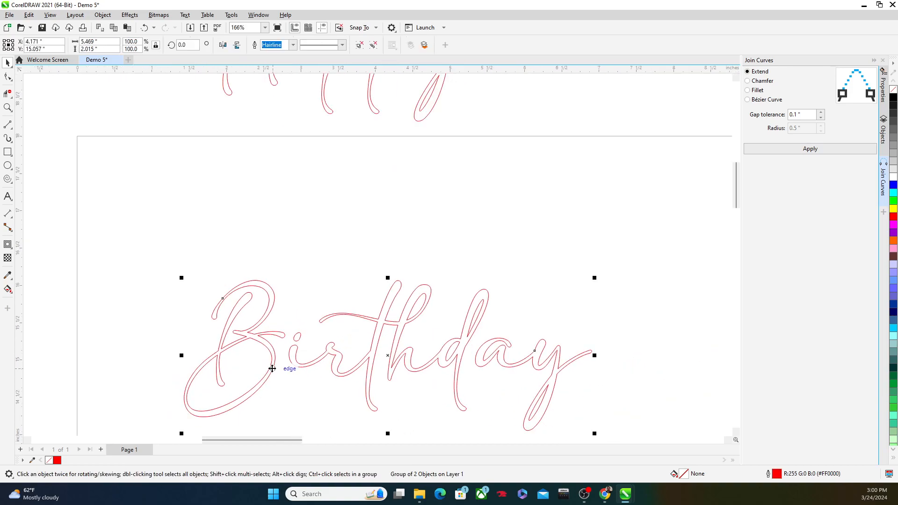
right_click(273, 369)
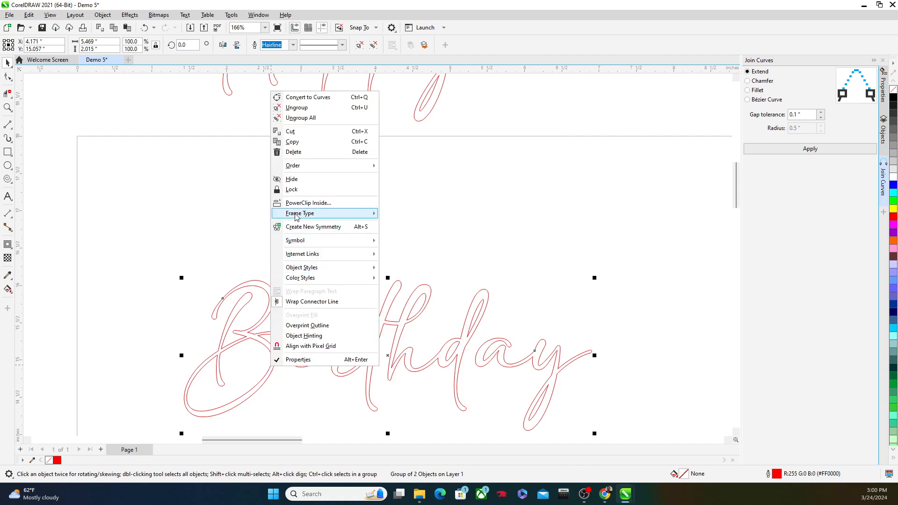
mouse_move(315, 166)
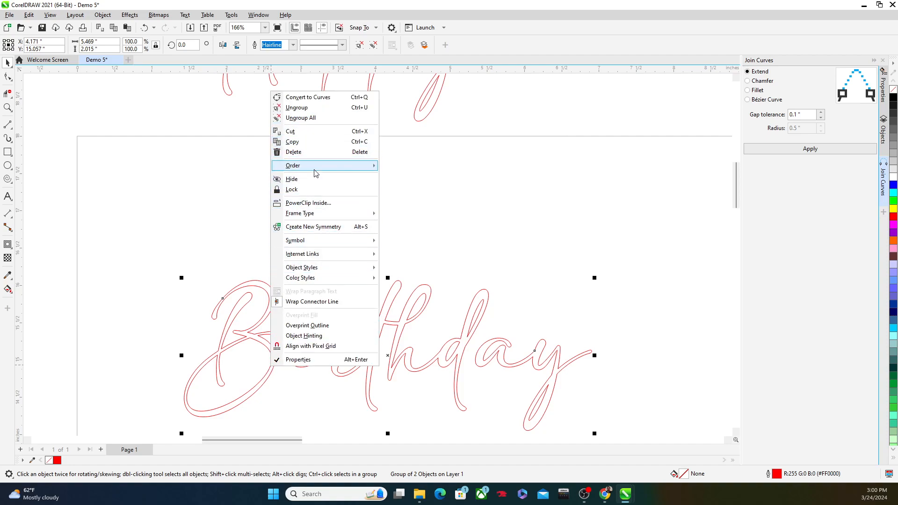
mouse_move(295, 240)
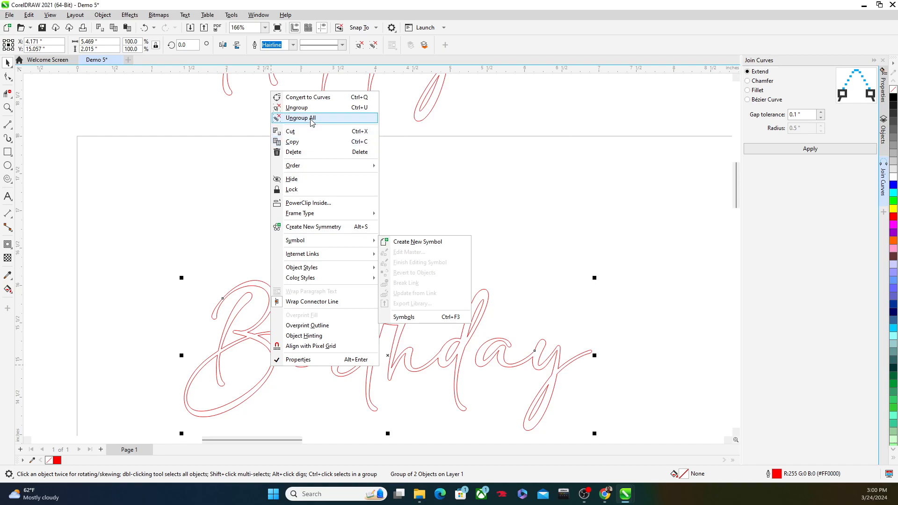
mouse_move(313, 122)
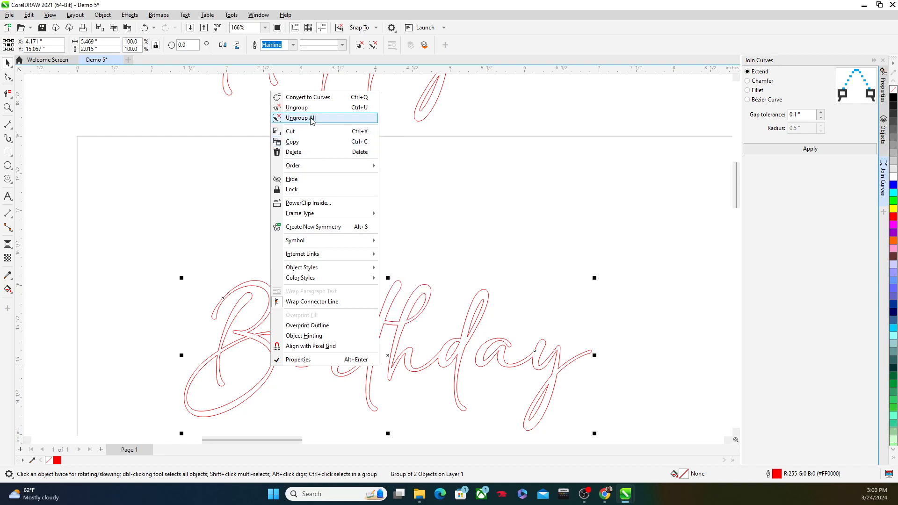
click(299, 118)
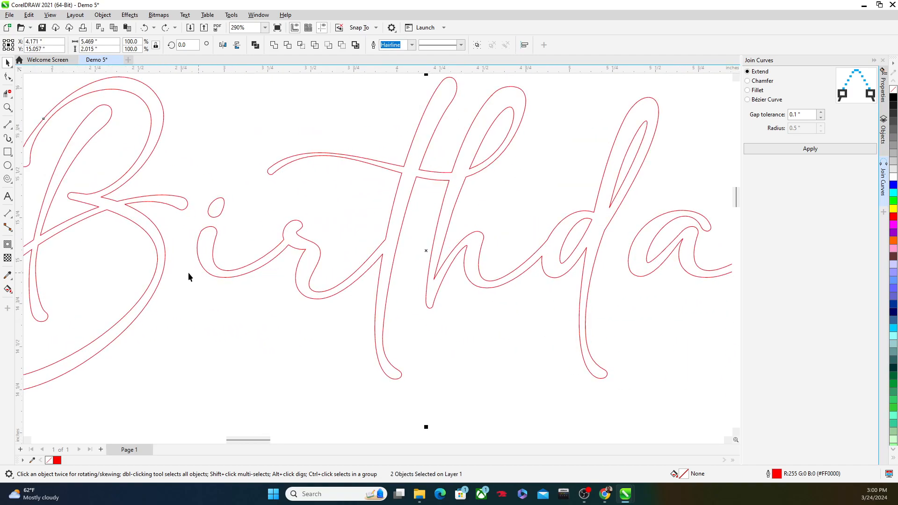
- Break the Birthday outline curves apart so pieces like the i's dot become separate objects
right_click(190, 277)
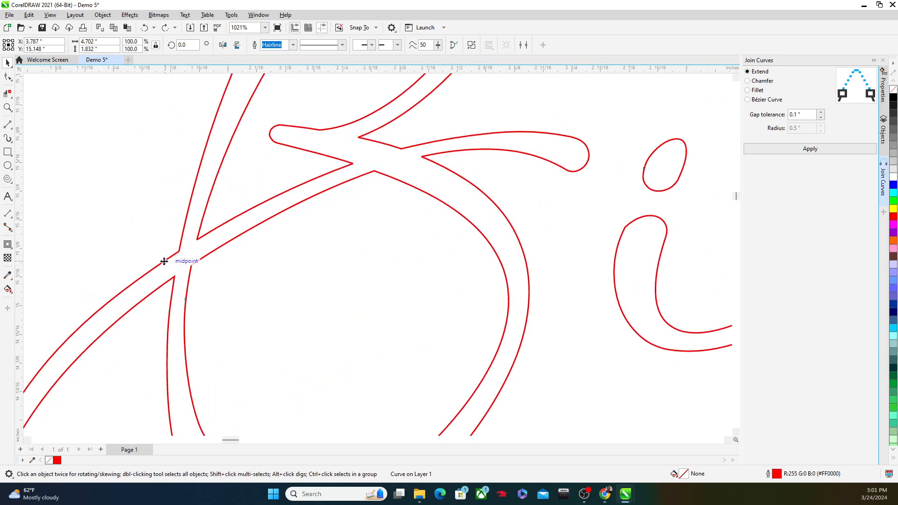
right_click(164, 261)
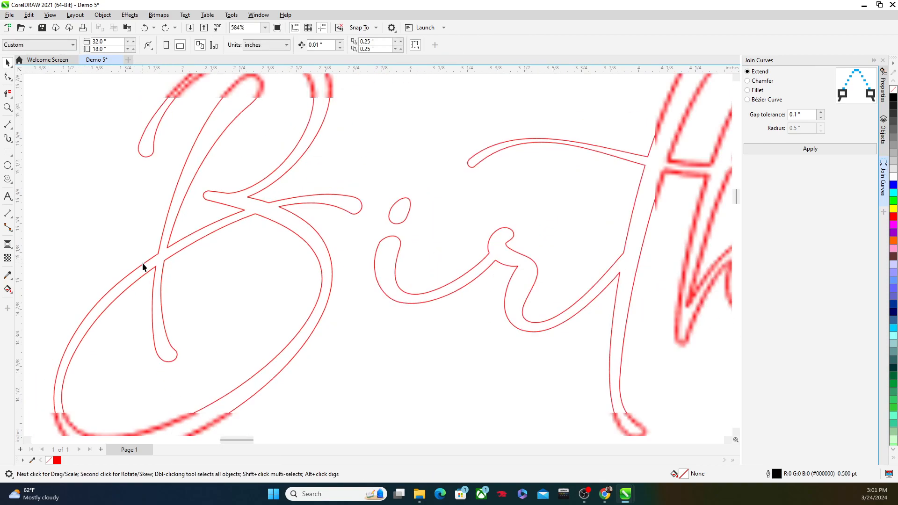
right_click(143, 268)
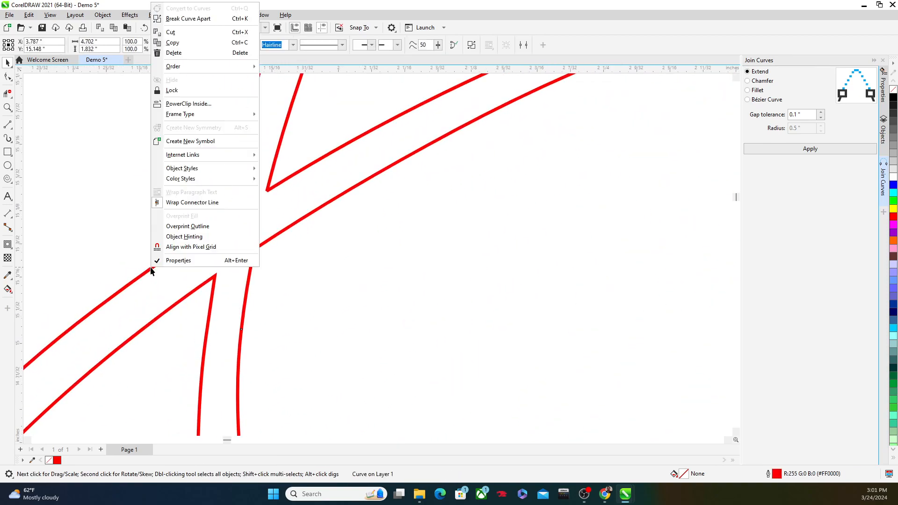
mouse_move(148, 275)
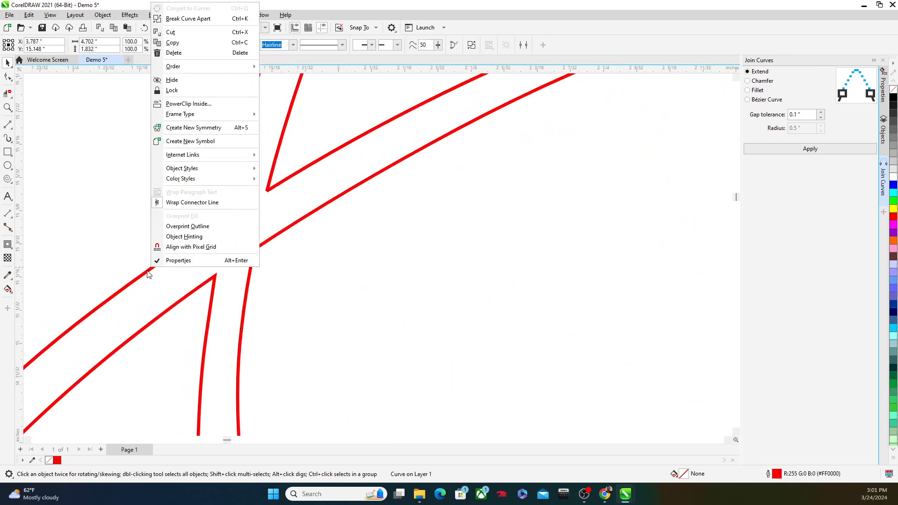
mouse_move(188, 4)
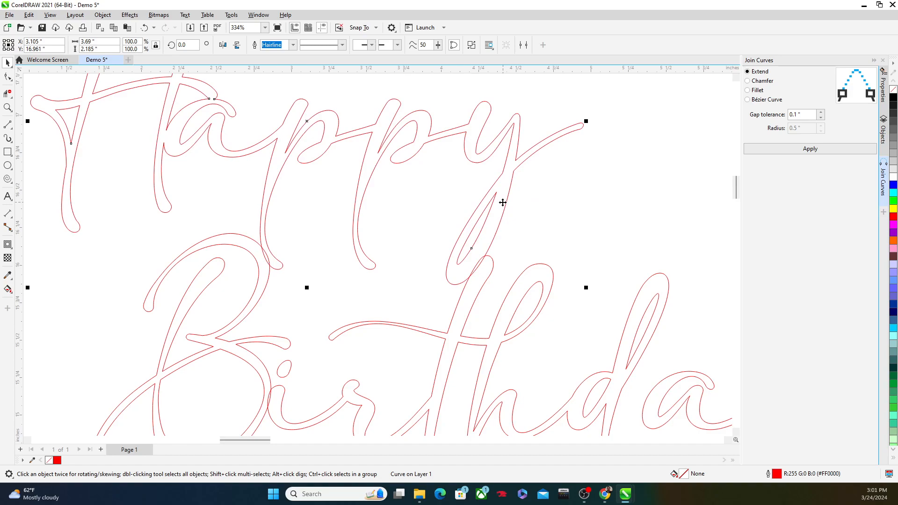
scroll(up, 3)
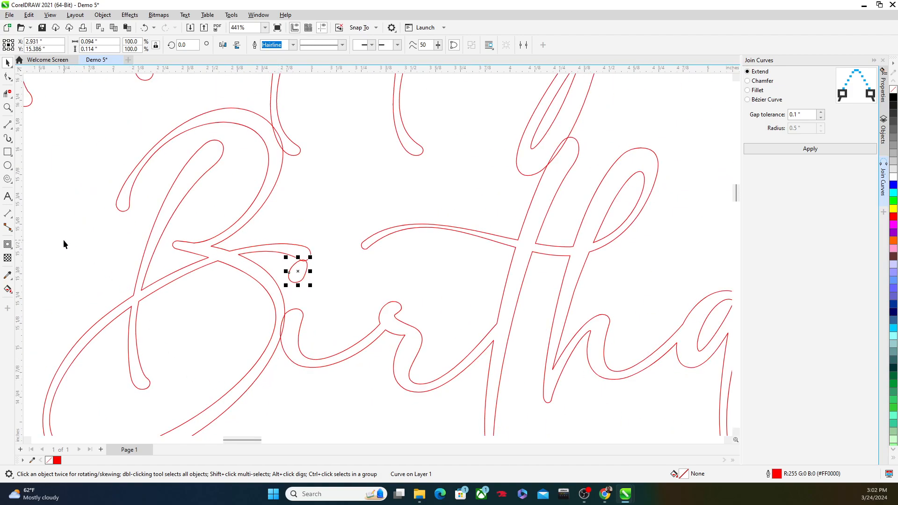
- Drag the i's dot upward toward the B's crossing stroke with the Pick tool
click(314, 287)
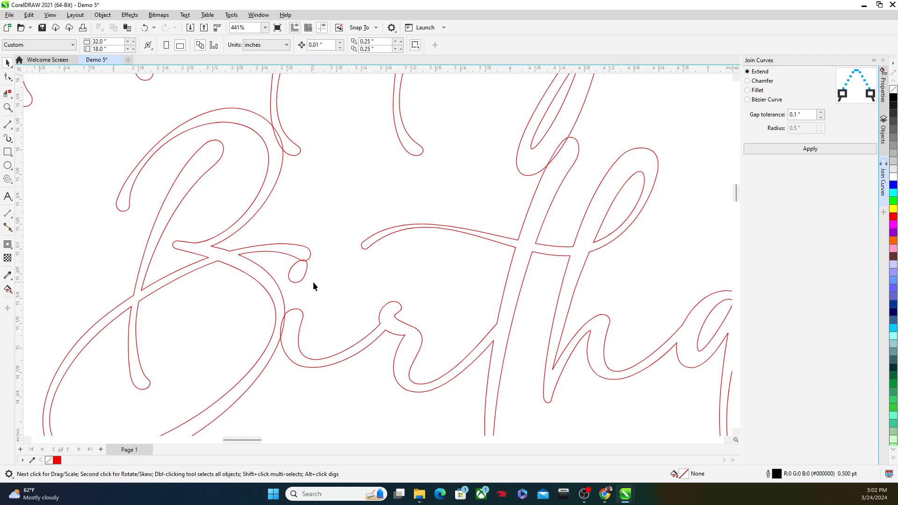
click(297, 303)
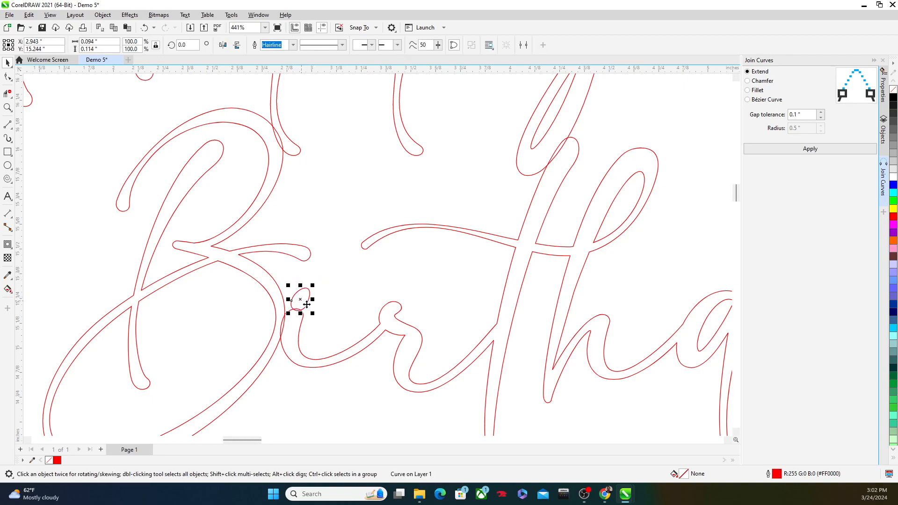
click(294, 389)
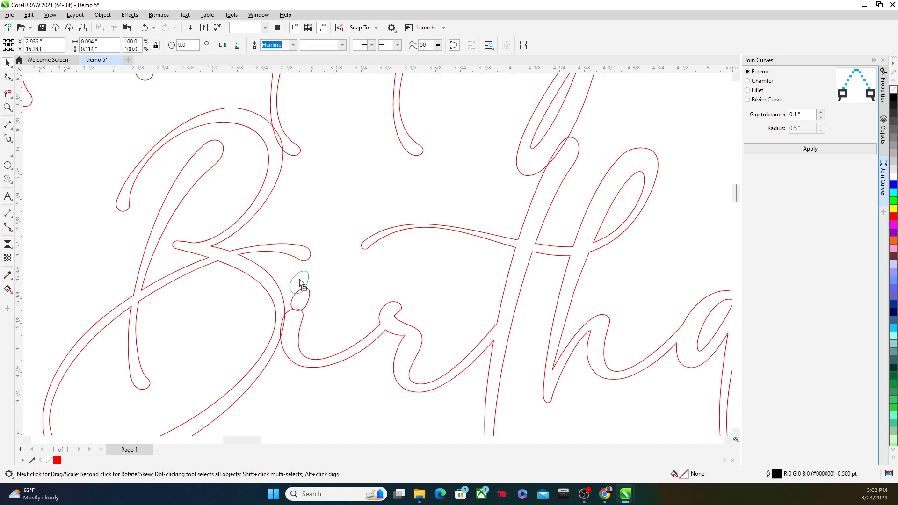
click(297, 286)
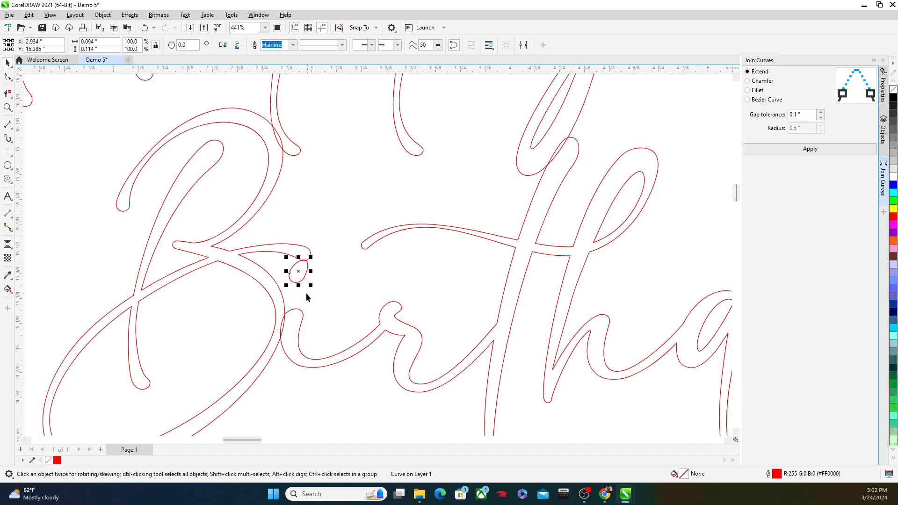
mouse_move(72, 201)
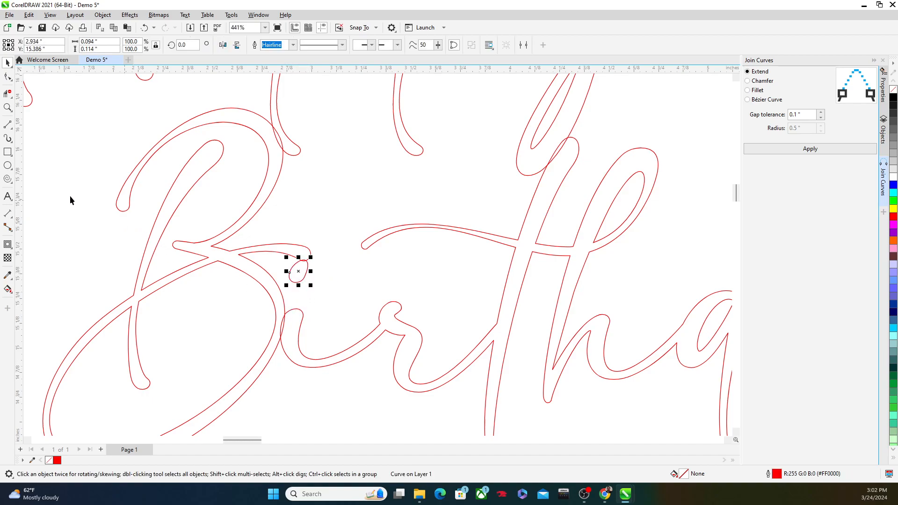
click(8, 93)
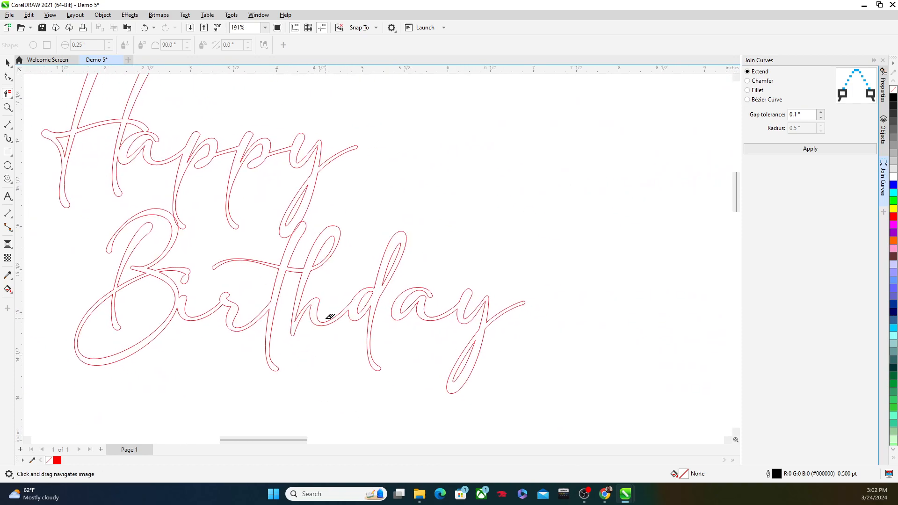
mouse_move(439, 317)
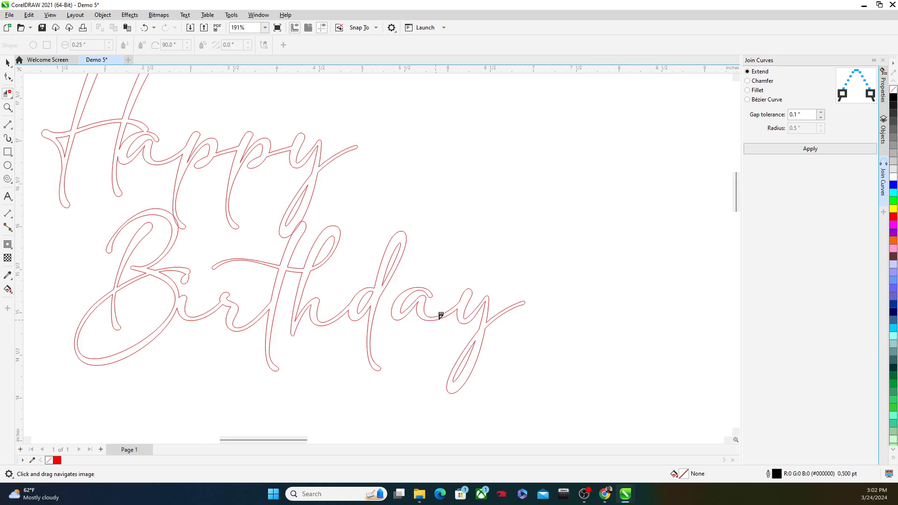
click(9, 61)
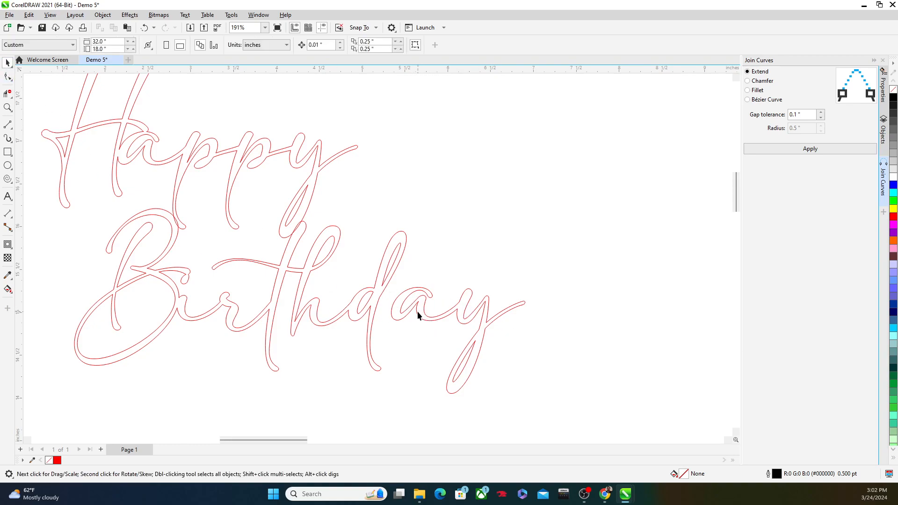
click(424, 305)
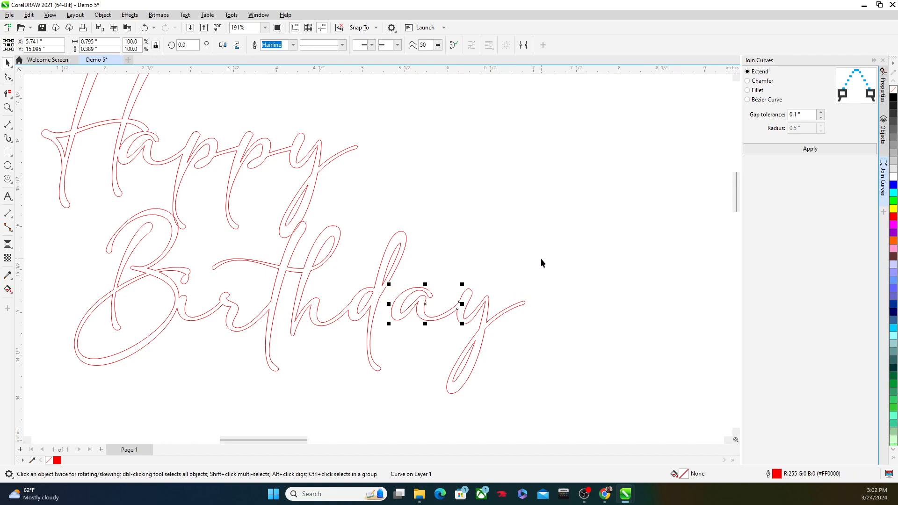
click(459, 343)
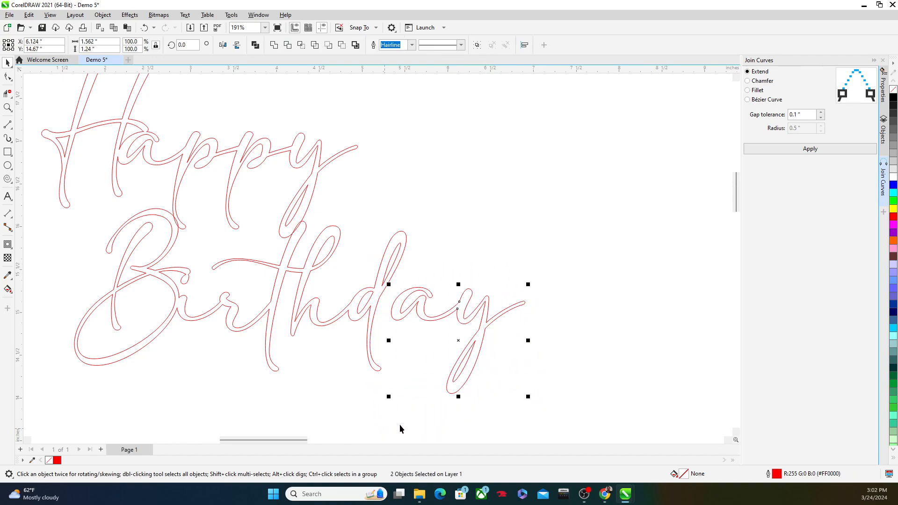
click(474, 256)
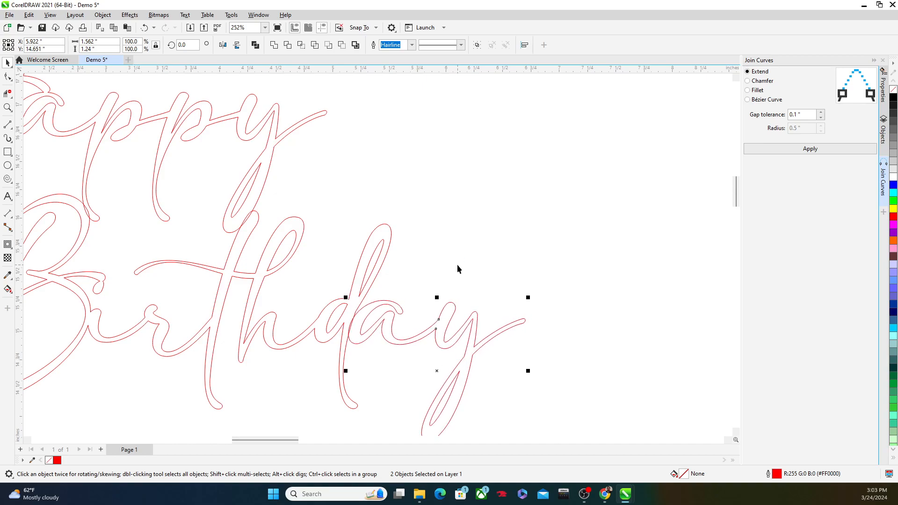
mouse_move(158, 217)
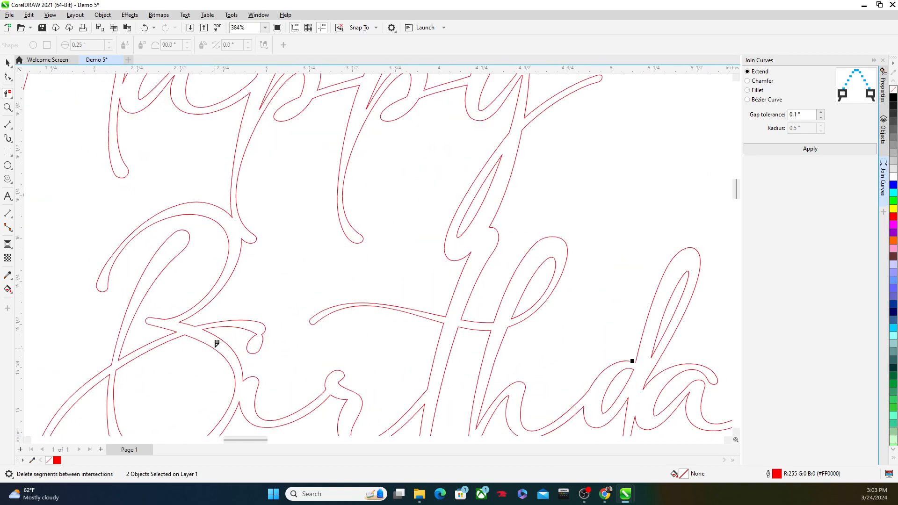
scroll(down, 3)
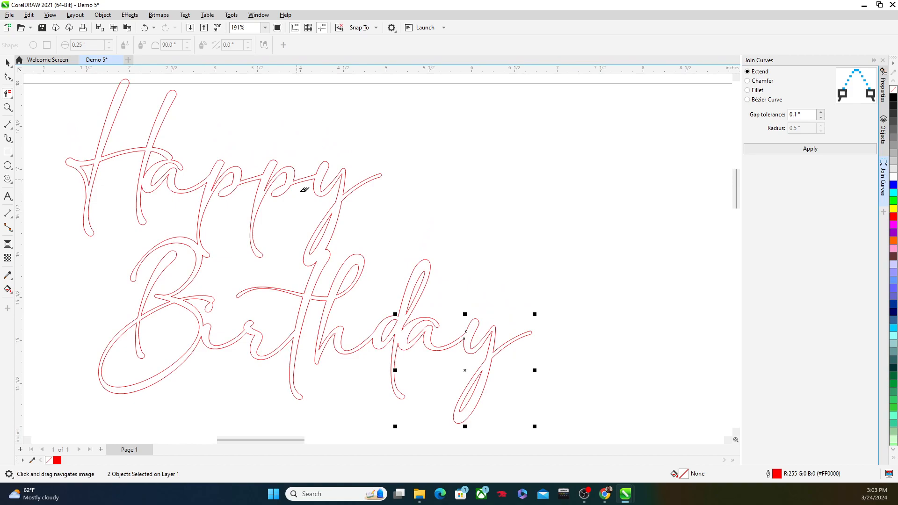
mouse_move(332, 276)
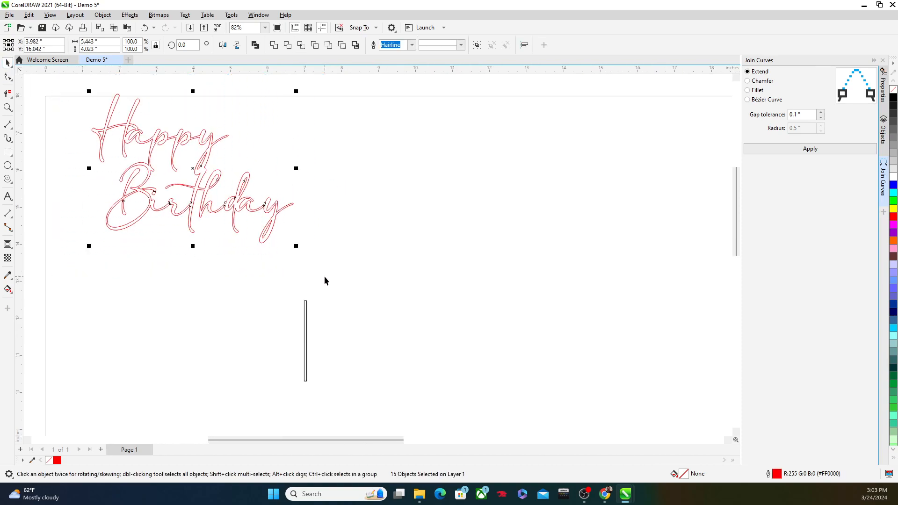
- Edit the overall width of the selected design in the property bar size field
click(97, 41)
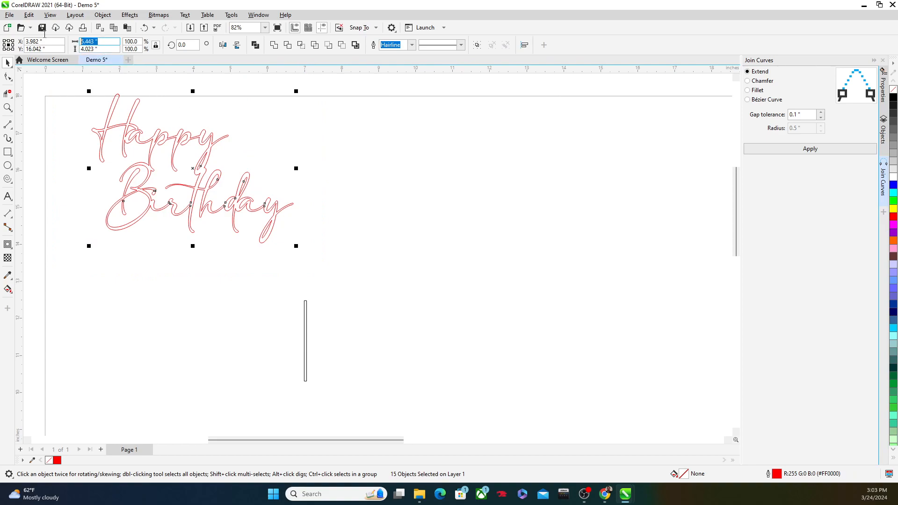
mouse_move(41, 27)
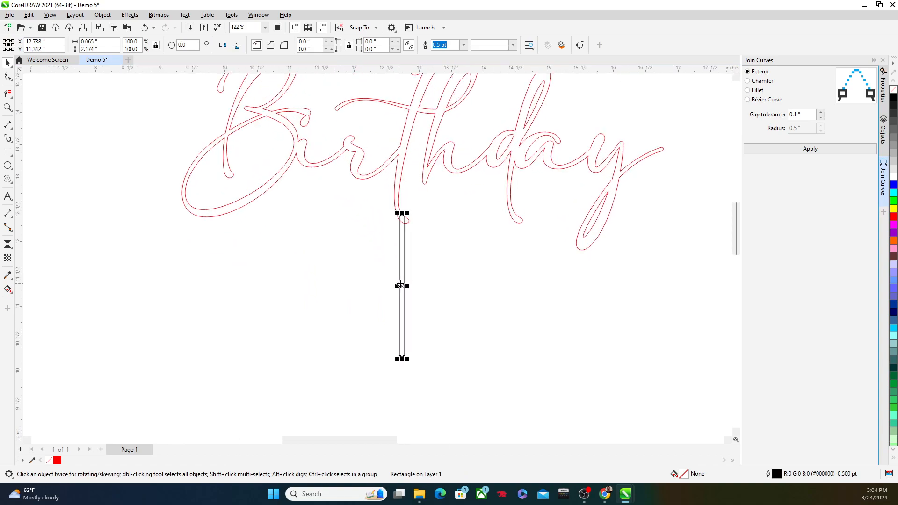
mouse_move(609, 254)
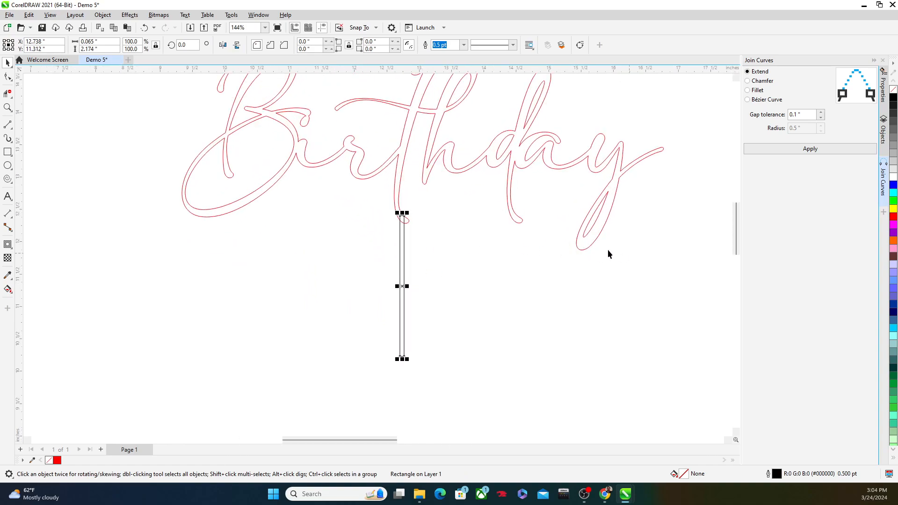
mouse_move(583, 247)
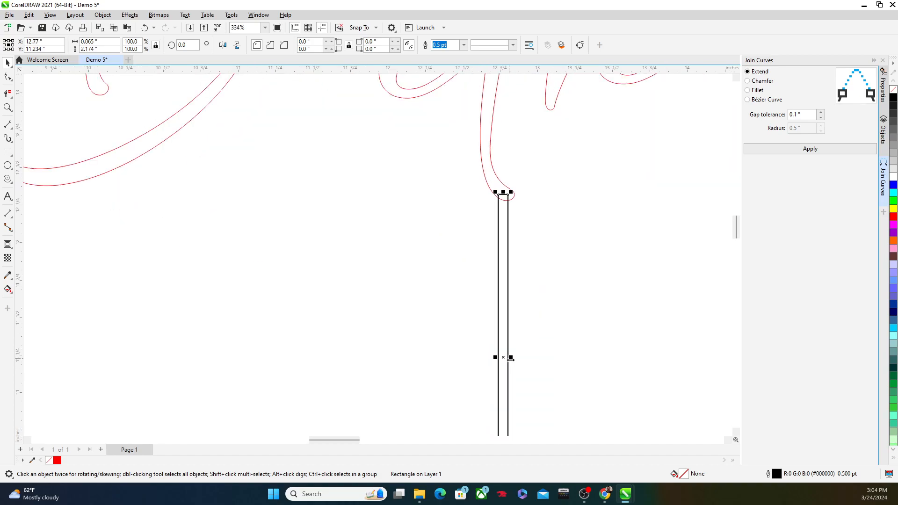
scroll(down, 3)
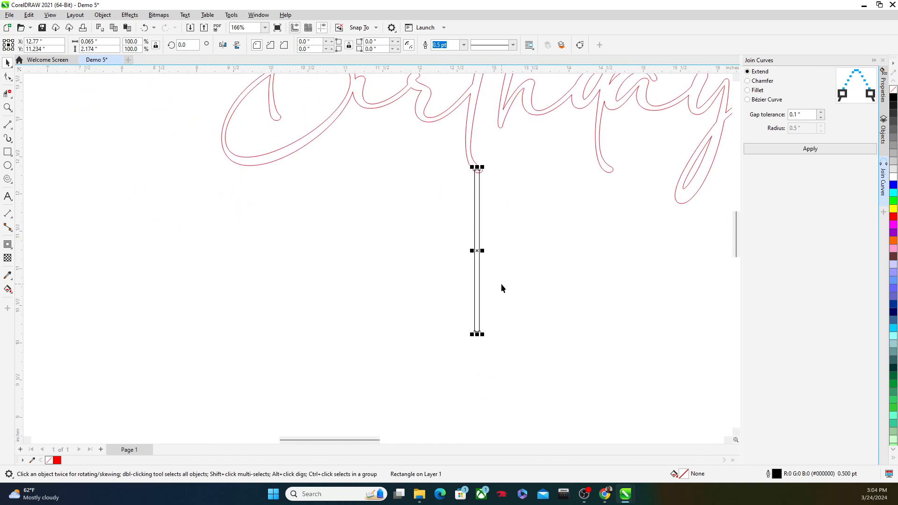
mouse_move(496, 334)
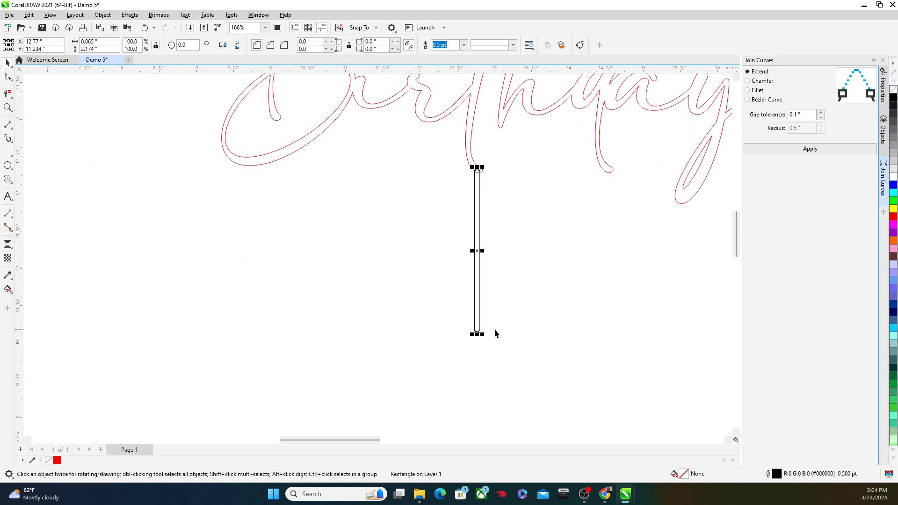
mouse_move(82, 116)
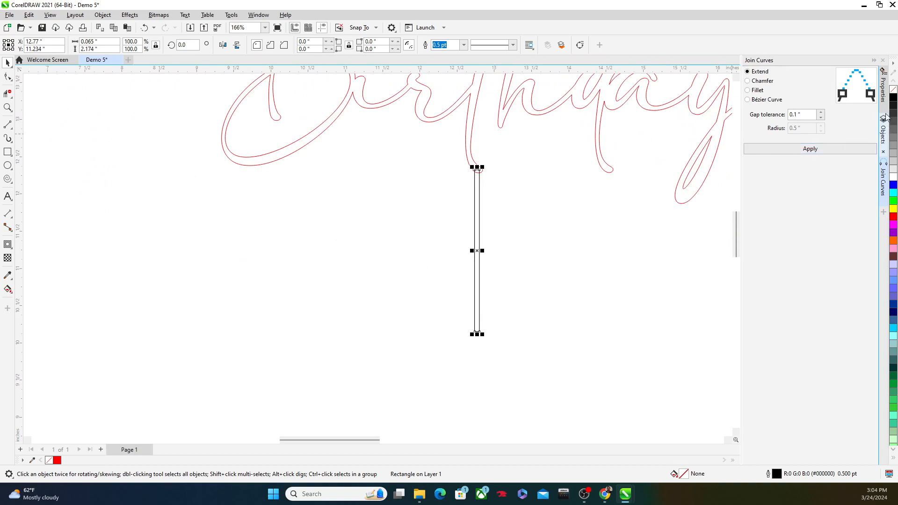
- Set the stick's outline to red hairline in the Properties docker's Outline settings
click(886, 73)
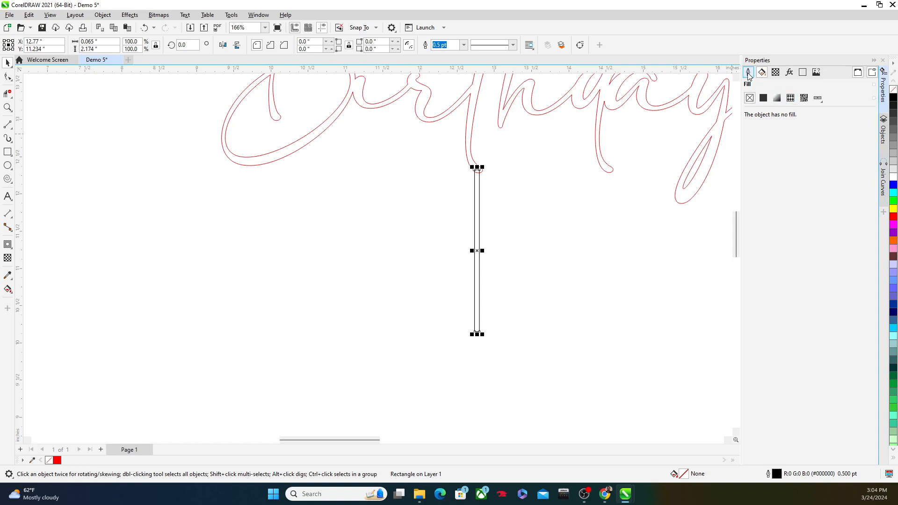
click(747, 72)
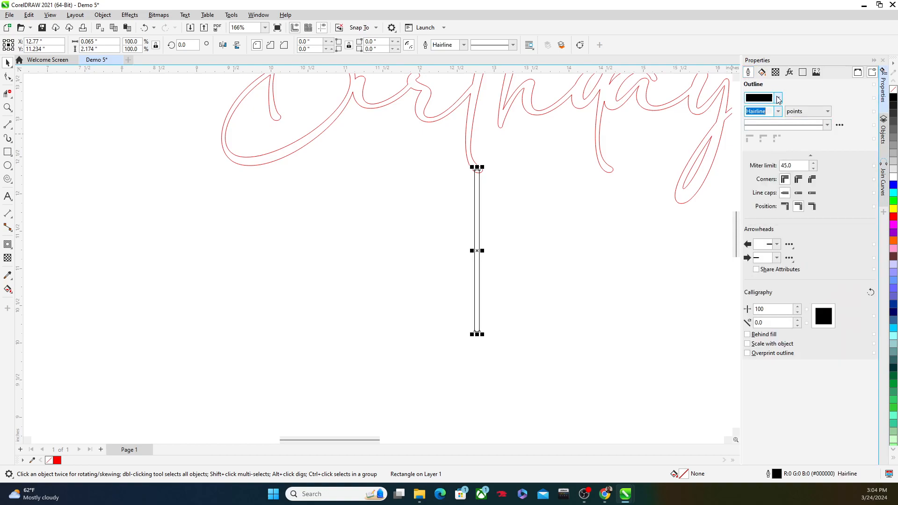
click(778, 98)
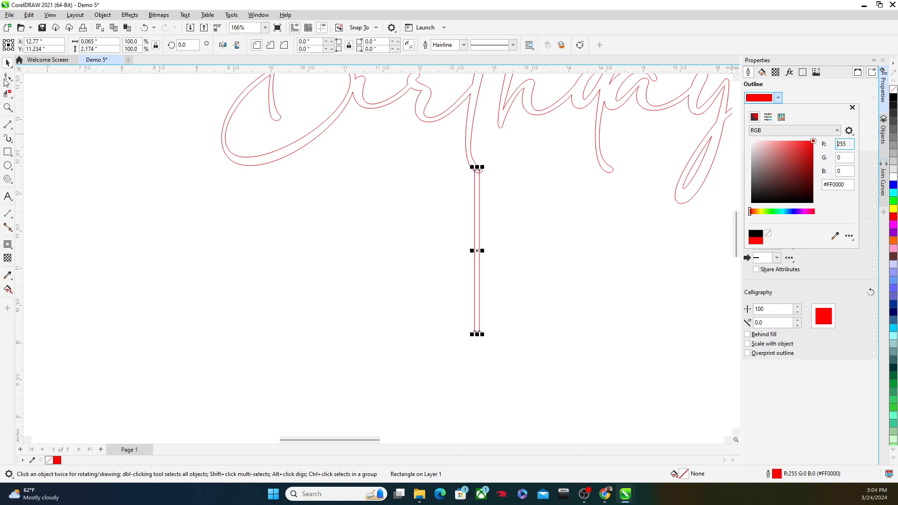
click(852, 108)
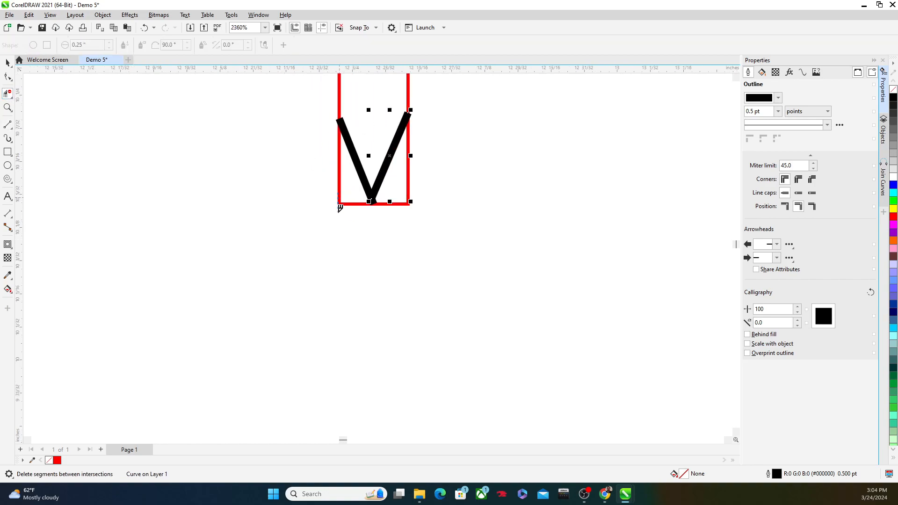
- Give the stick's pointed V tip a red hairline outline
scroll(down, 3)
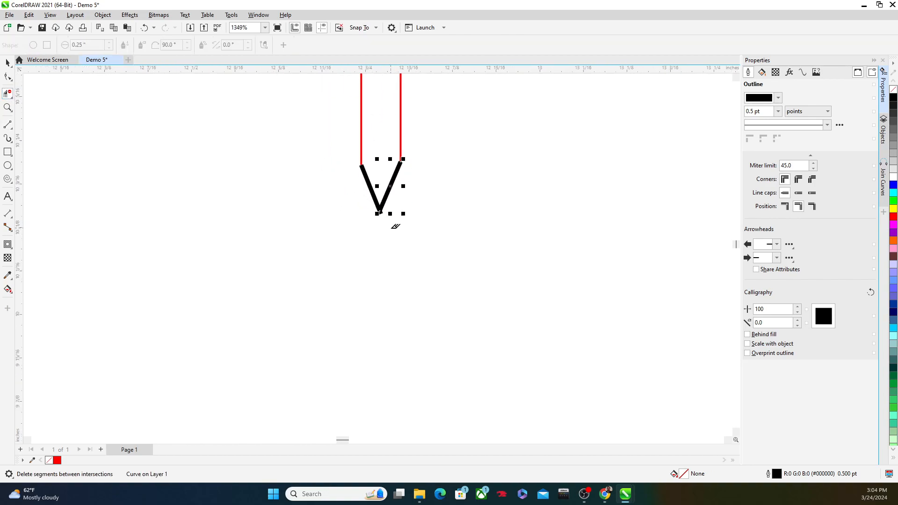
mouse_move(336, 187)
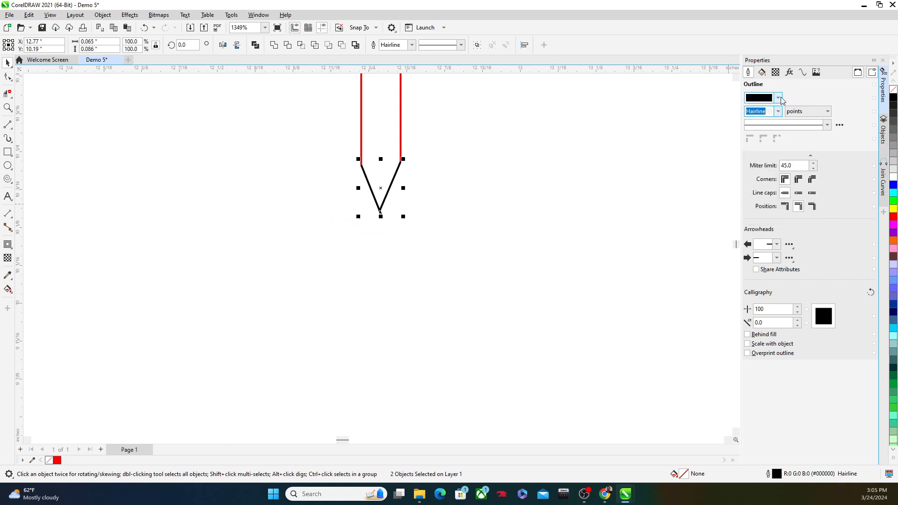
click(779, 97)
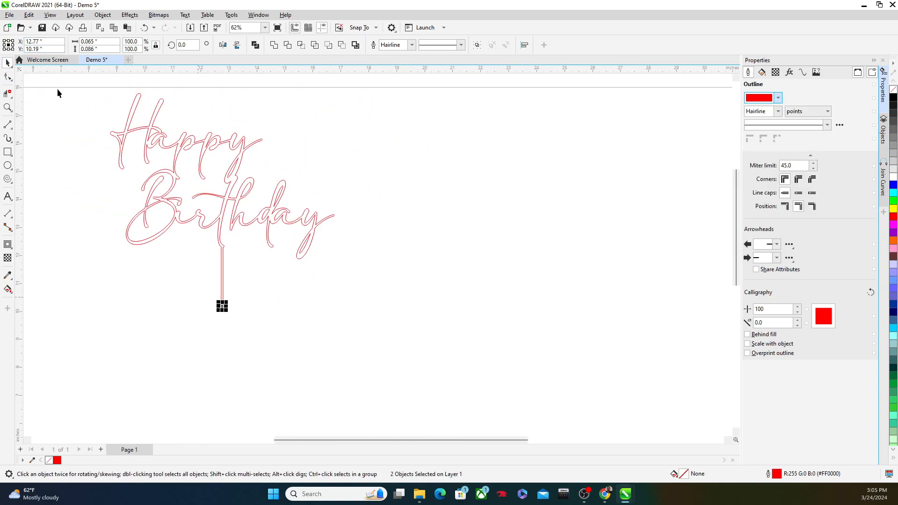
- Combine all 18 lettering and stick outline pieces into one curve (Ctrl+L)
click(222, 305)
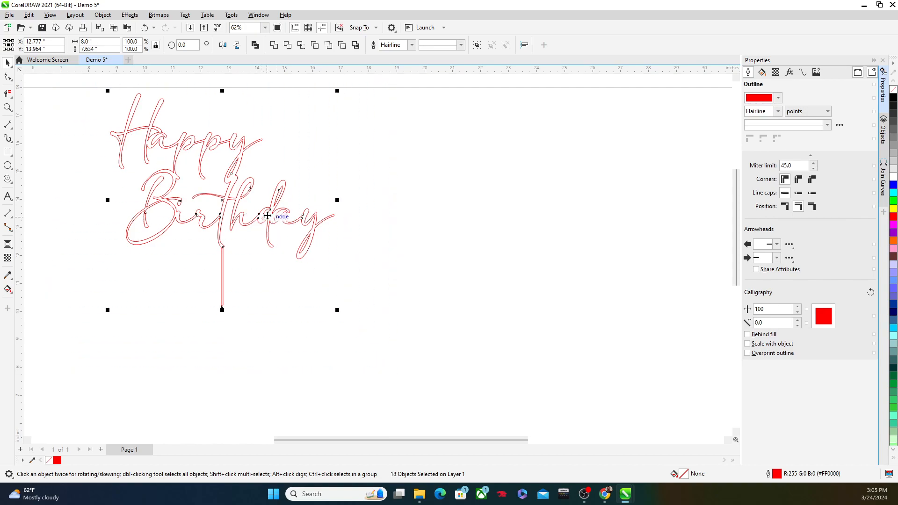
right_click(267, 216)
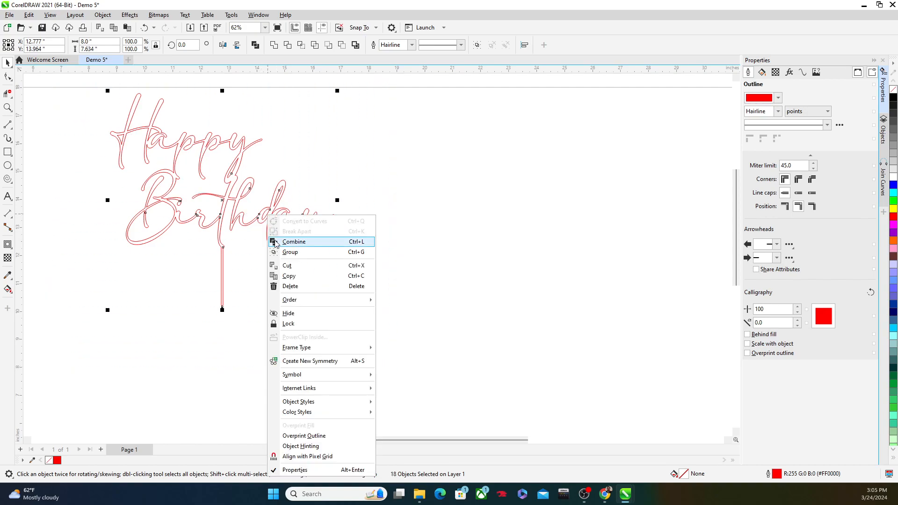
click(293, 241)
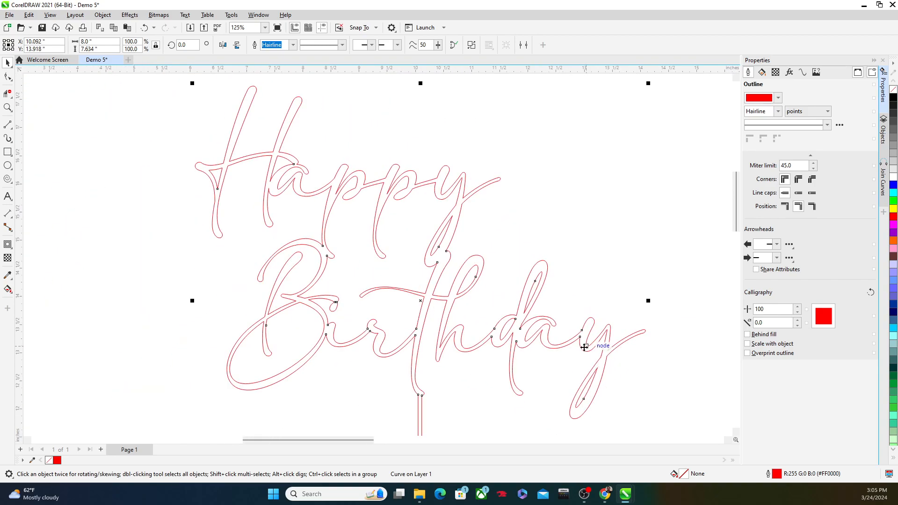
scroll(down, 3)
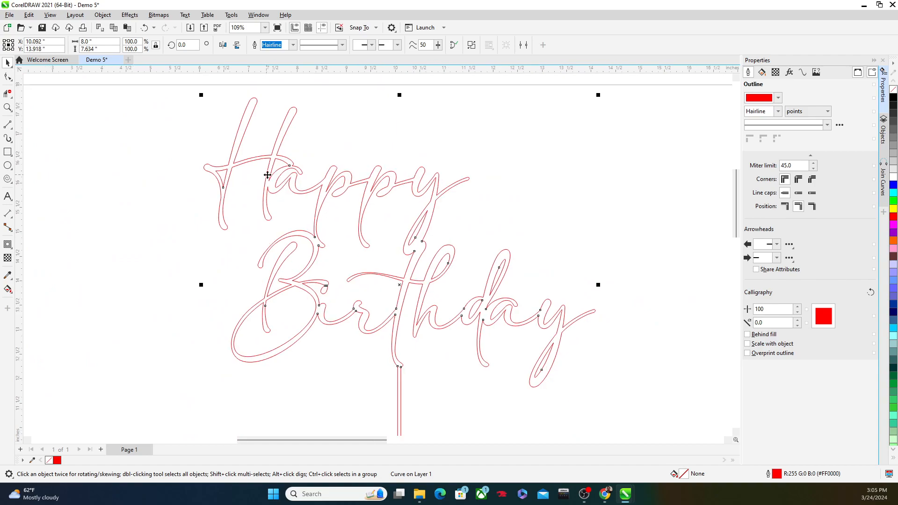
scroll(up, 3)
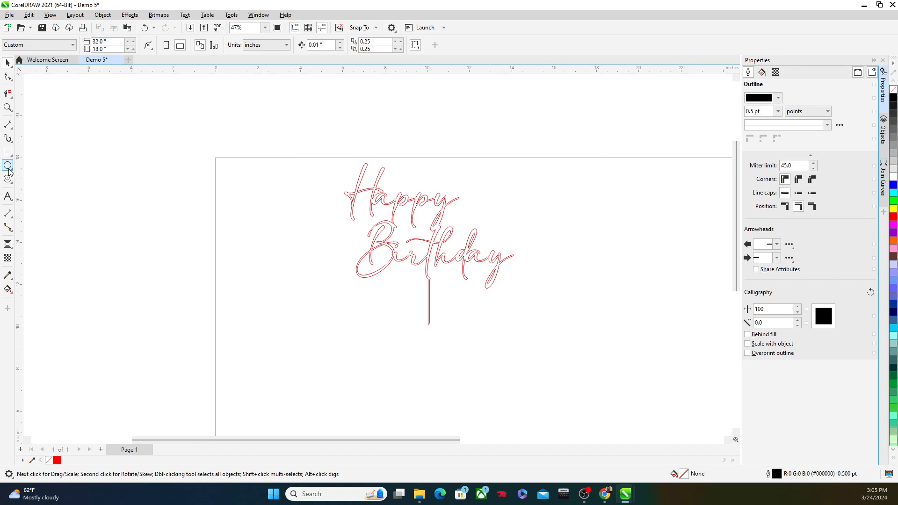
- Draw three five-pointed stars with the Star tool, two above Happy and one beside Birthday
click(8, 151)
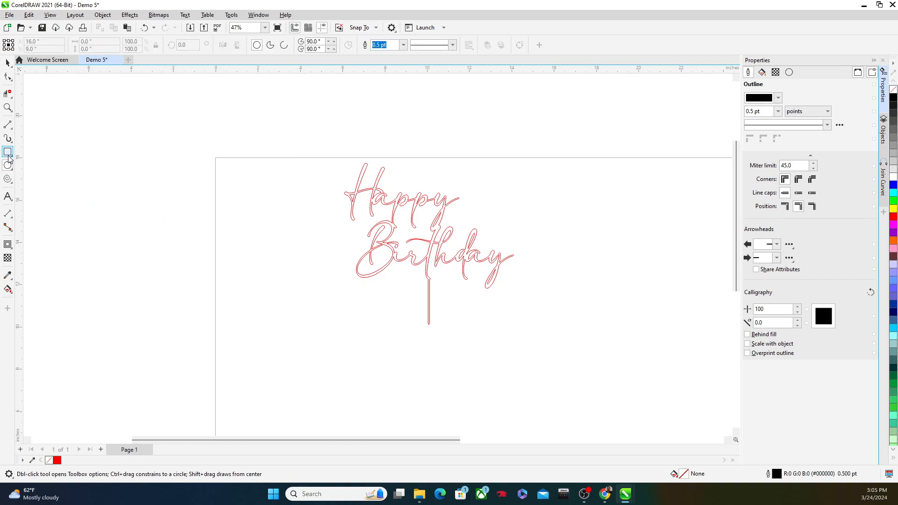
click(9, 165)
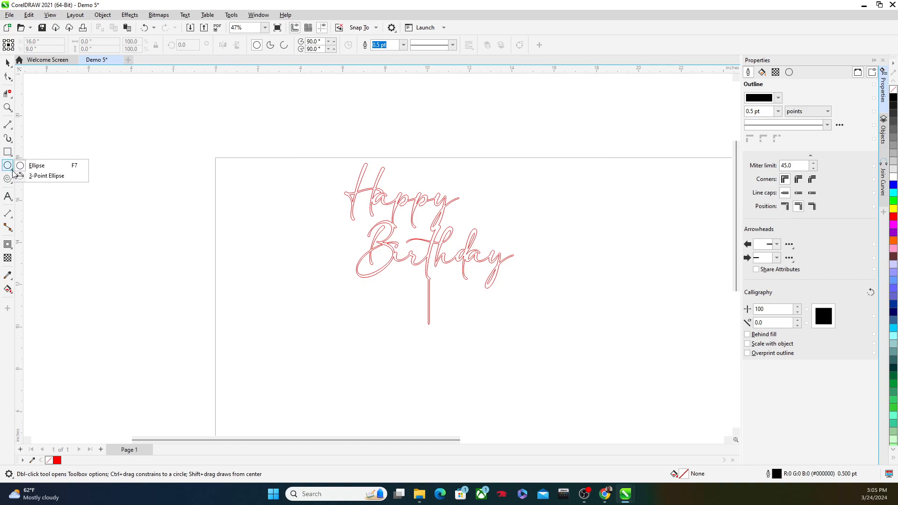
click(8, 178)
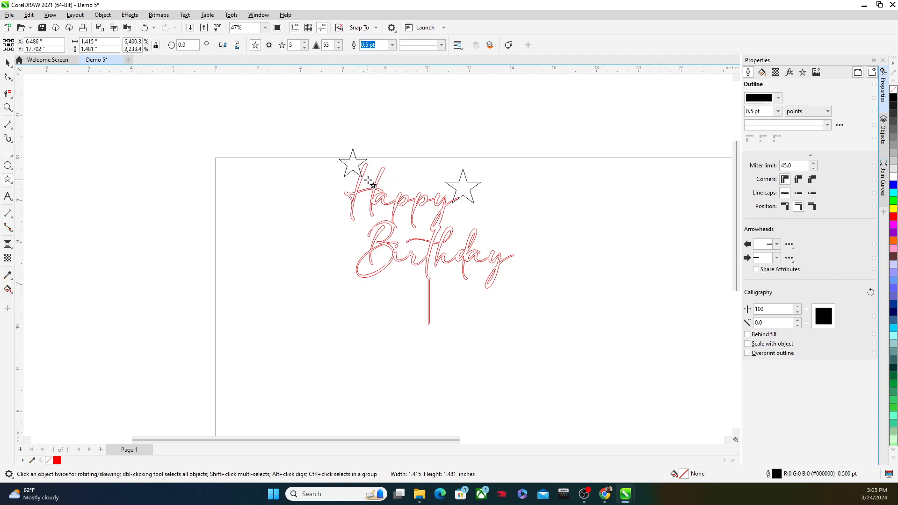
click(353, 163)
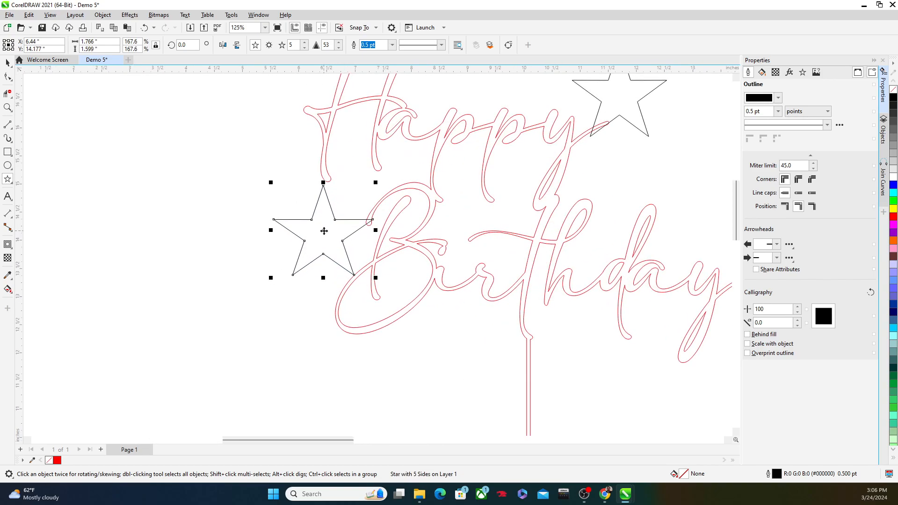
scroll(down, 3)
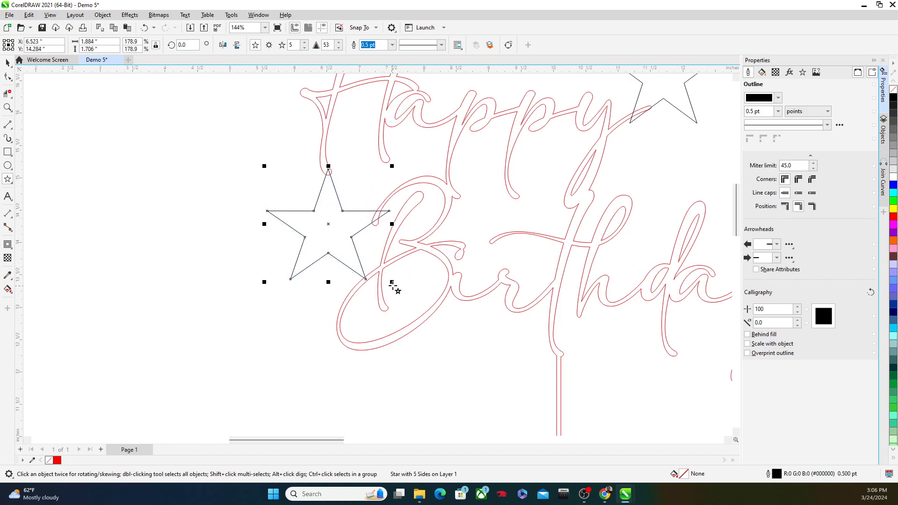
mouse_move(367, 280)
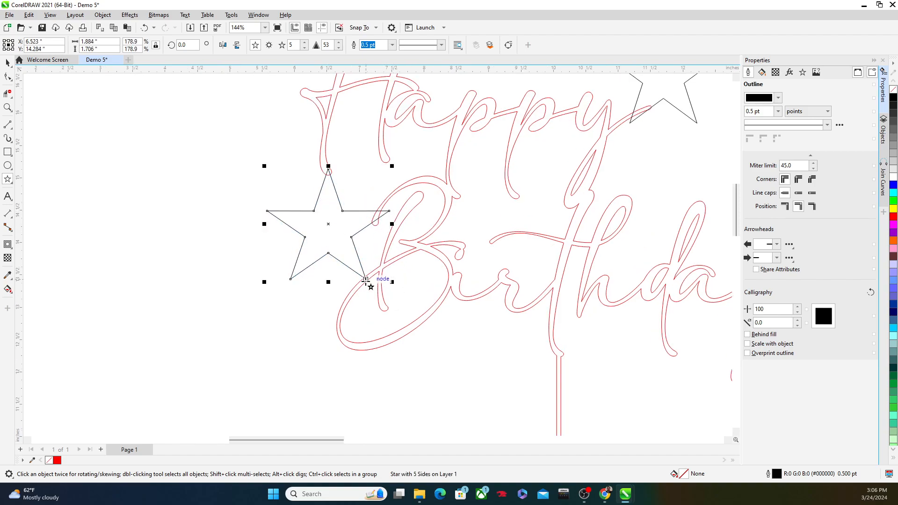
mouse_move(341, 64)
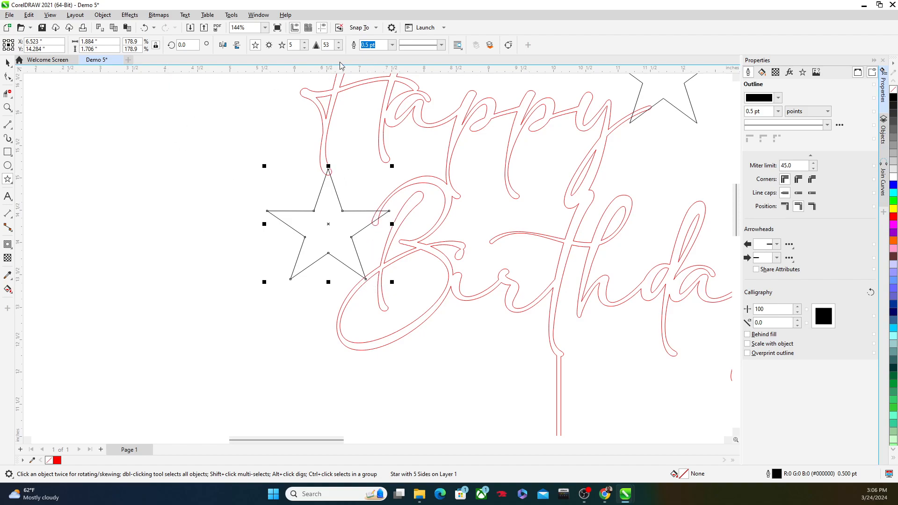
mouse_move(100, 108)
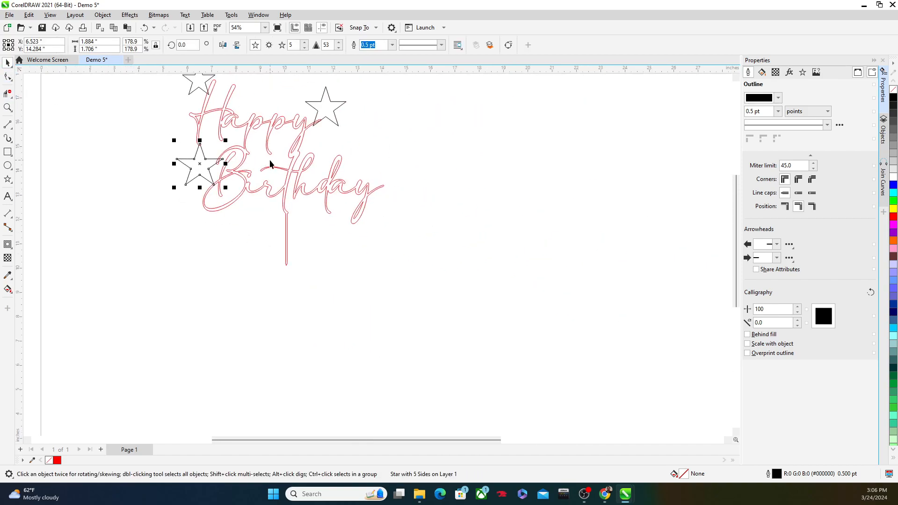
scroll(down, 3)
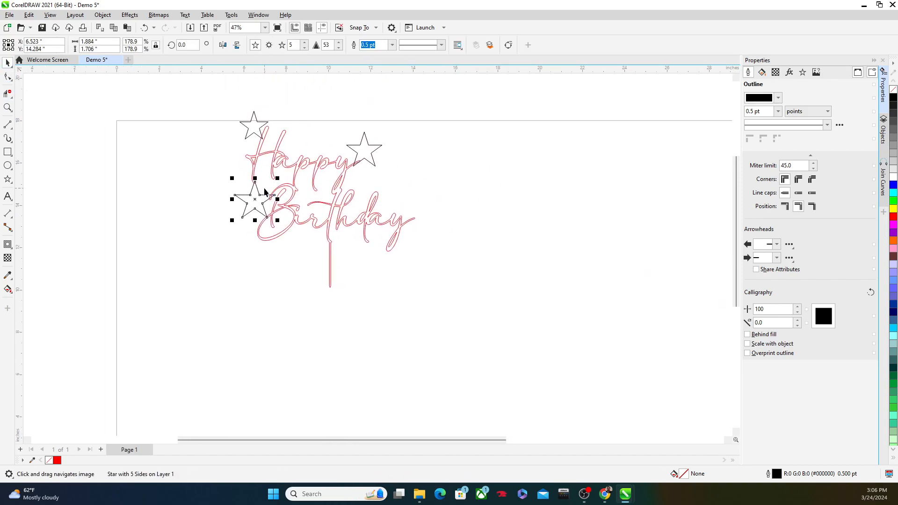
mouse_move(489, 180)
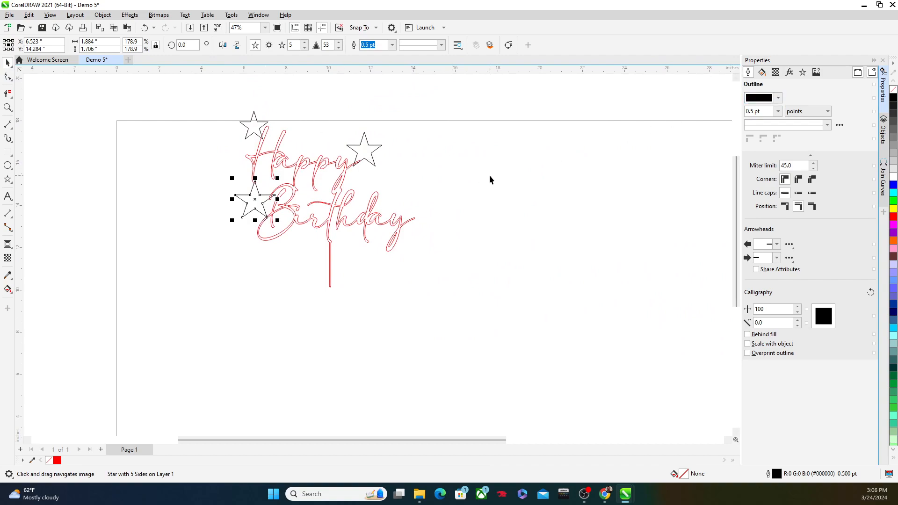
click(885, 120)
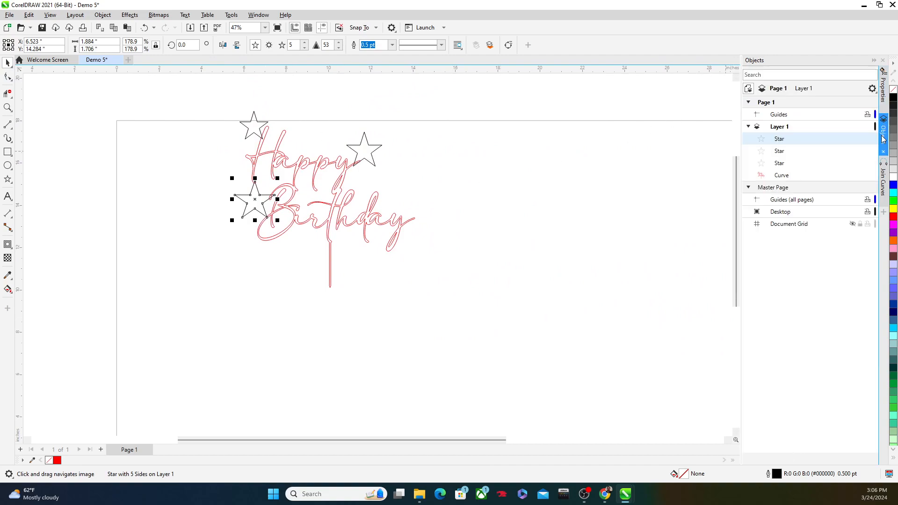
- Select the three Star objects in the Objects docker layer list
click(102, 14)
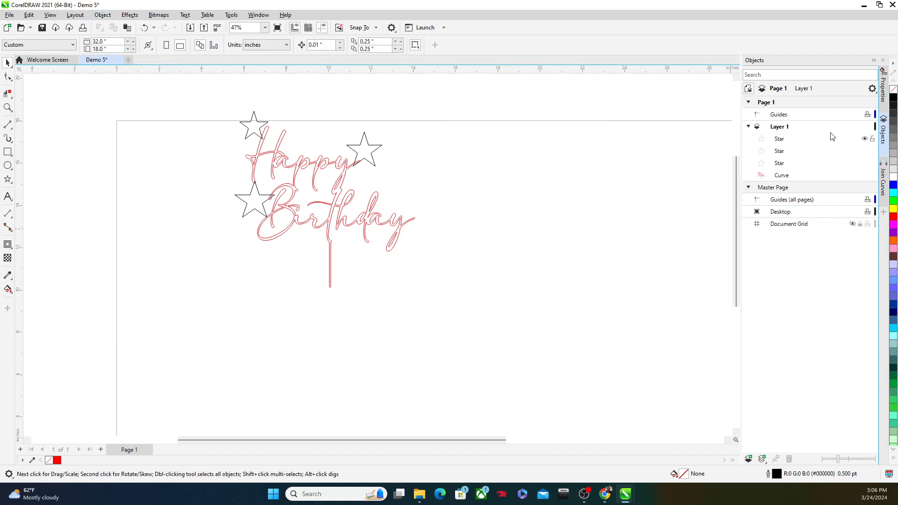
click(749, 127)
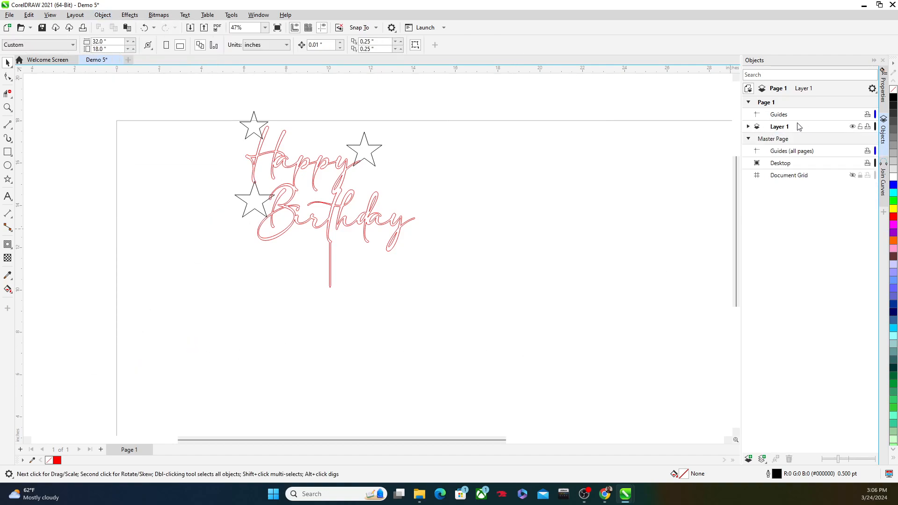
click(749, 126)
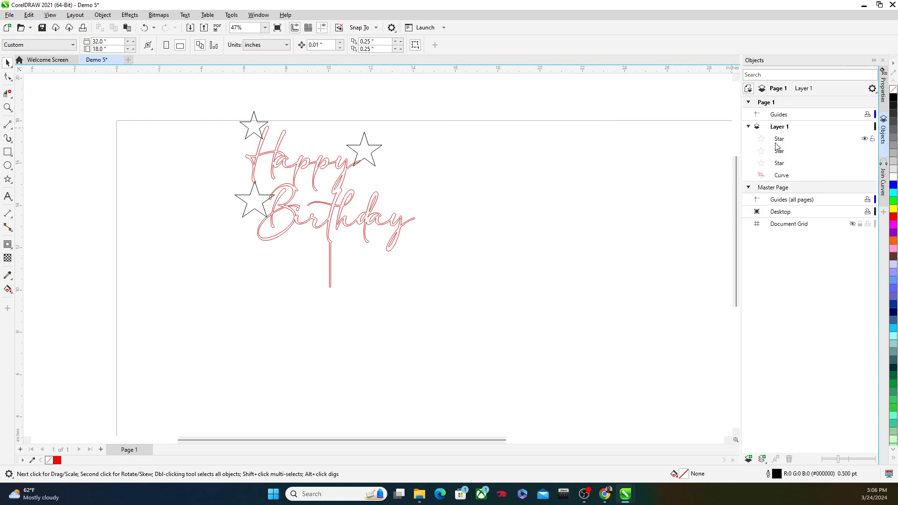
click(779, 138)
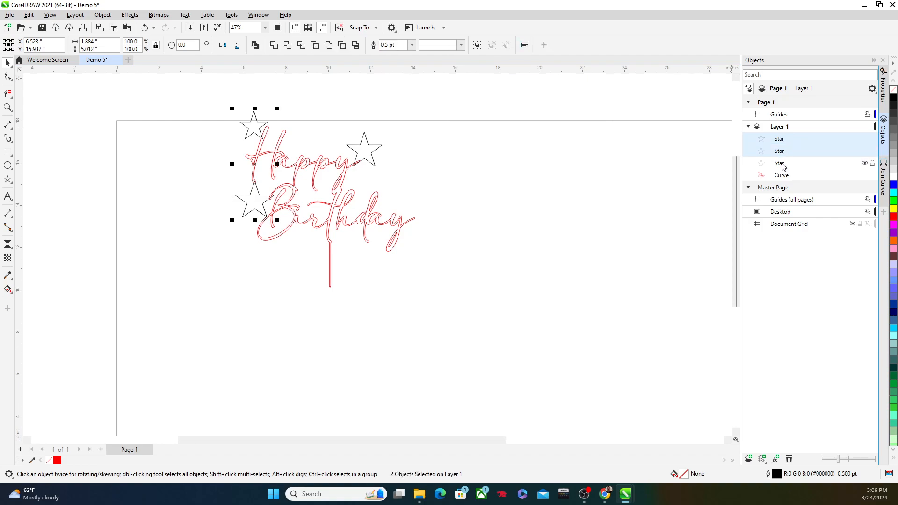
click(779, 151)
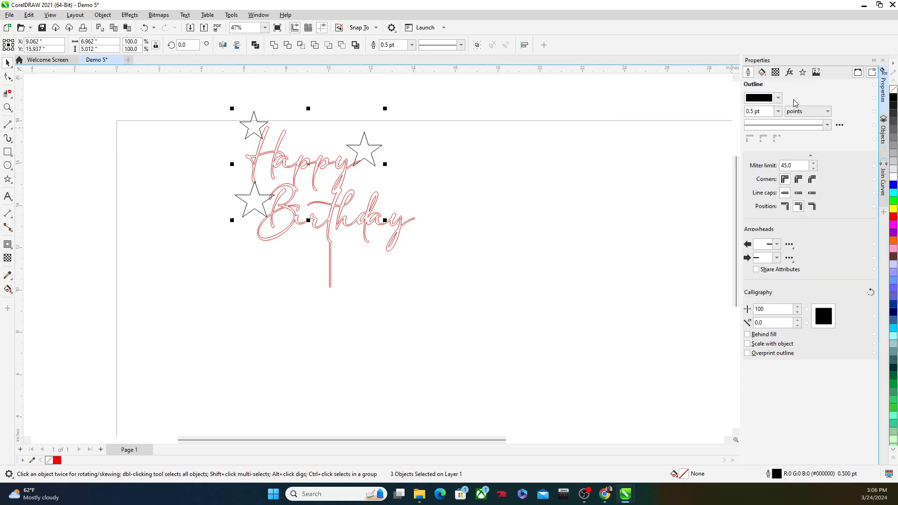
- Set the stars' outline colour to red (#FF0000) to match the lettering
click(777, 97)
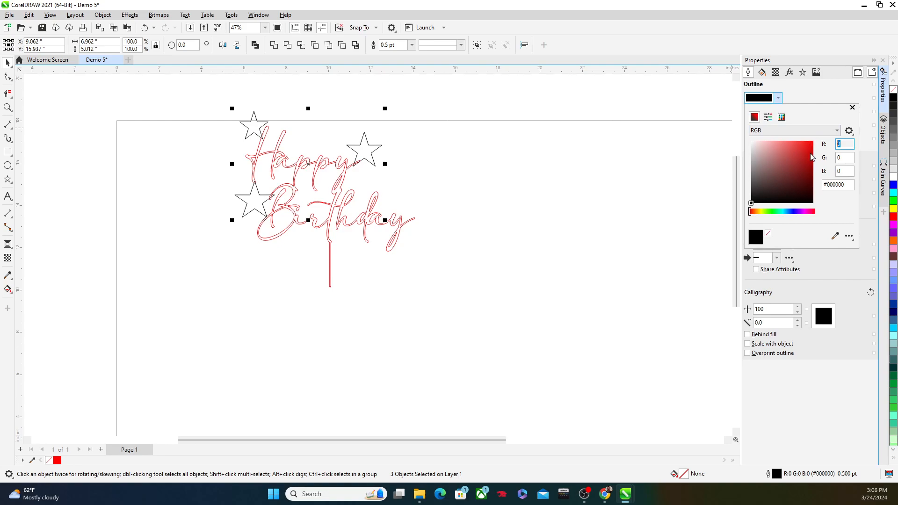
click(851, 107)
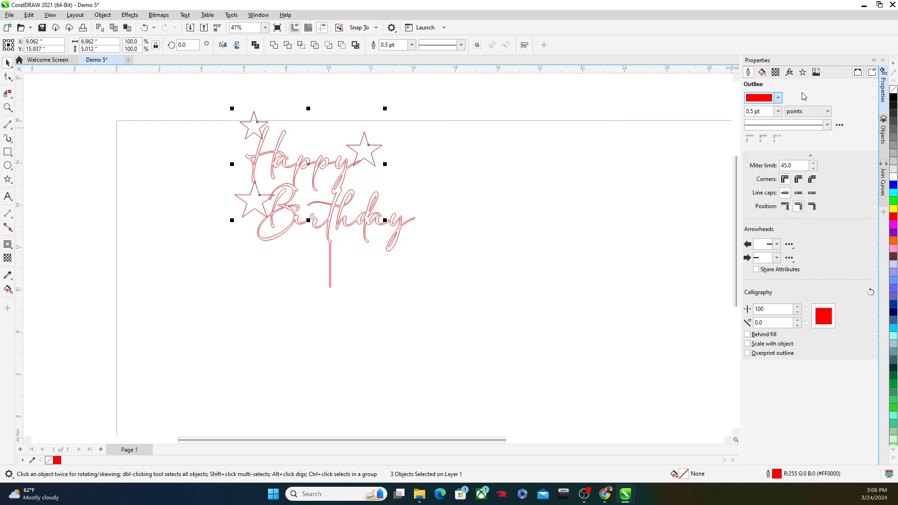
click(759, 111)
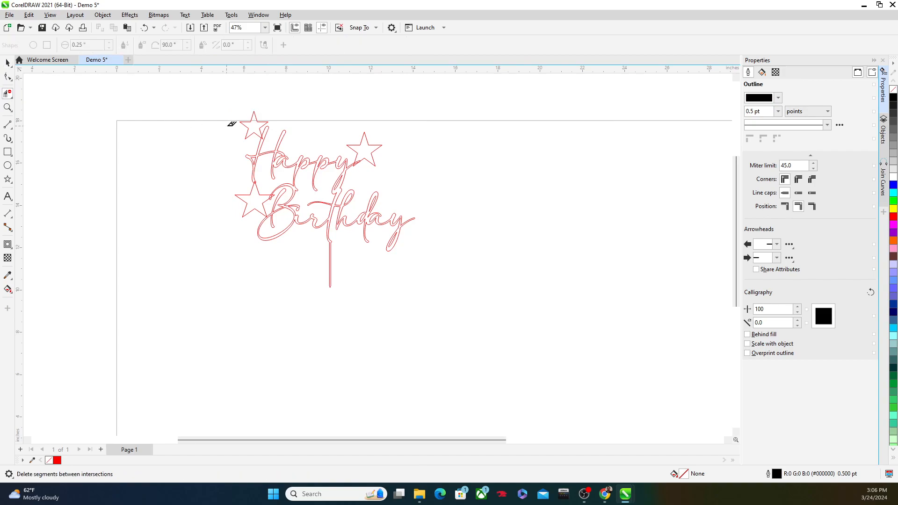
scroll(up, 3)
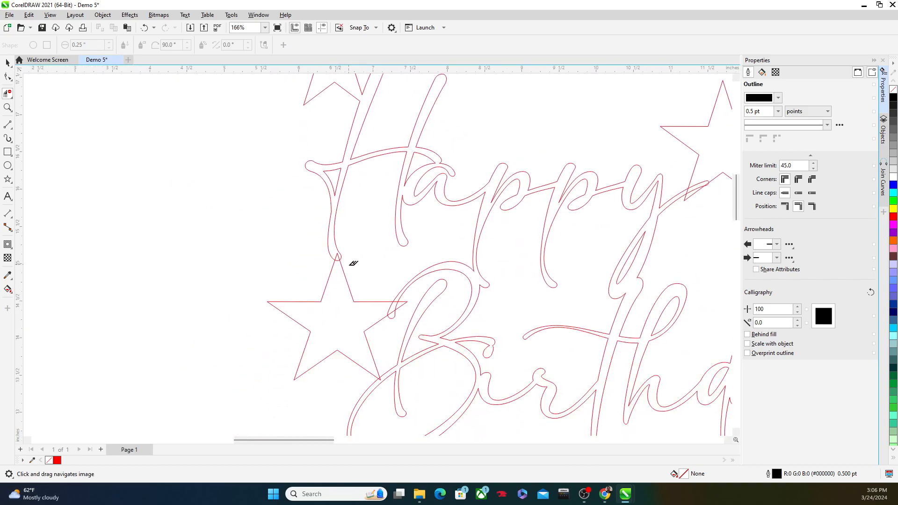
scroll(up, 3)
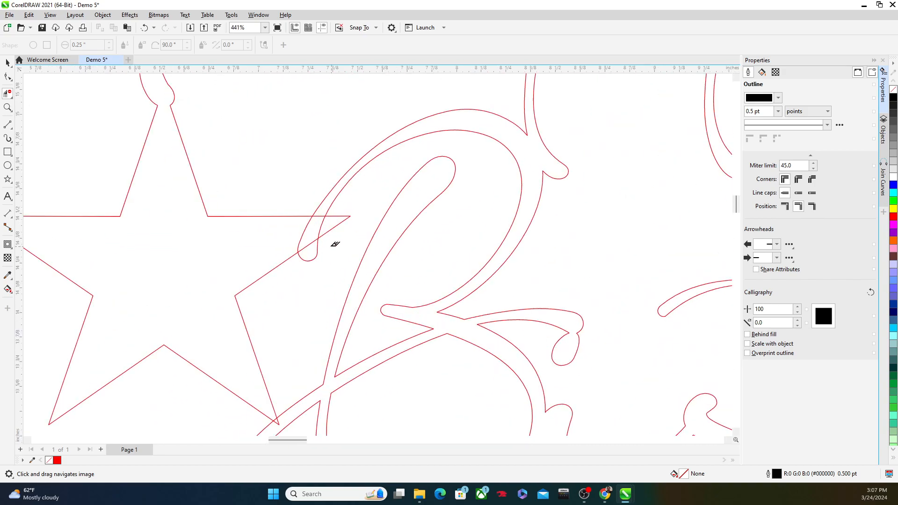
scroll(up, 3)
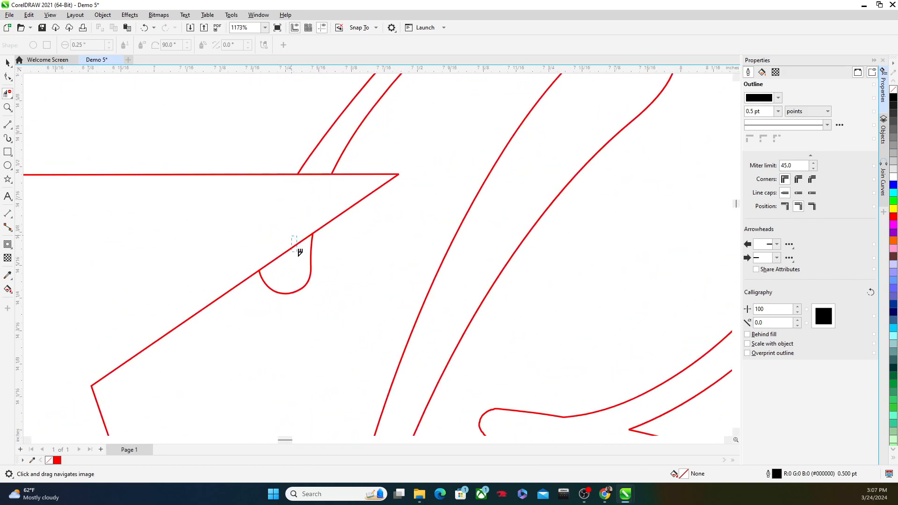
scroll(down, 3)
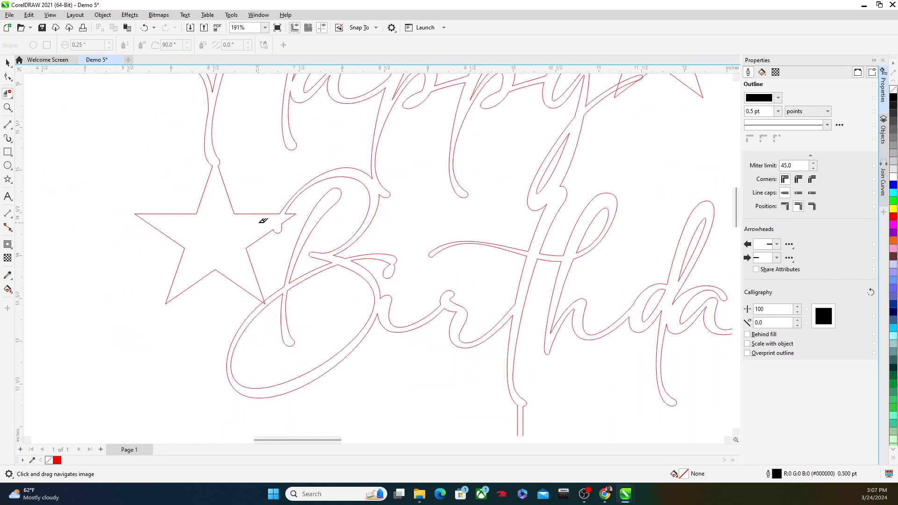
scroll(up, 3)
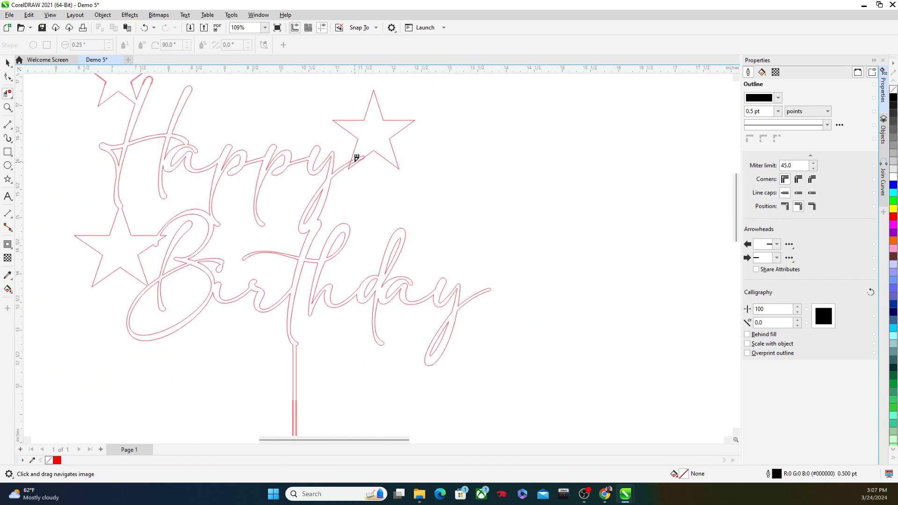
scroll(up, 3)
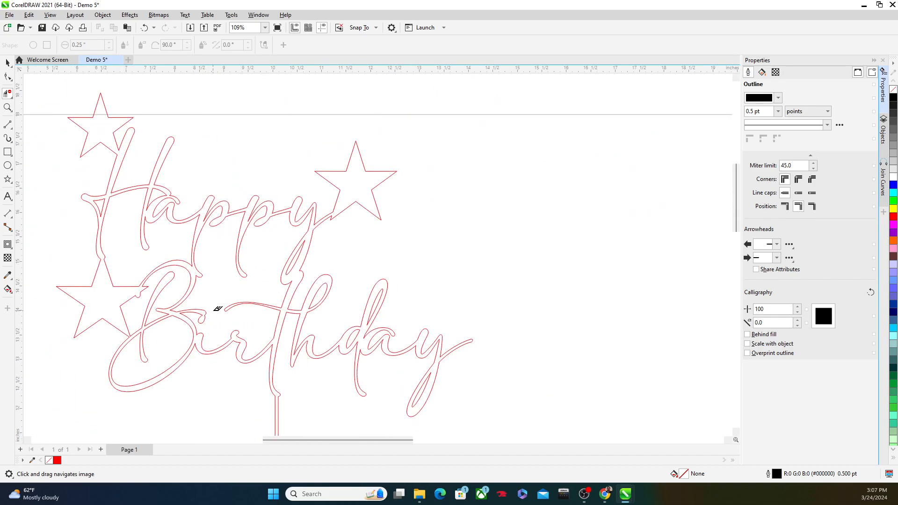
scroll(down, 3)
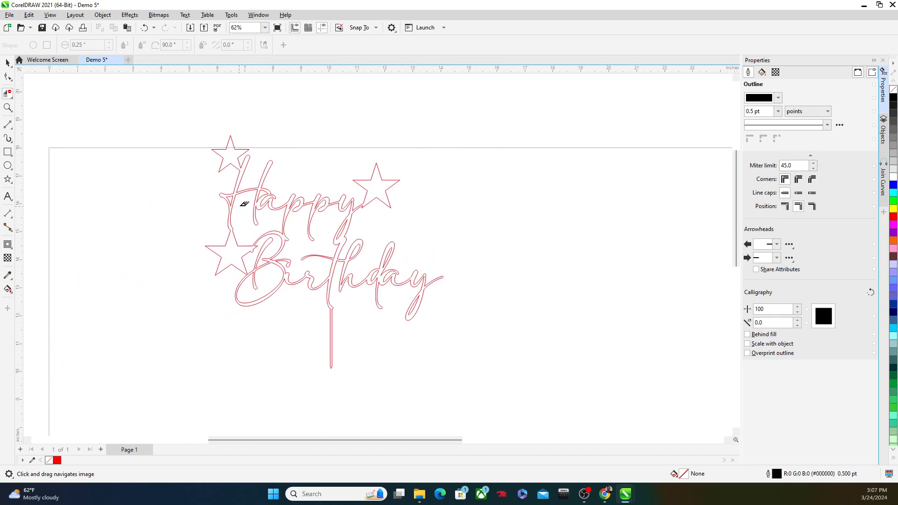
mouse_move(310, 198)
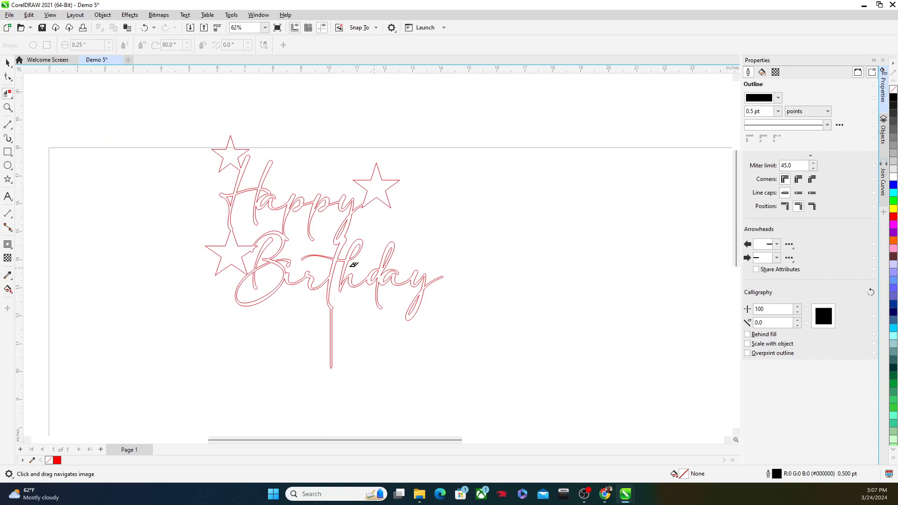
mouse_move(335, 244)
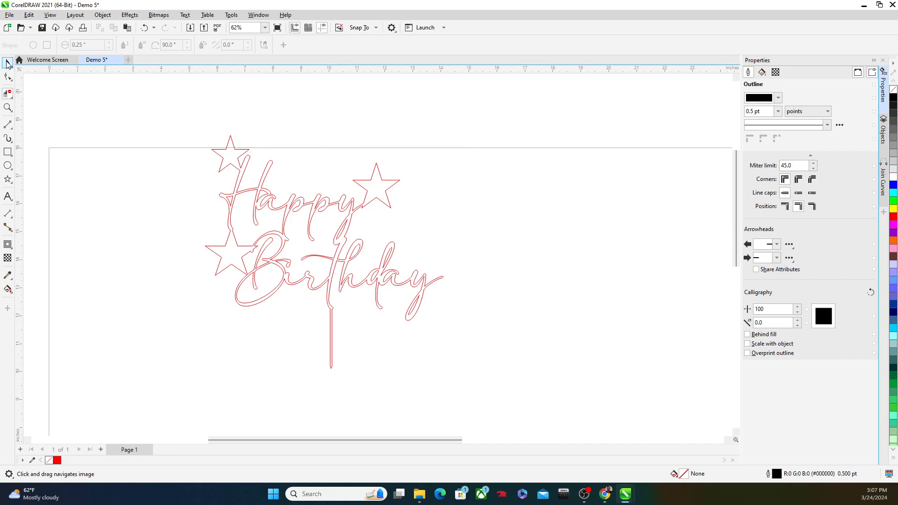
mouse_move(264, 227)
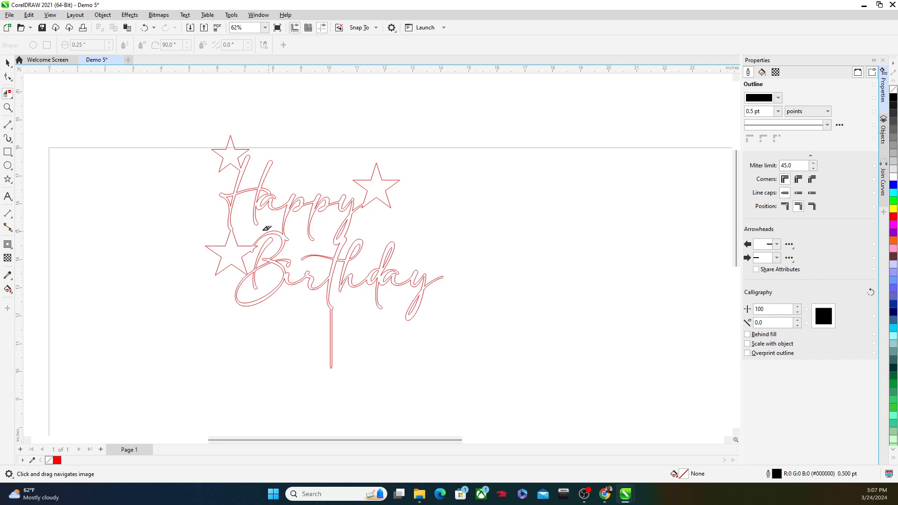
click(9, 14)
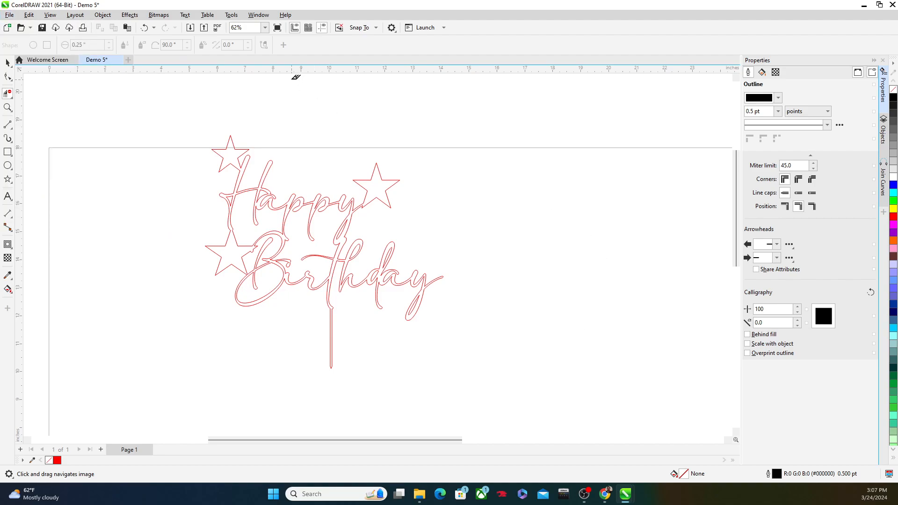
mouse_move(463, 138)
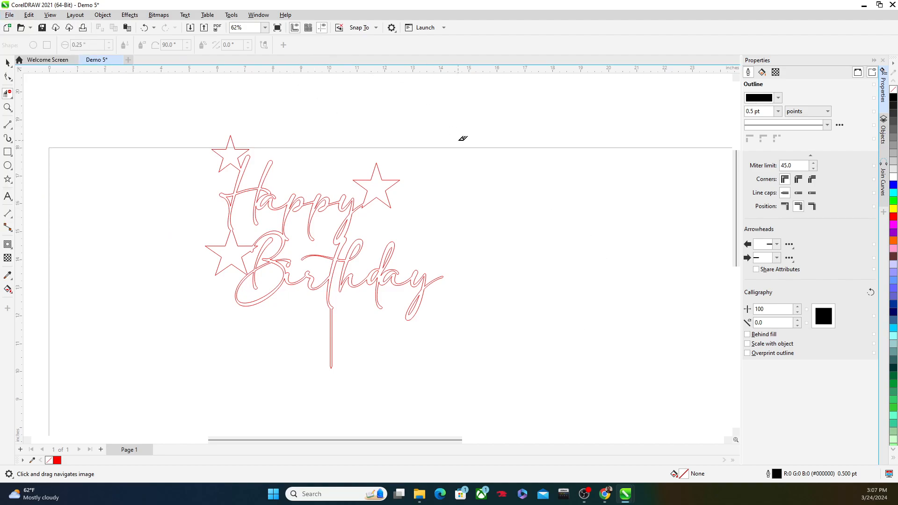
mouse_move(416, 284)
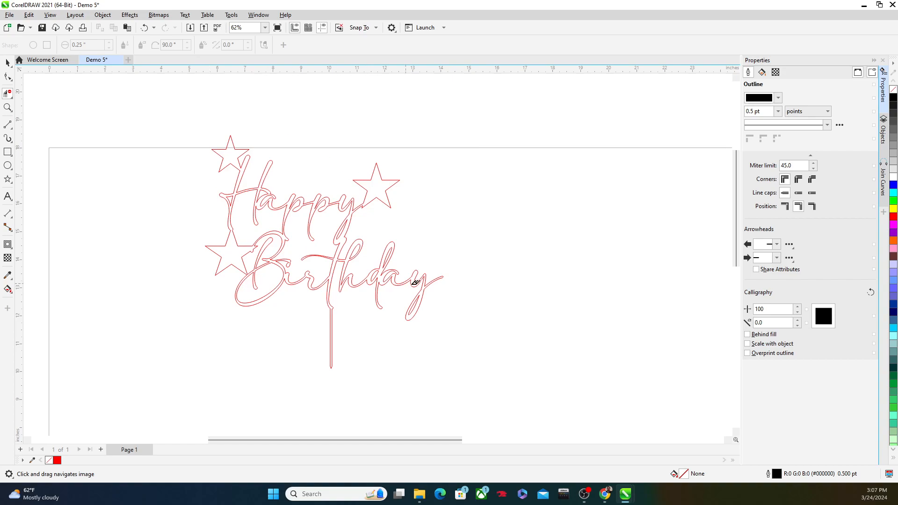
mouse_move(254, 211)
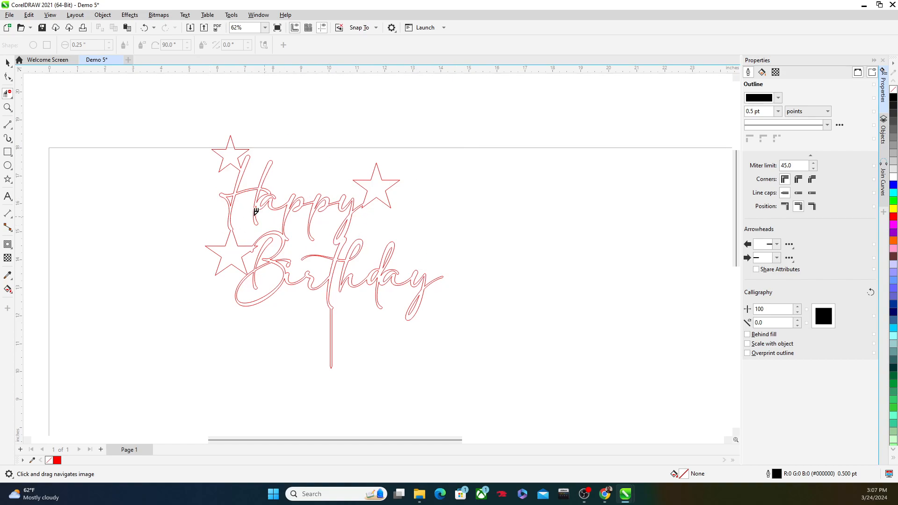
mouse_move(561, 430)
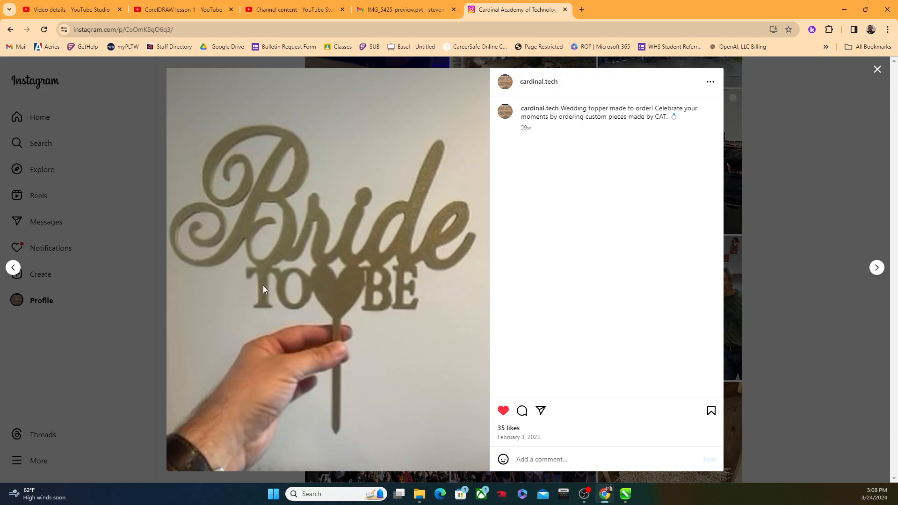
mouse_move(335, 301)
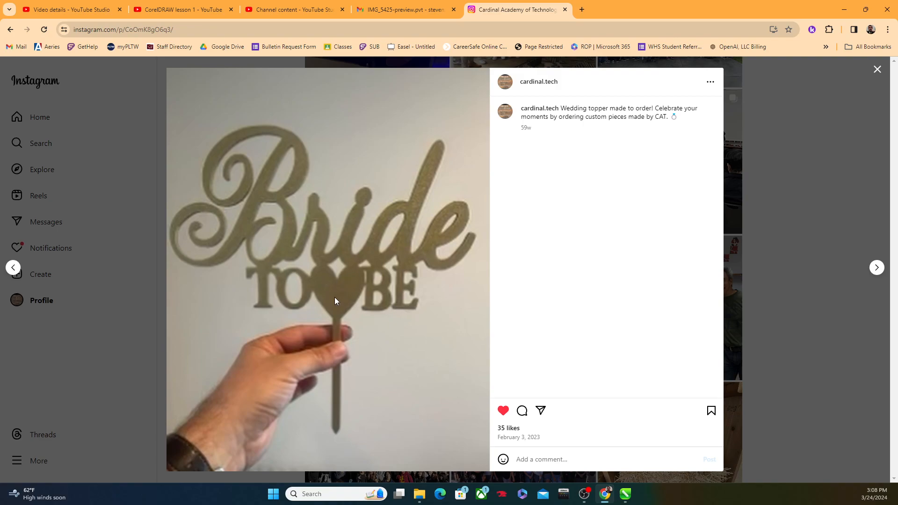
mouse_move(262, 219)
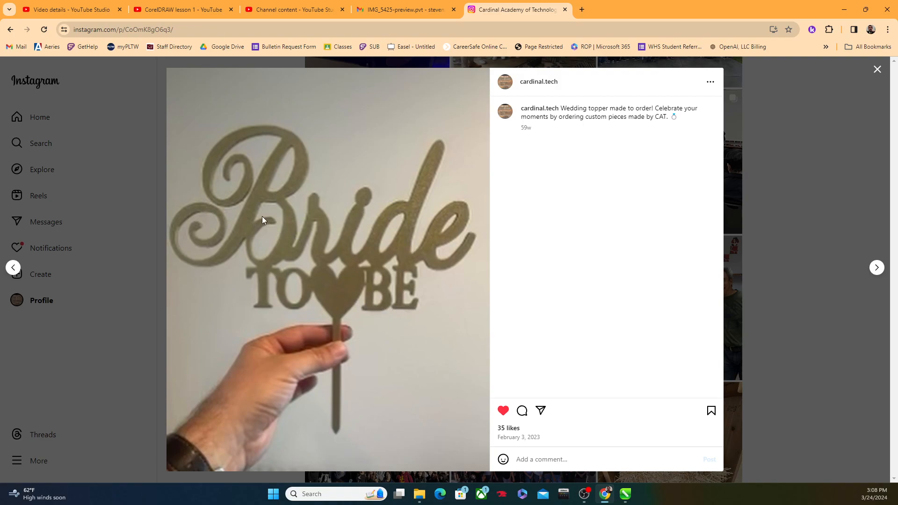
mouse_move(344, 290)
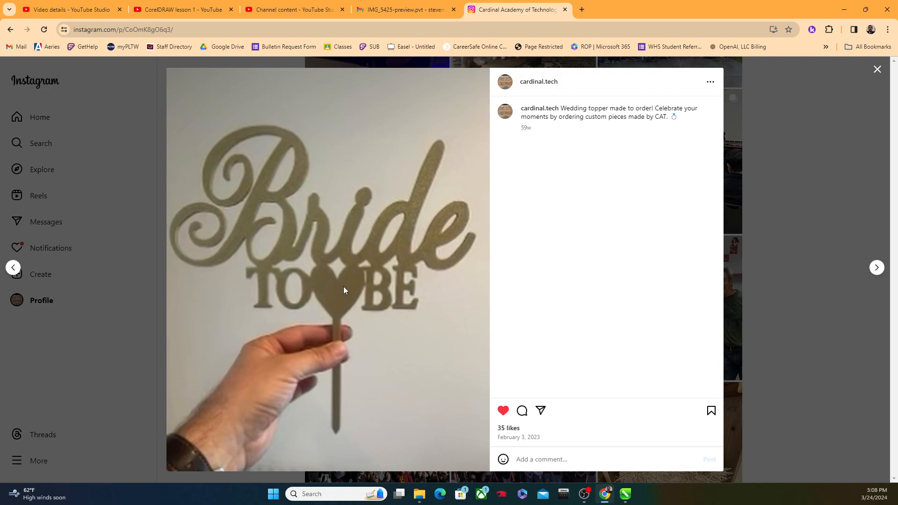
mouse_move(332, 290)
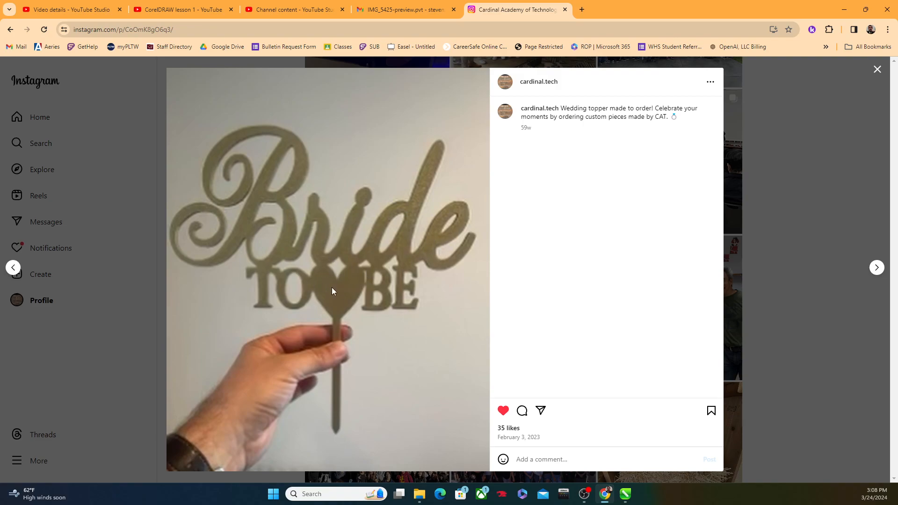
mouse_move(404, 287)
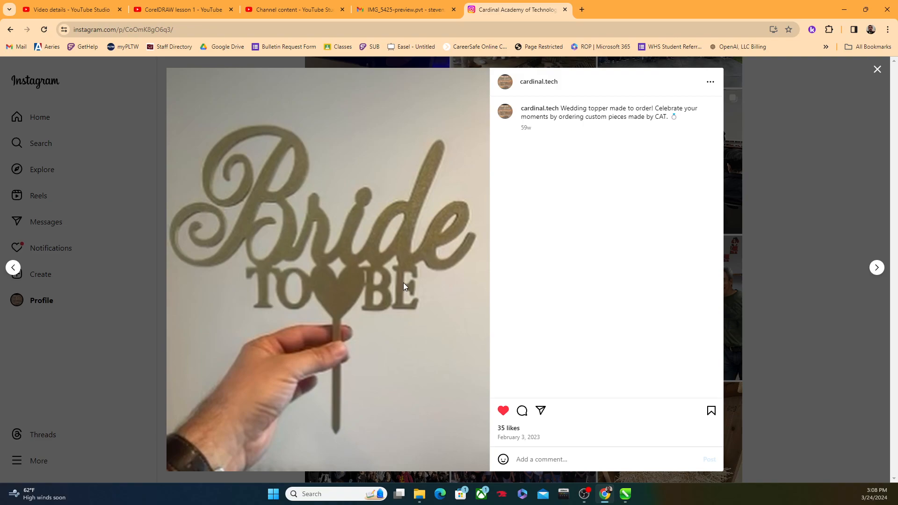
mouse_move(378, 264)
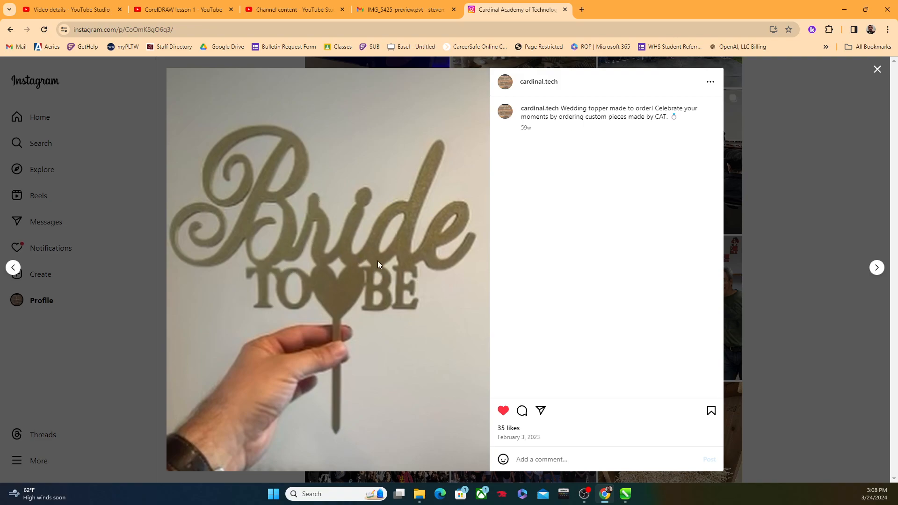
mouse_move(287, 189)
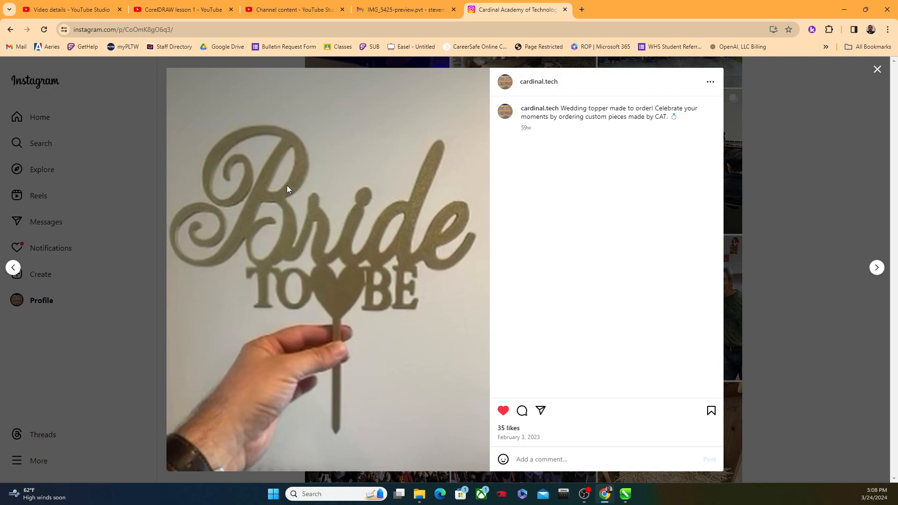
mouse_move(399, 228)
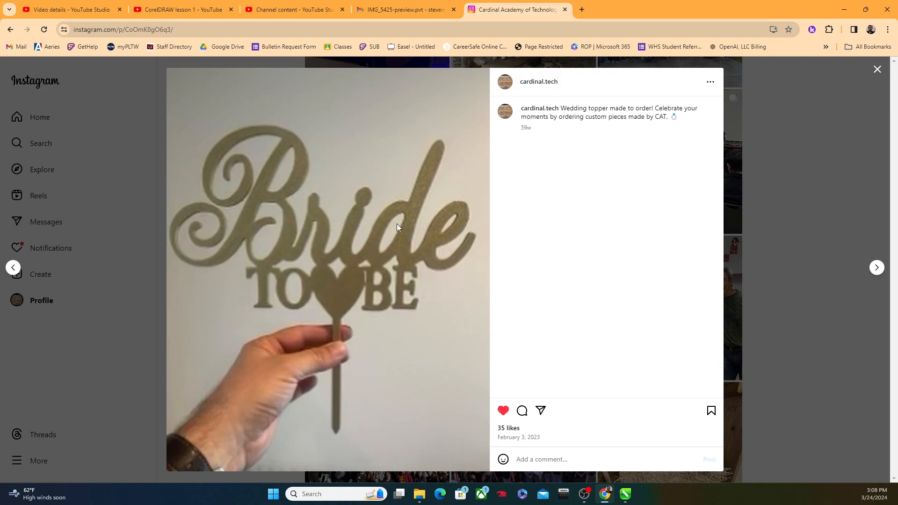
mouse_move(345, 127)
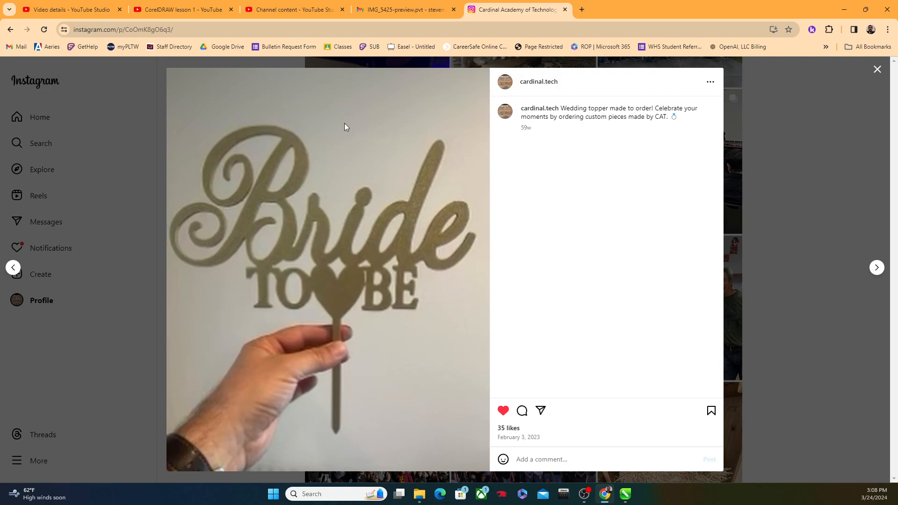
mouse_move(400, 12)
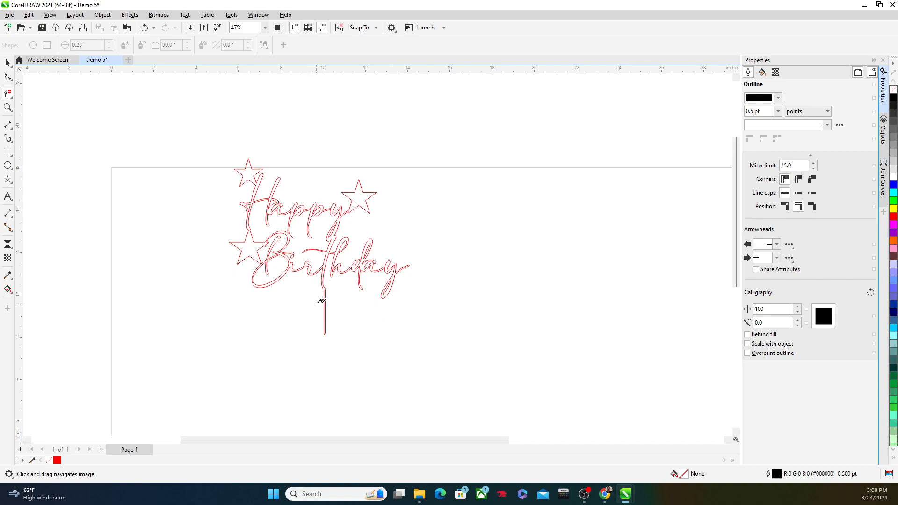
mouse_move(332, 296)
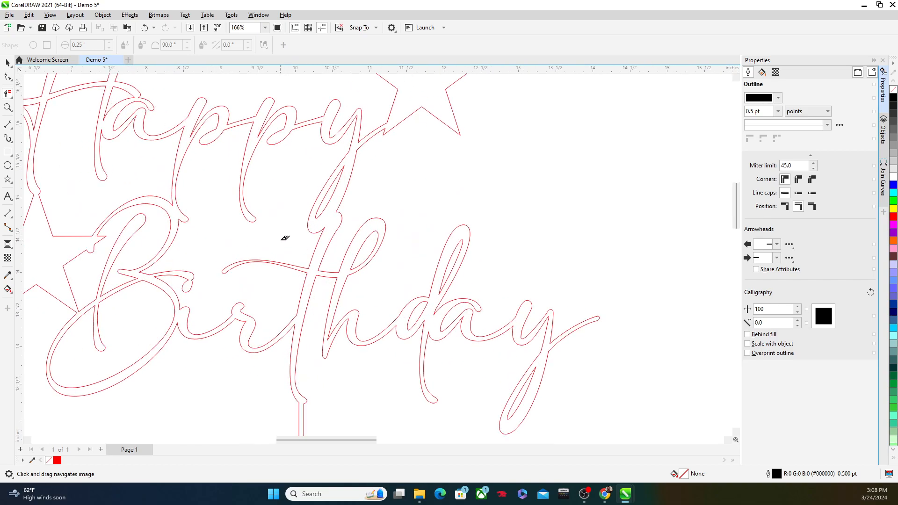
- Zoom on the Happy Birthday topper design back in the CorelDRAW window
scroll(down, 3)
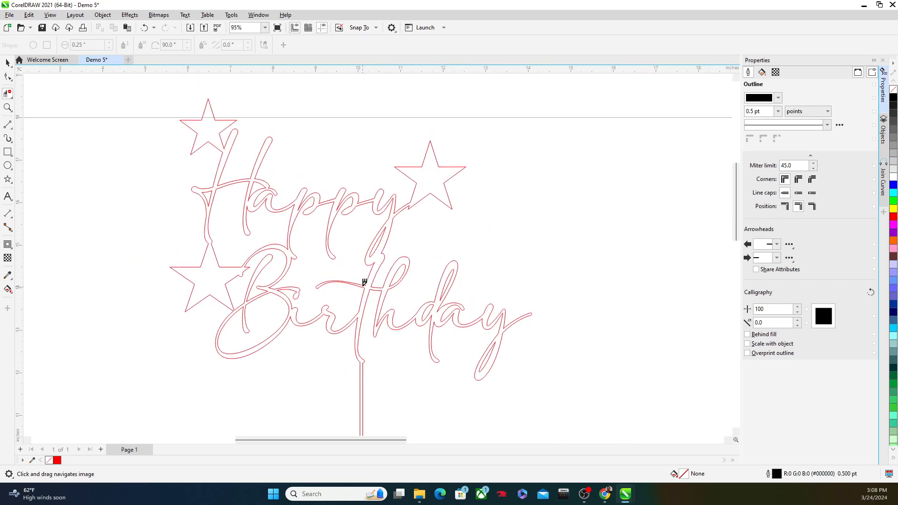